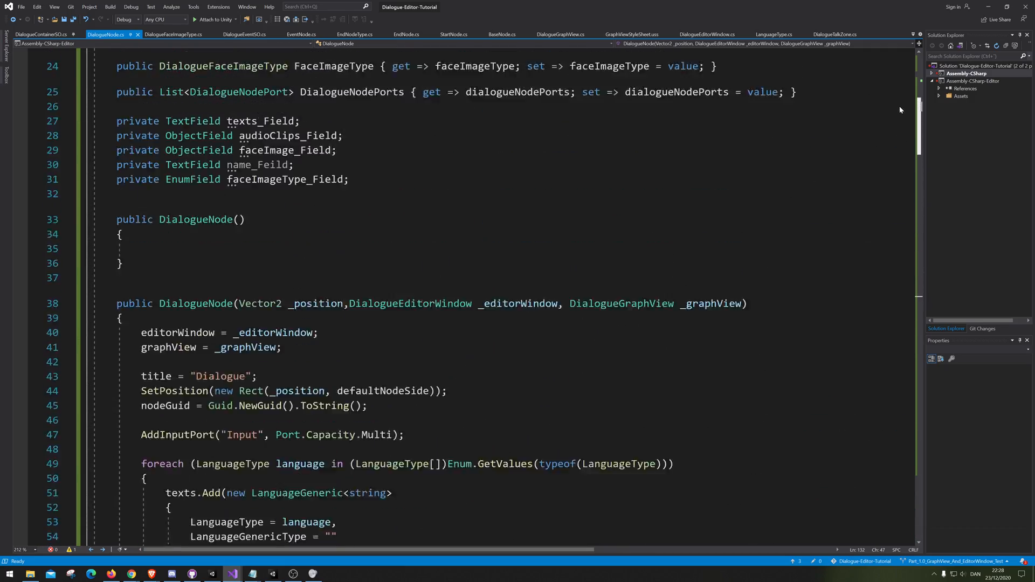
Step: Replace the TODO in the Add Choice click handler with AddChoicePort(this);
scroll(down, 3)
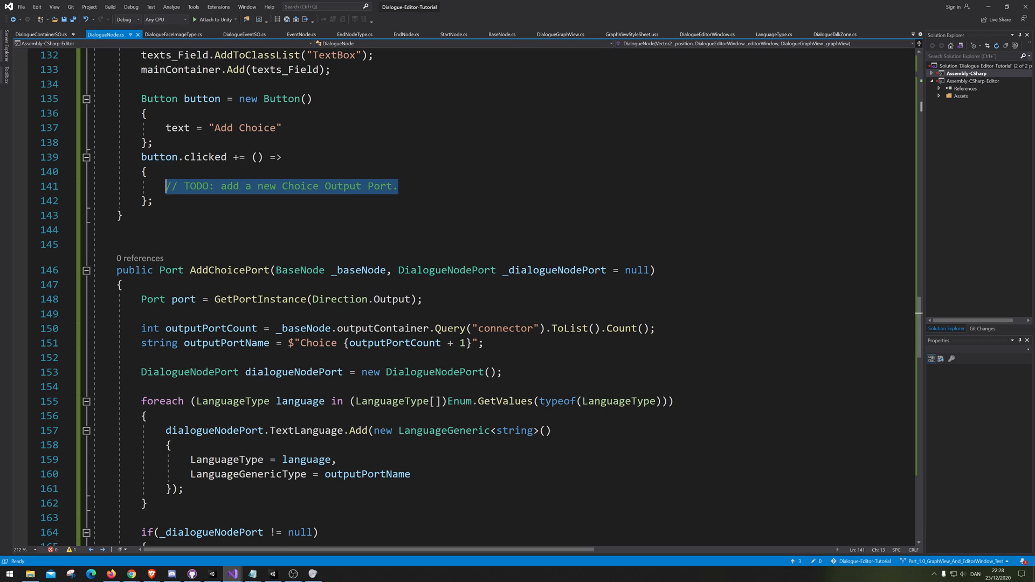
text(add)
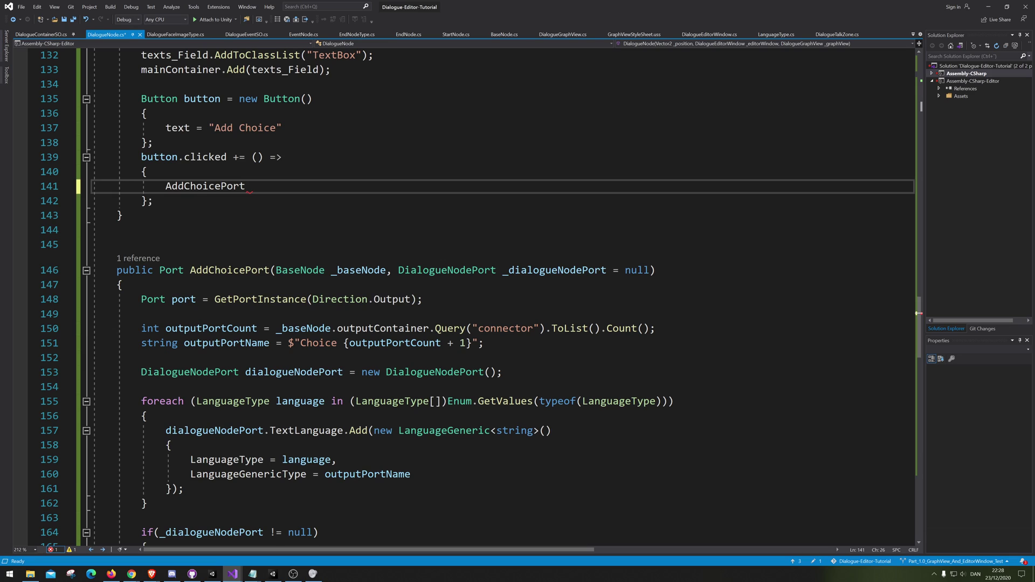
text(())
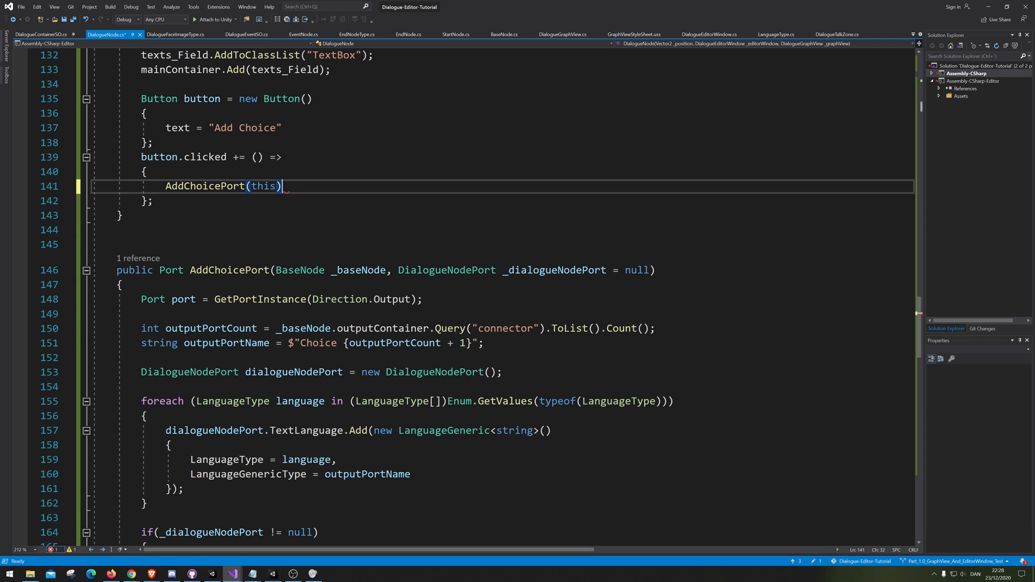
text(;)
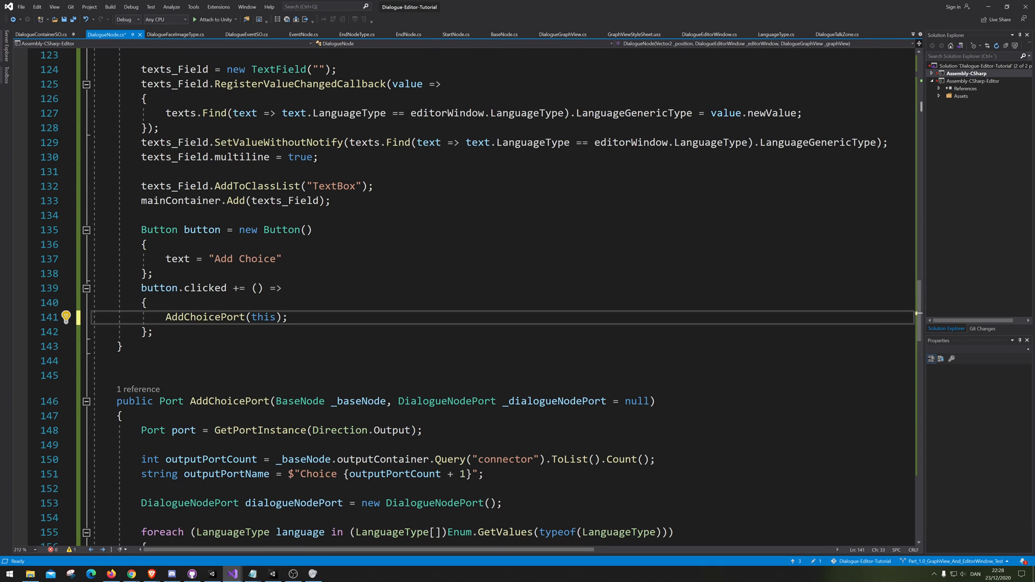
double_click(204, 317)
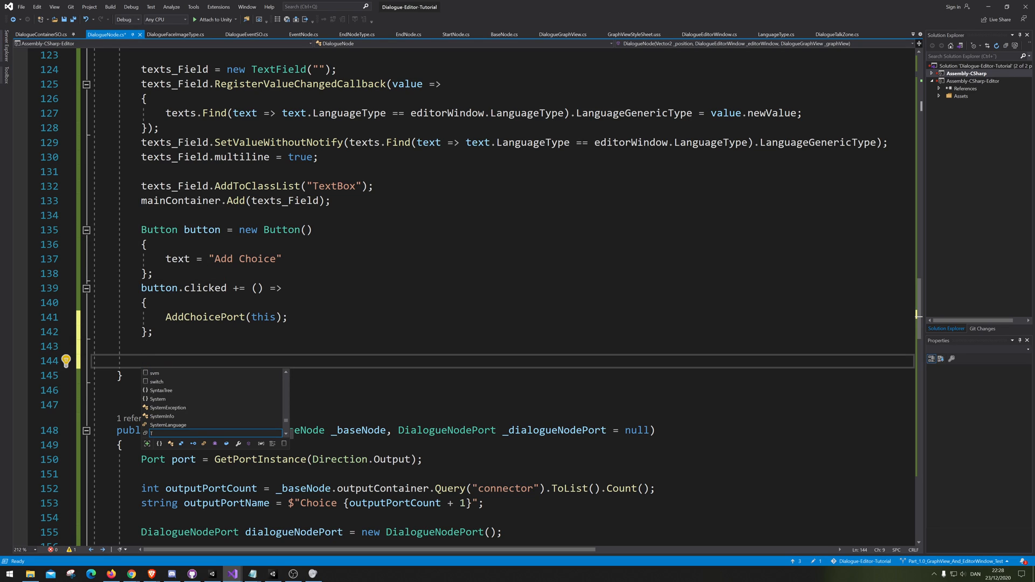
Step: Add titleButtonContainer.Add(button); below the click handler and save DialogueNode.cs
text(t)
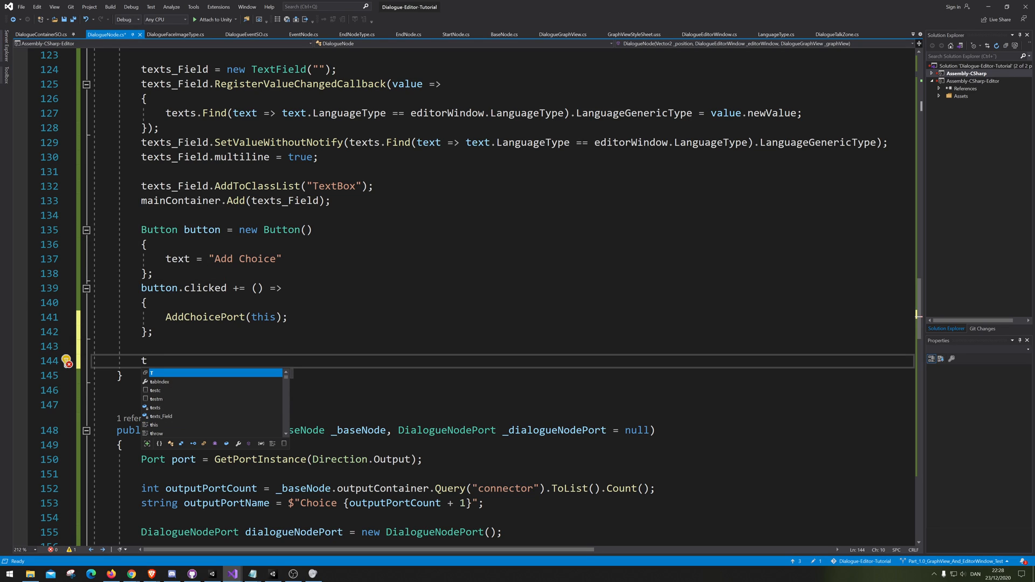
text(titleButtonContainer)
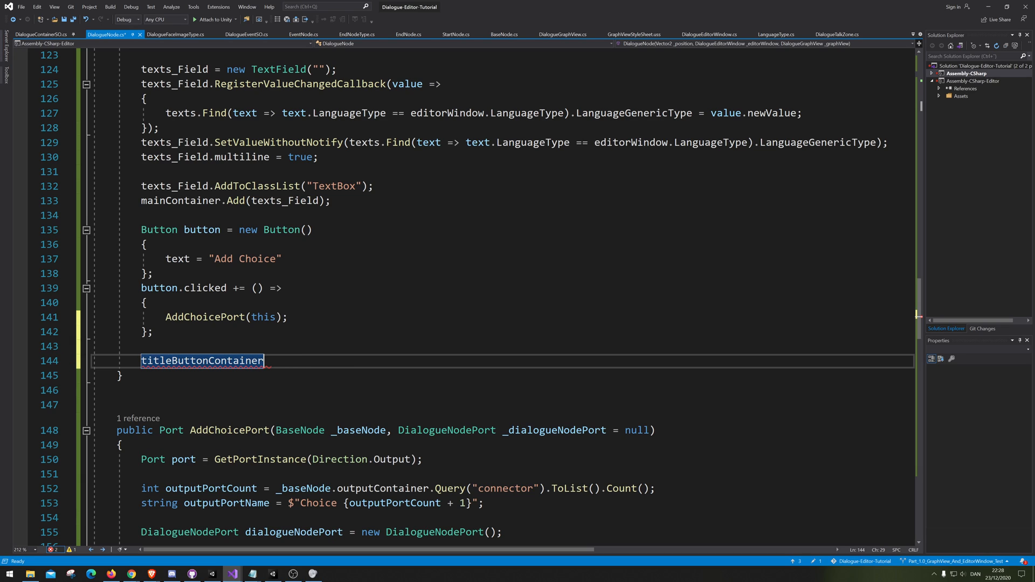
text(.)
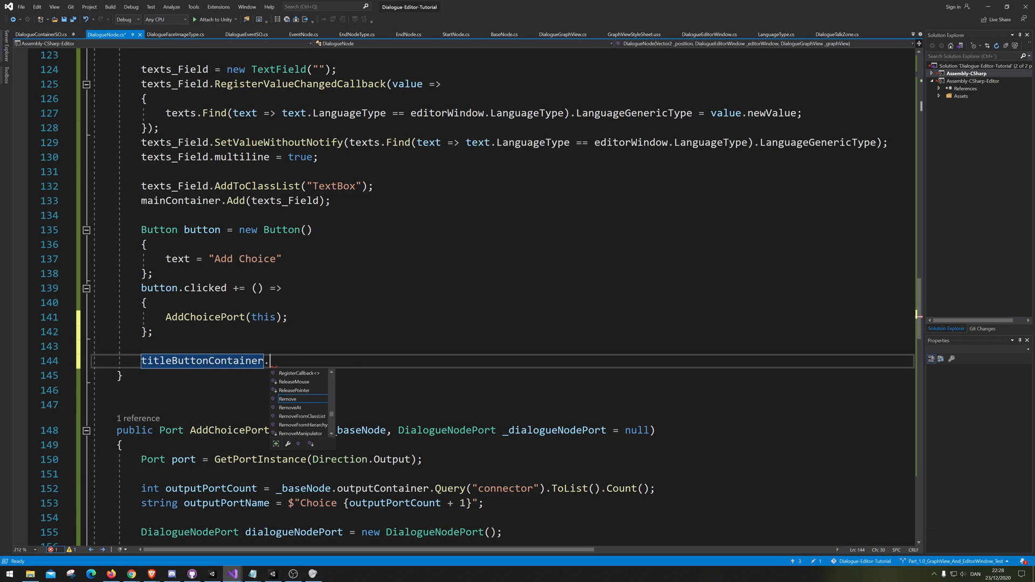
text(Add)
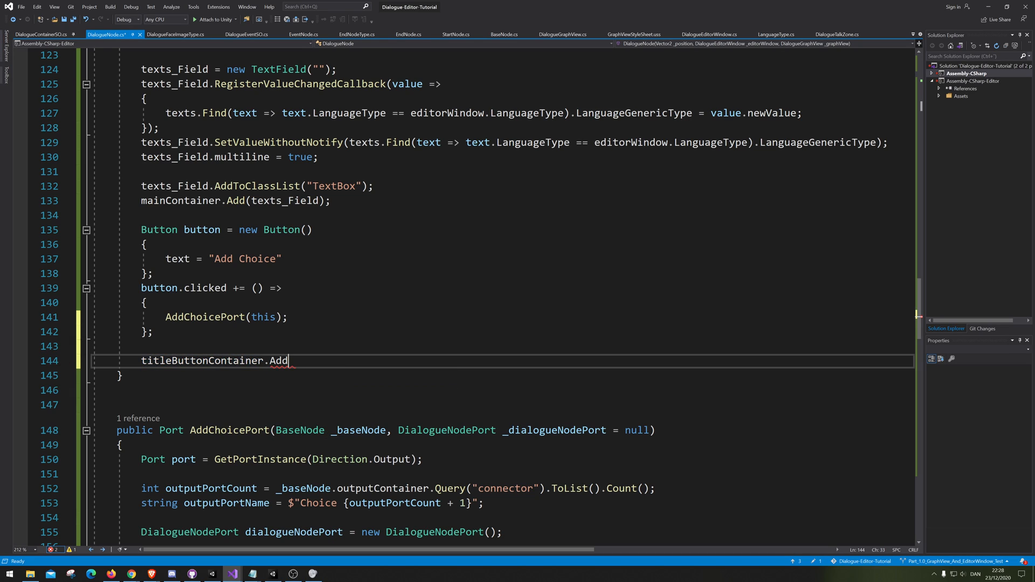
text(();)
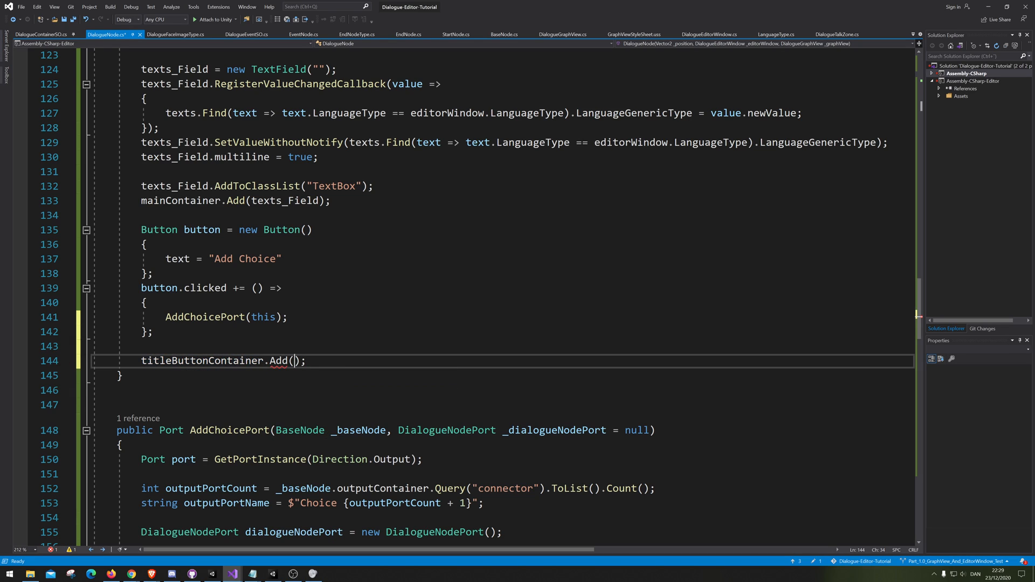
text(but)
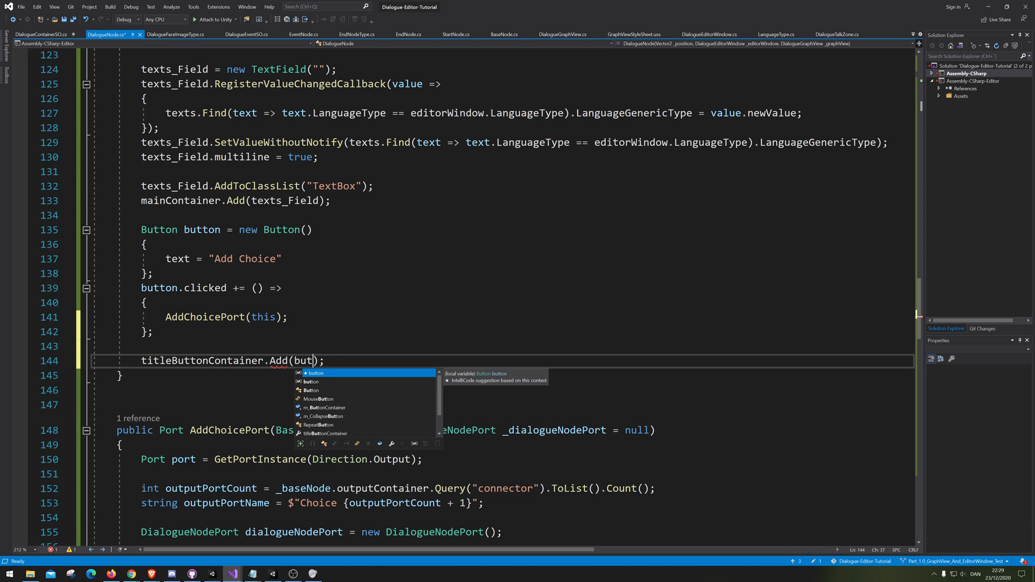
key(Tab)
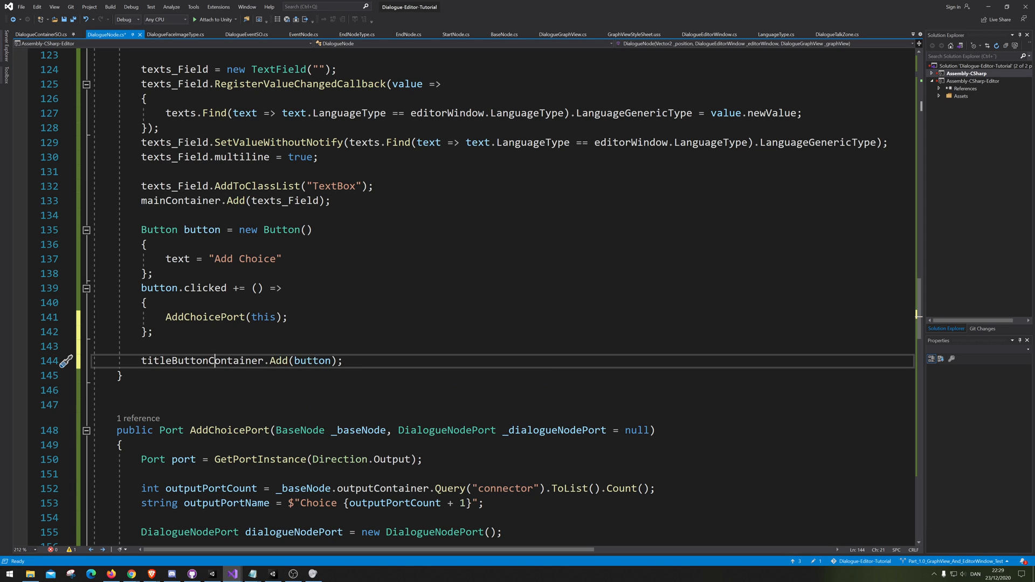
double_click(202, 360)
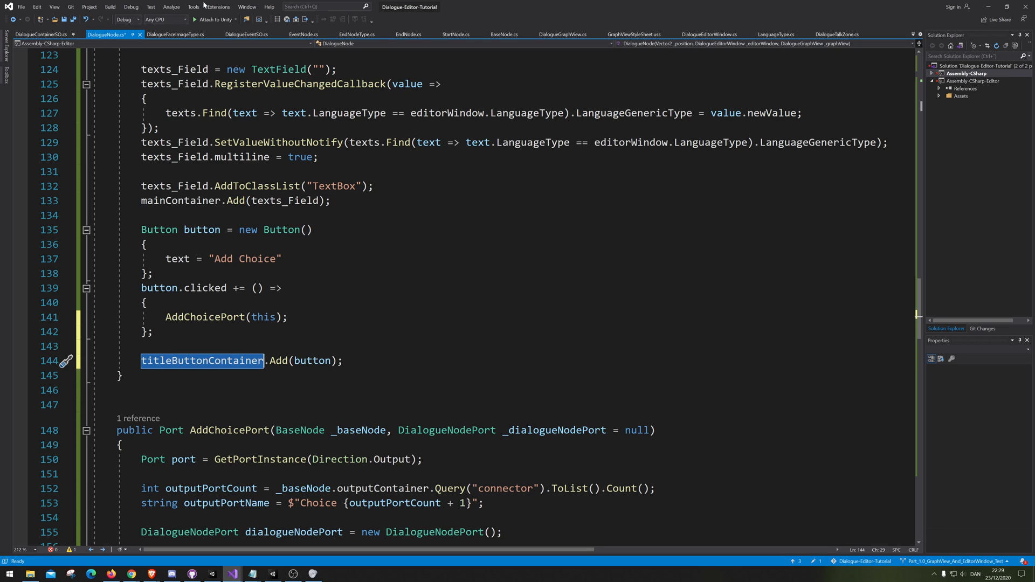
key(Ctrl+S)
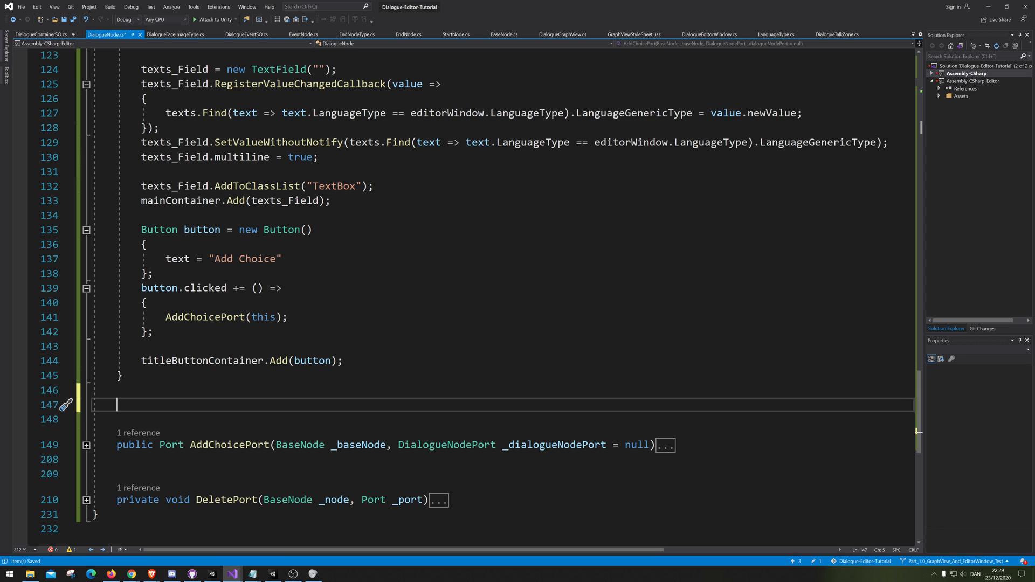
Step: Declare a new public void ReloadLanguage() method in DialogueNode
text(public)
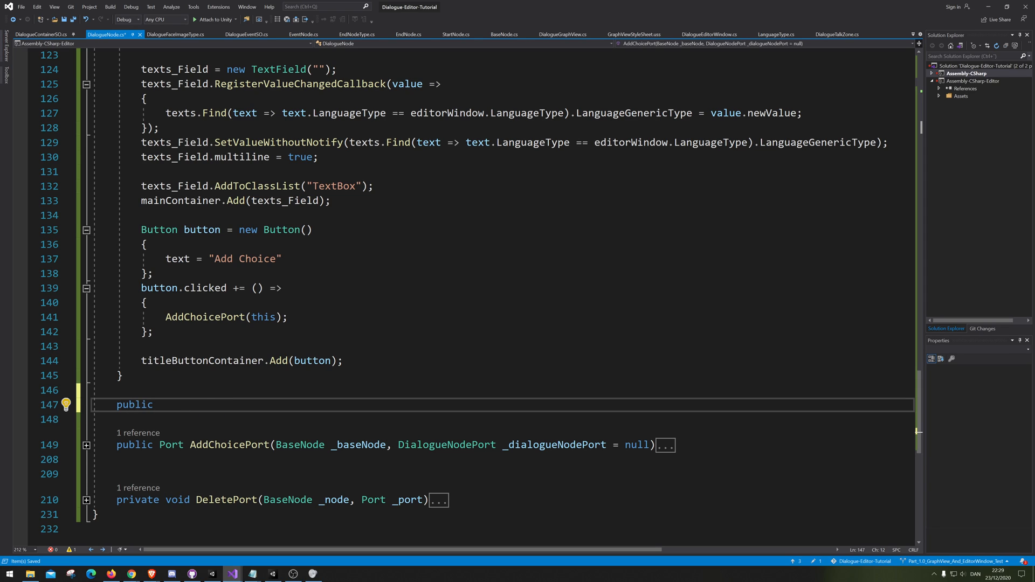
text(void)
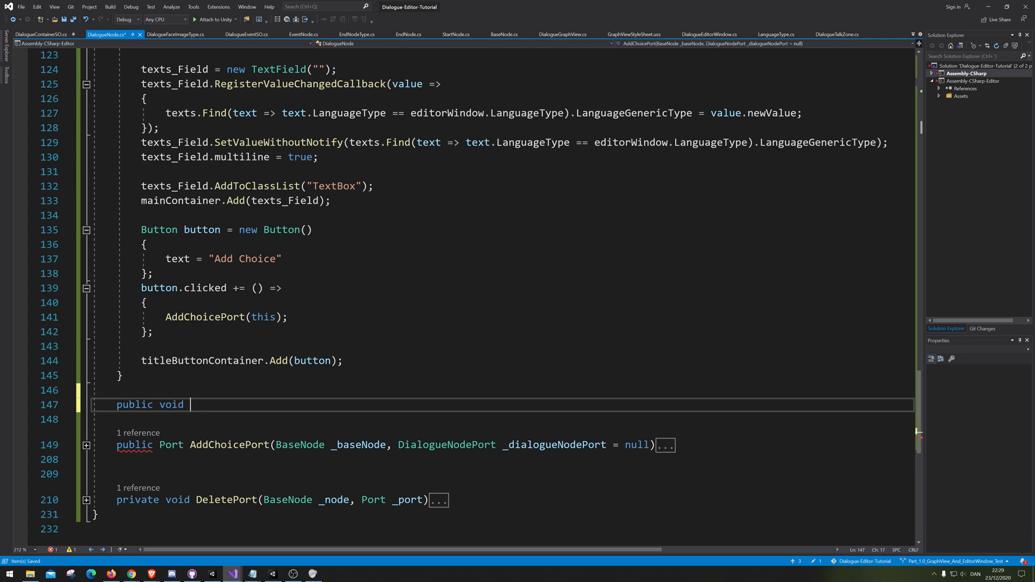
text(ReloadL)
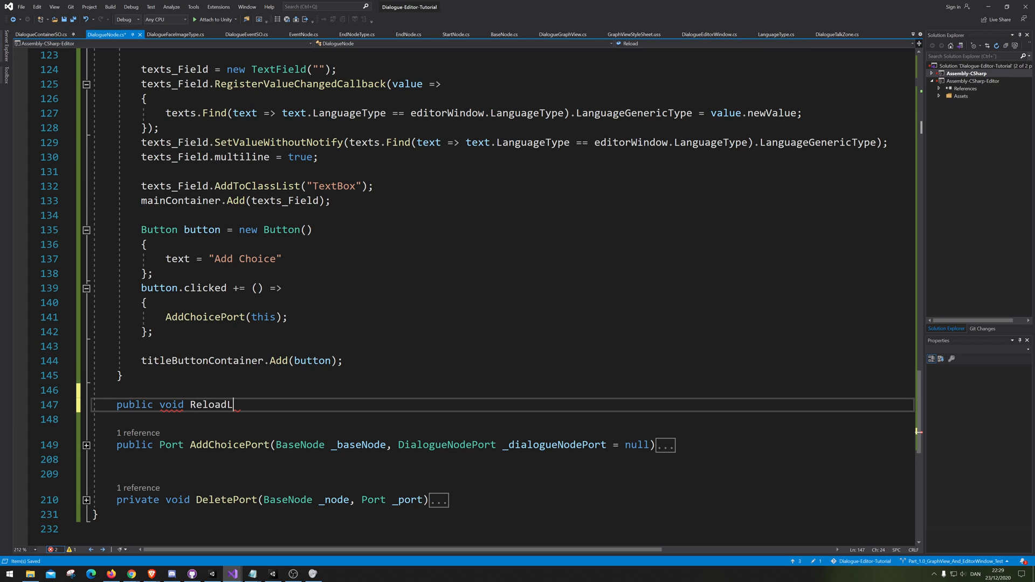
text(ang)
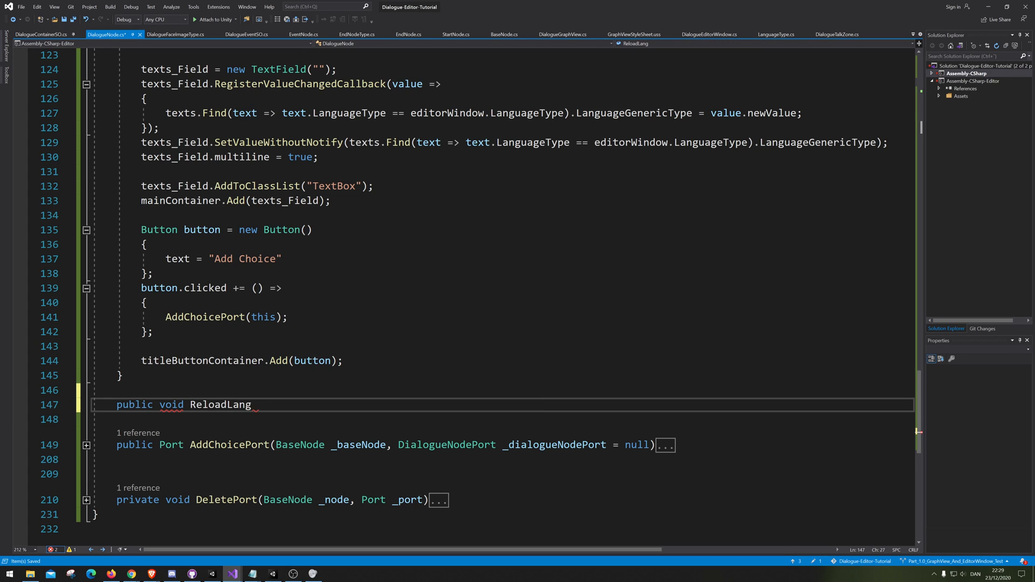
text(uage())
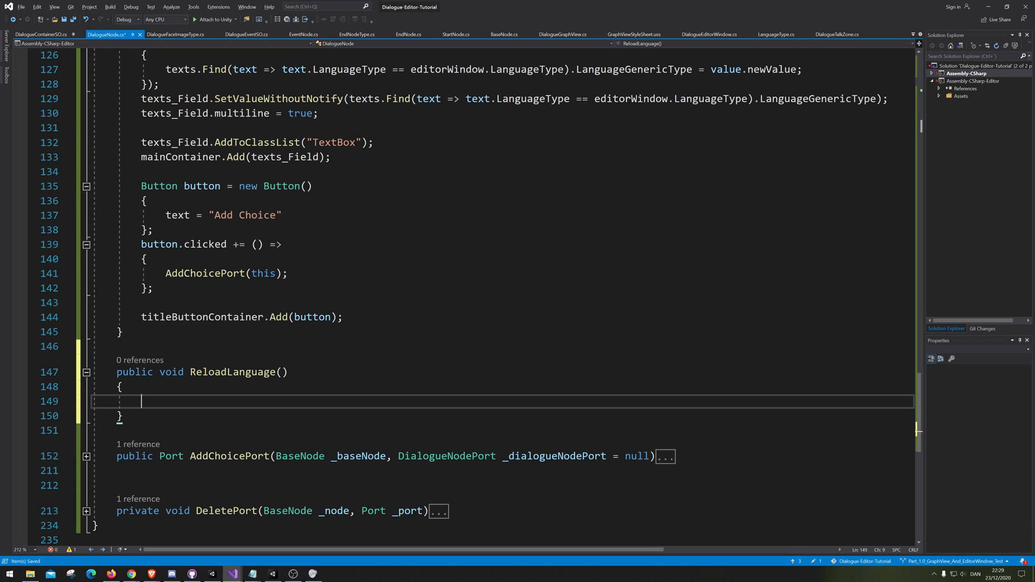
Step: Inside it, write texts_Field.RegisterValueChangedCallback(value => { }) with the body on its own line
text(te)
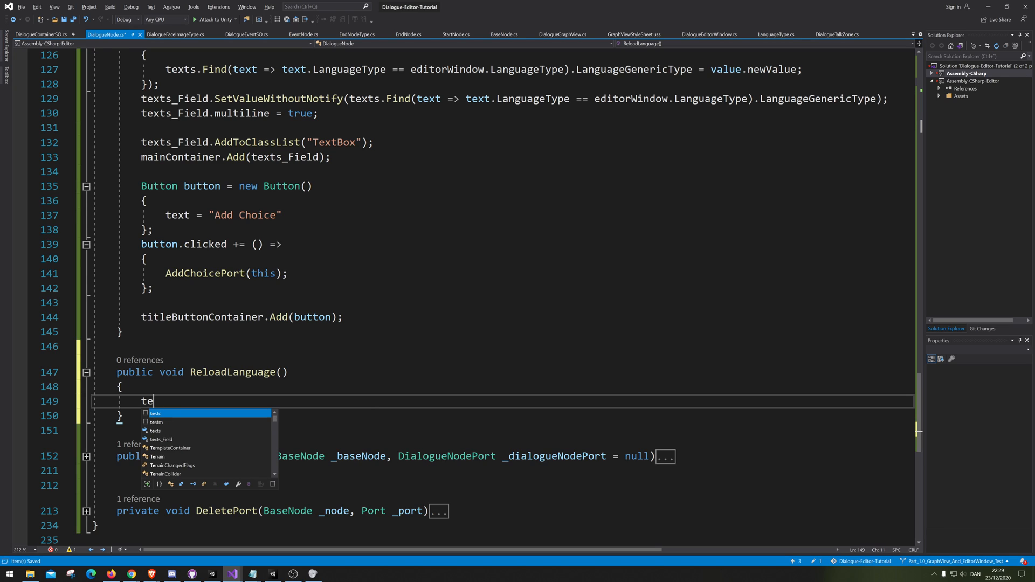
text(xts_Field.)
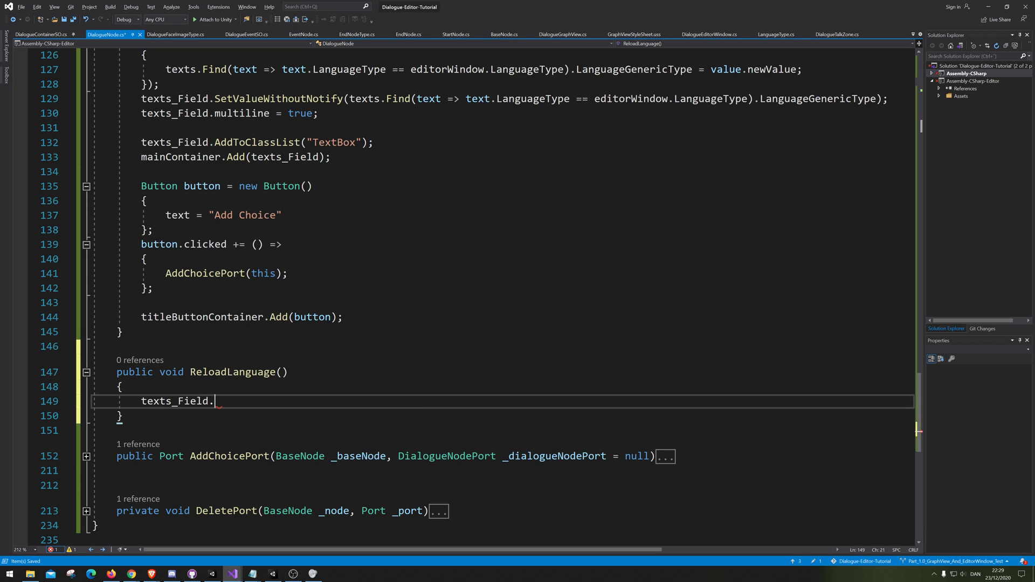
text(re)
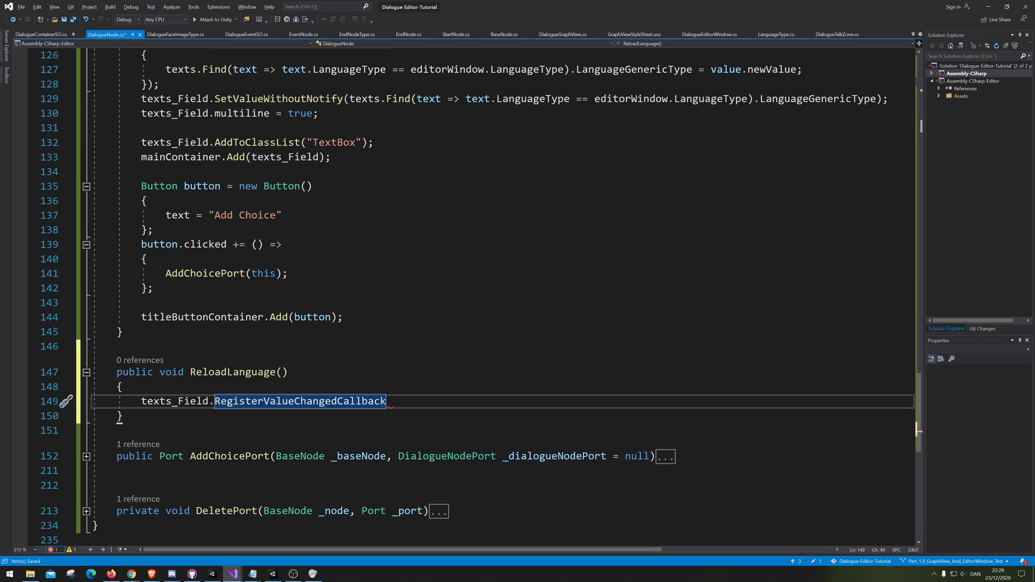
text(())
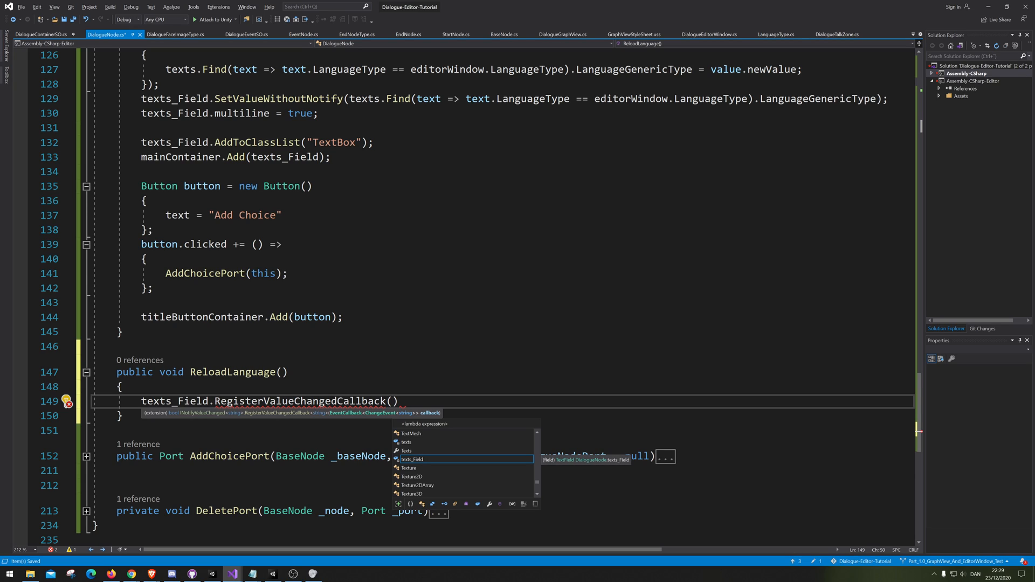
text(value =<)
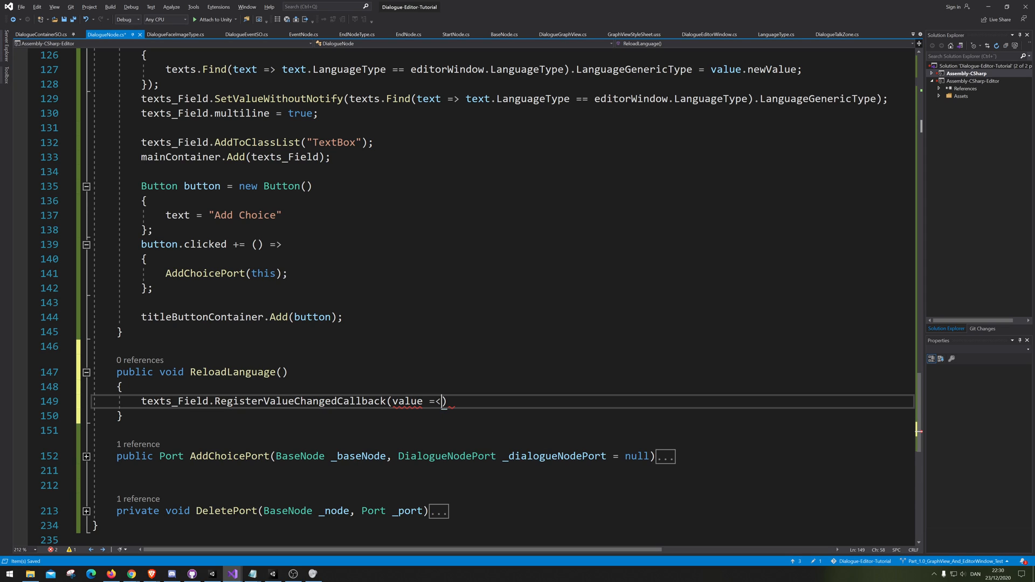
text(>)
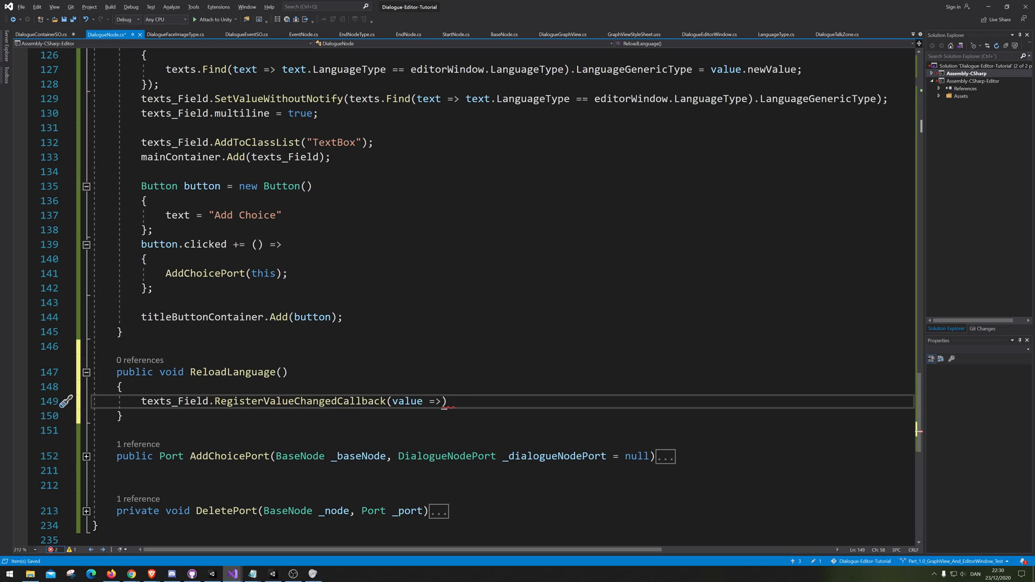
text(" ")
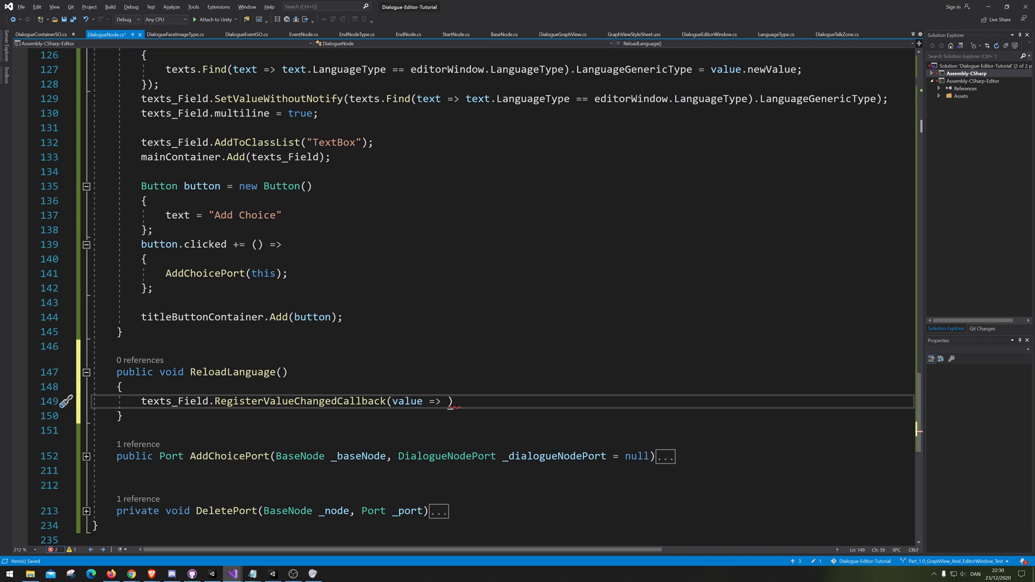
key(Backspace)
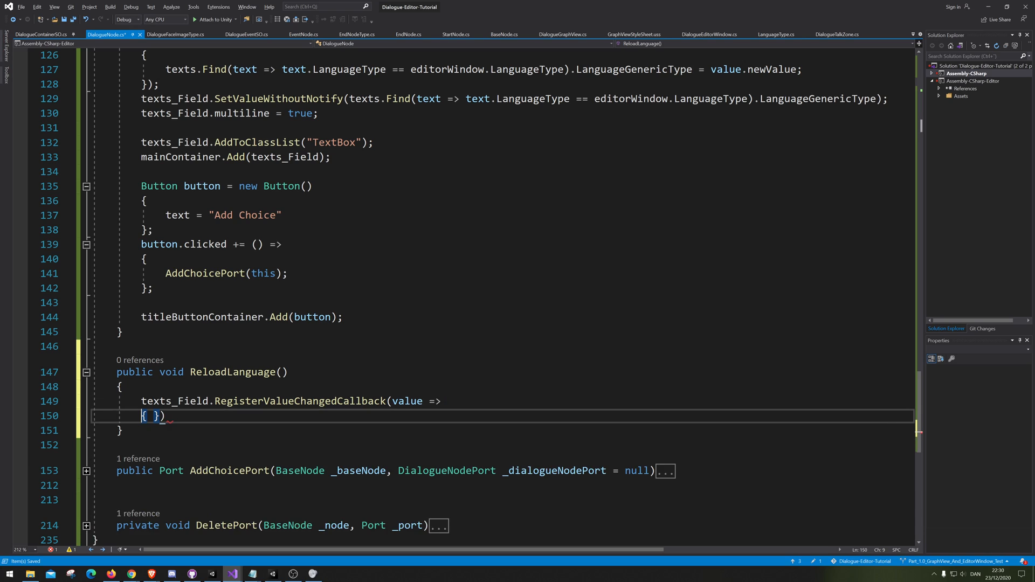
key(Enter)
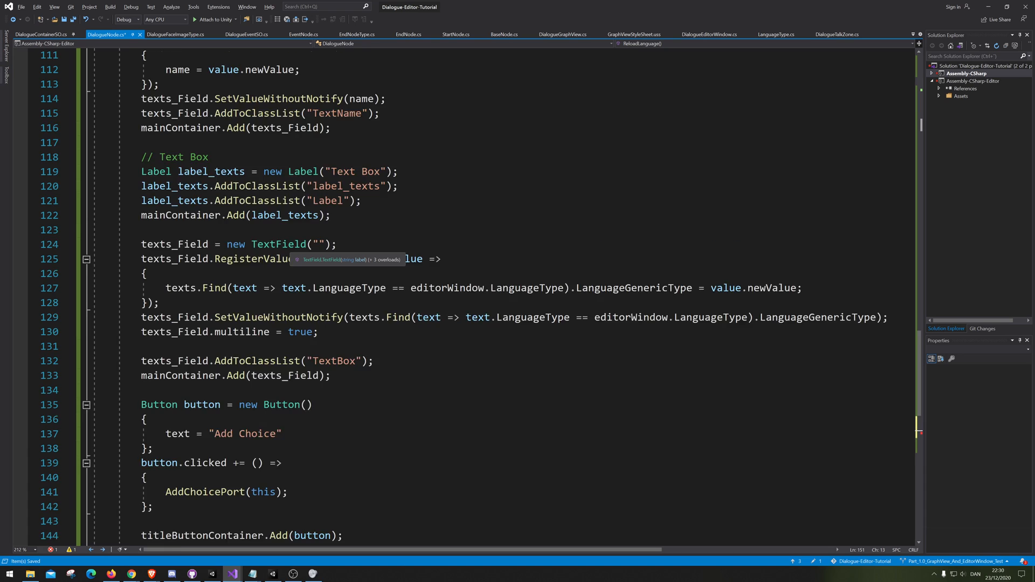
Step: Scroll the DialogueNode code, then switch to Unity's open Dialogue Editor window
scroll(down, 3)
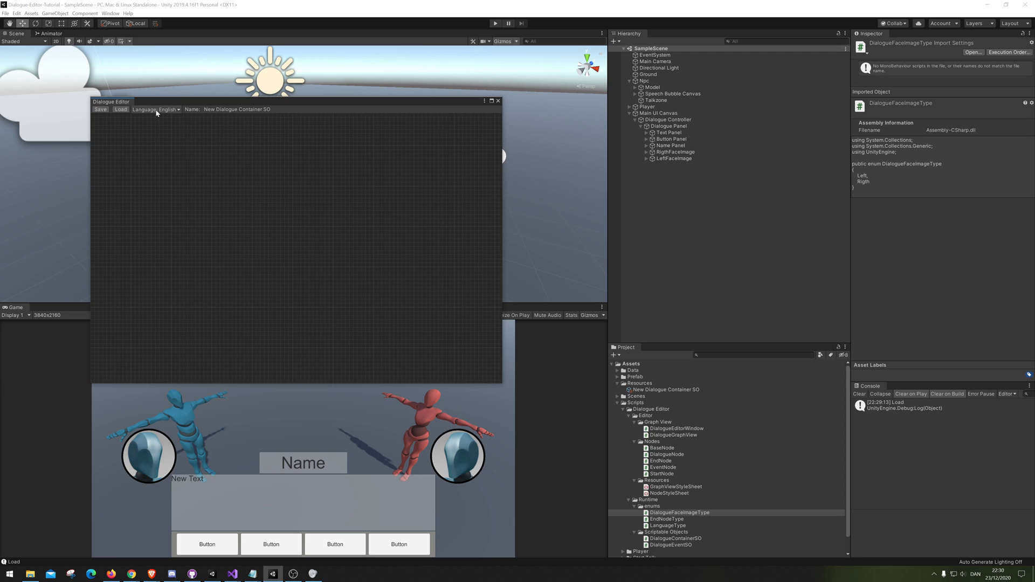
Step: Check the Dialogue Editor's Language dropdown showing German
click(166, 109)
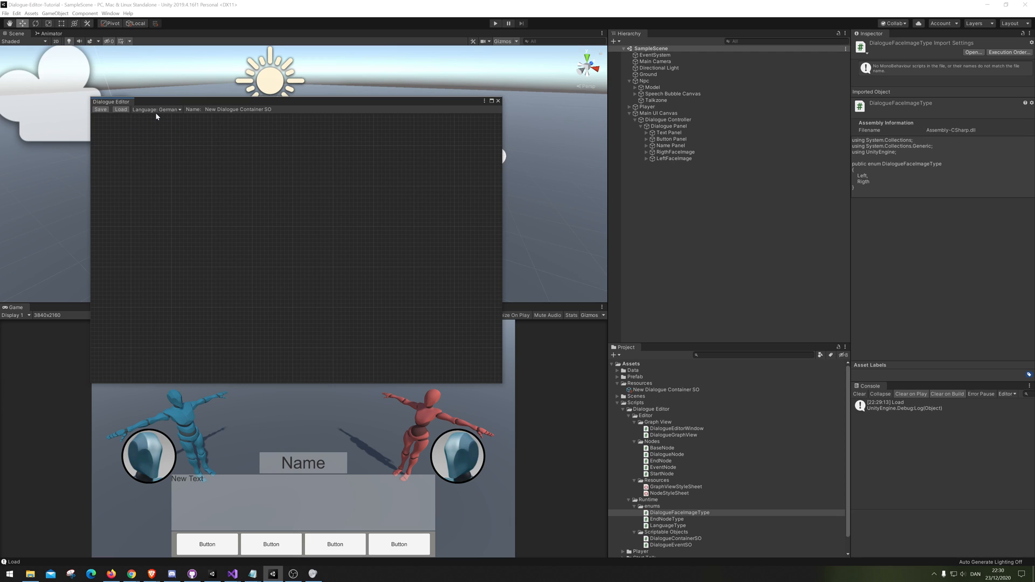
click(157, 109)
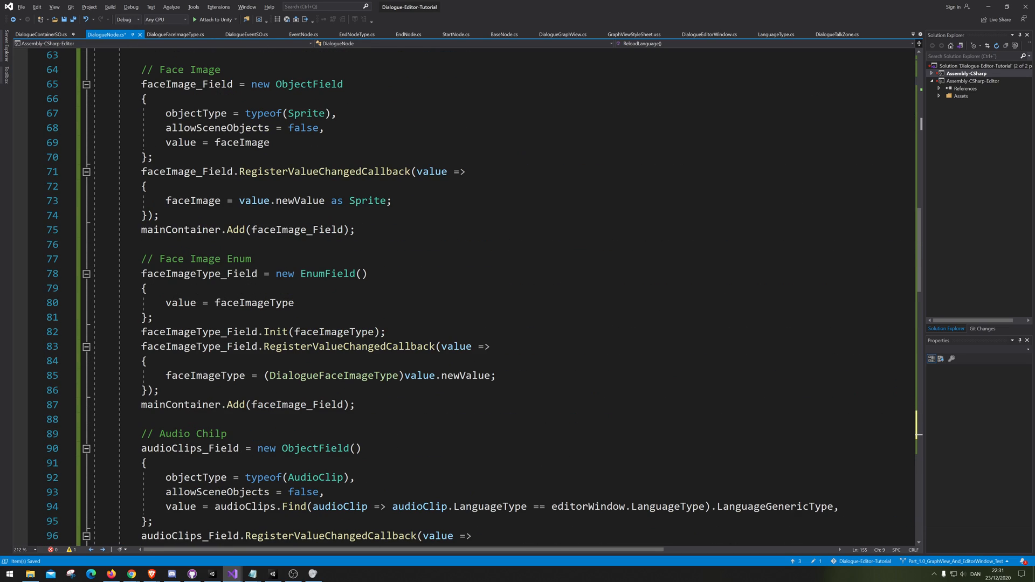
Step: Scroll to the audioClips_Field callback and SetValueWithoutNotify lines to reuse in ReloadLanguage
scroll(down, 3)
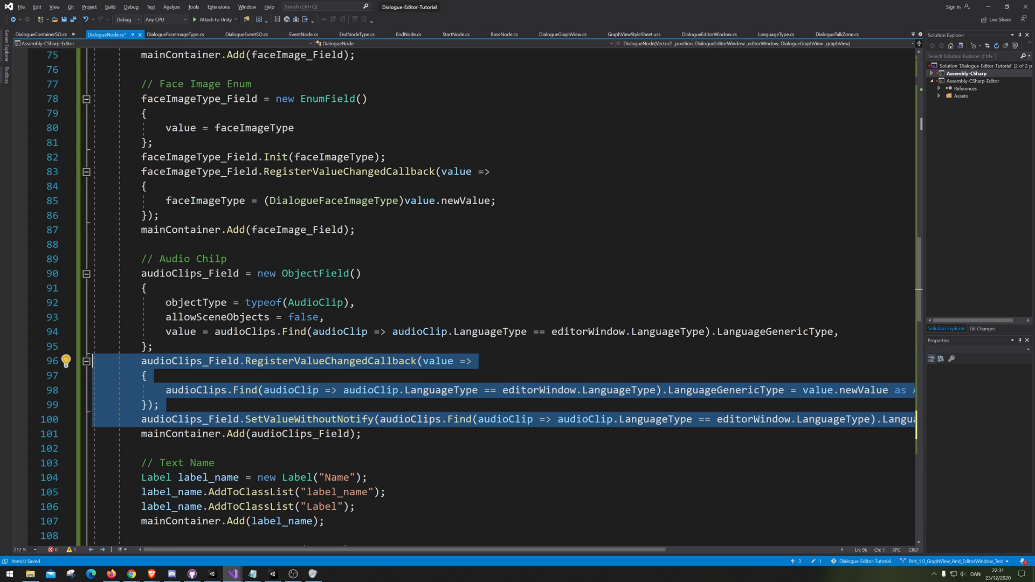
scroll(down, 3)
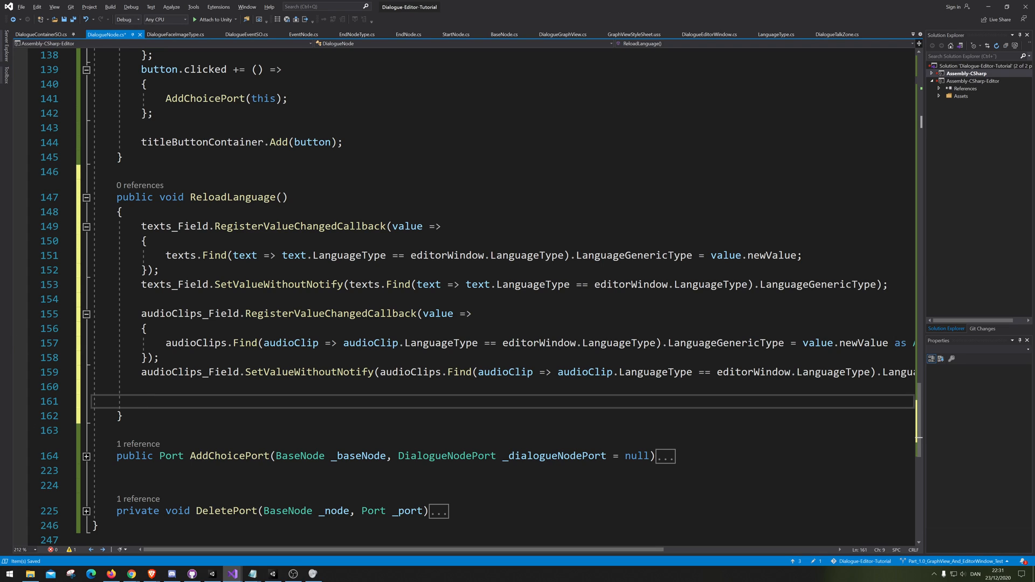
Step: Add a foreach loop over dialogueNodePorts with the loop variable nodePort
text(Fore)
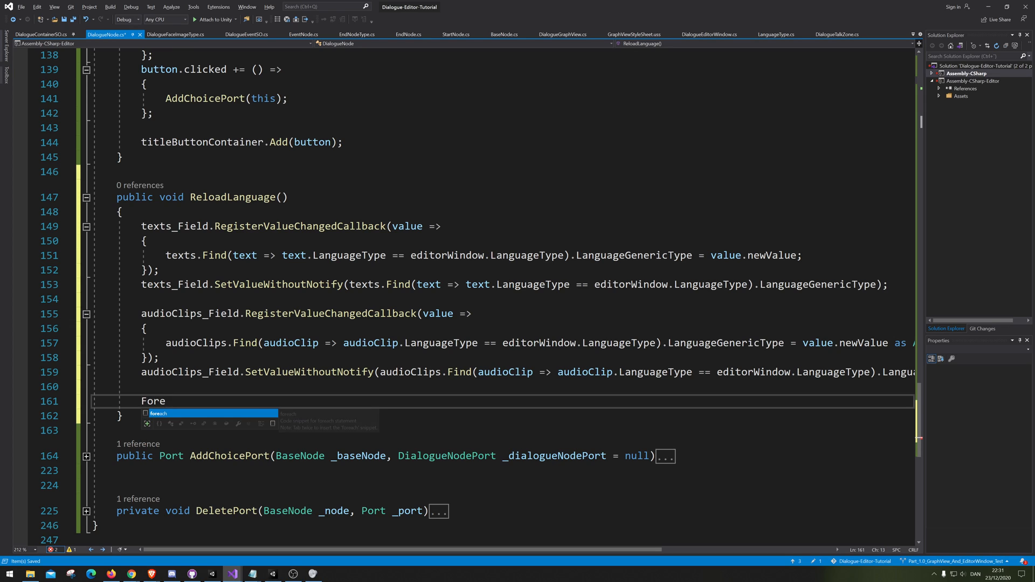
key(Tab)
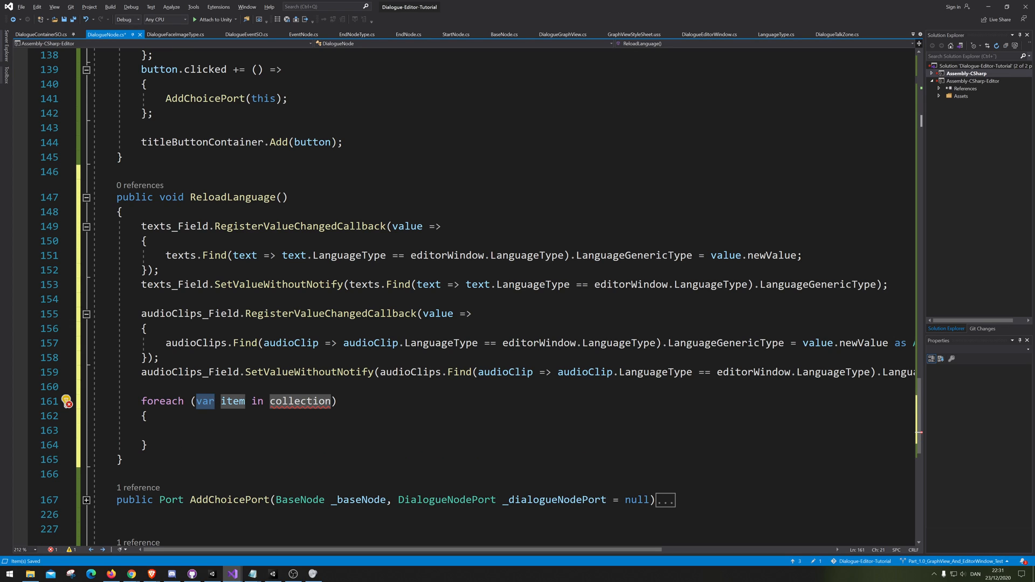
text(dia)
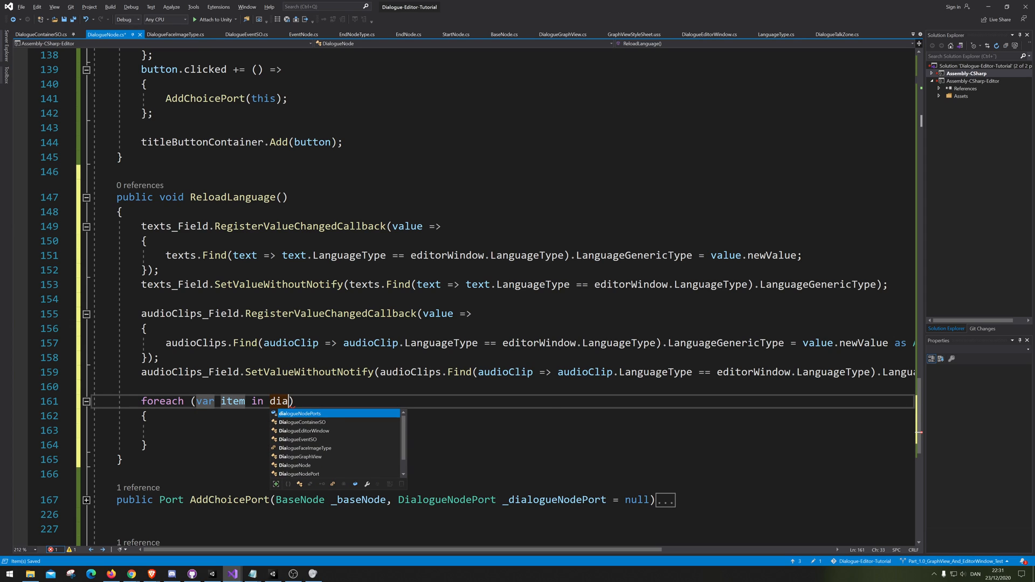
key(Tab)
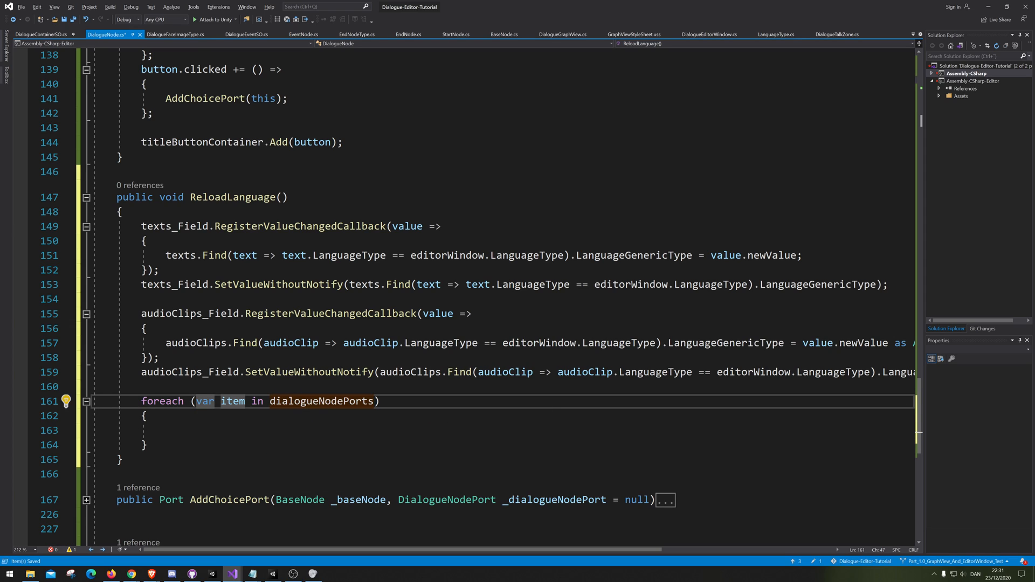
text(dia)
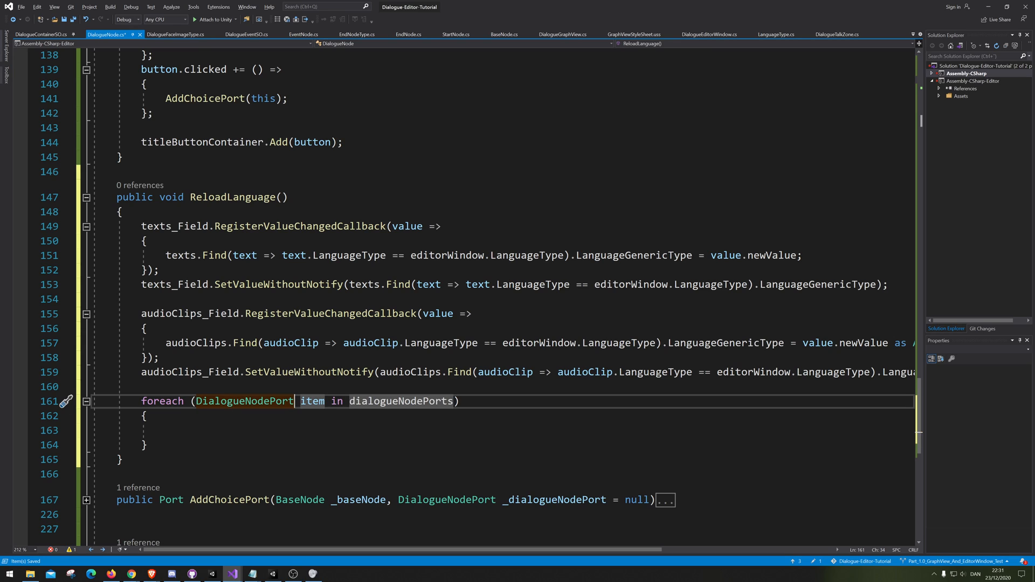
double_click(245, 401)
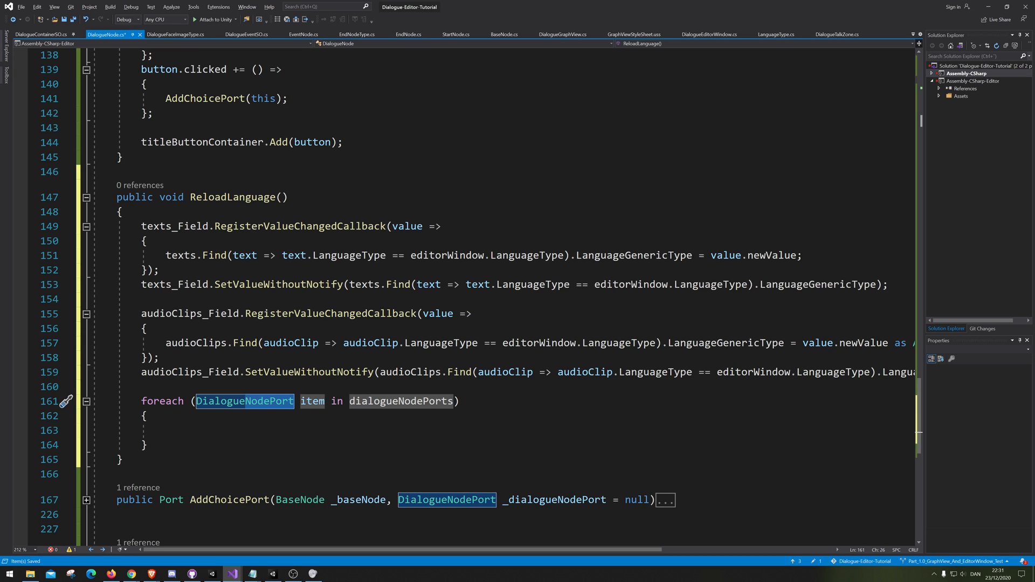
text(nodePort)
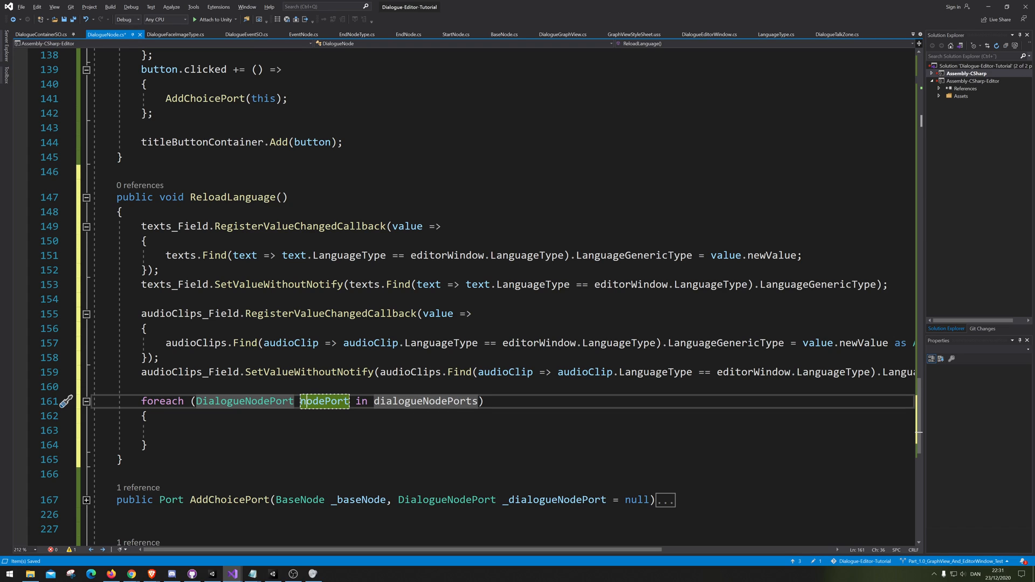
Step: Register a value-changed callback on nodePort.TextField with an empty lambda body
click(166, 430)
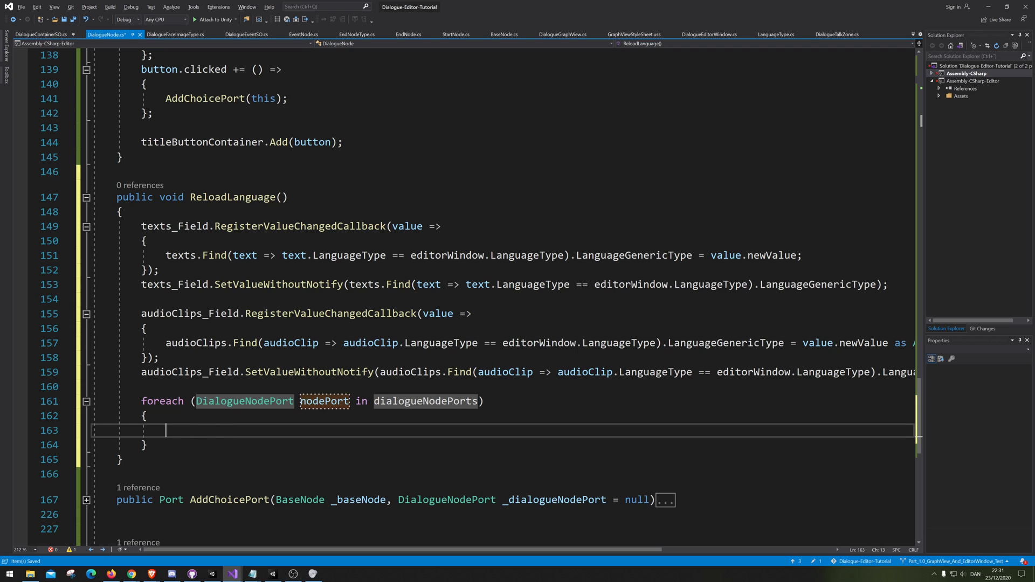
text(nodePort,)
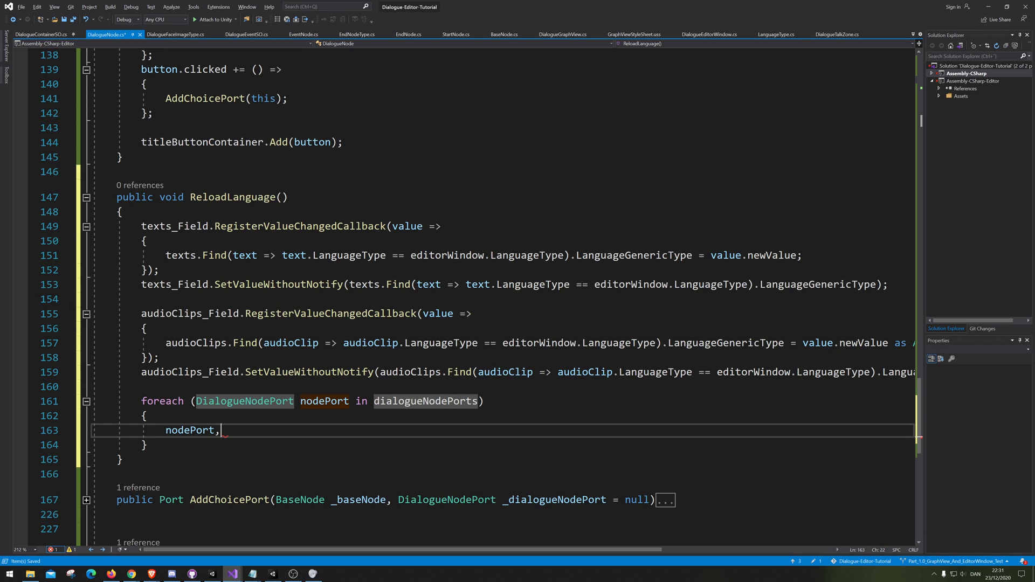
text(.te)
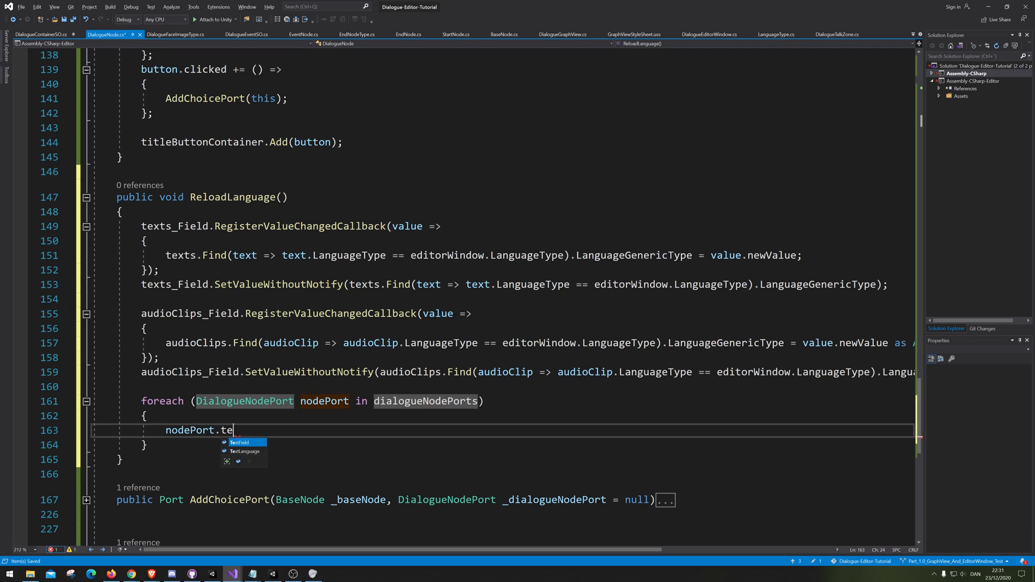
key(Tab)
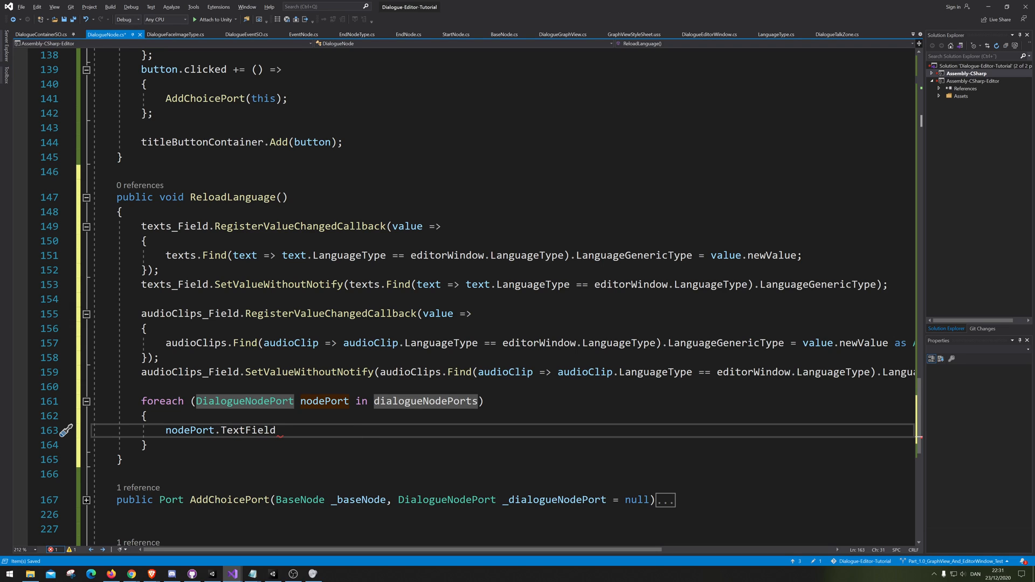
double_click(247, 430)
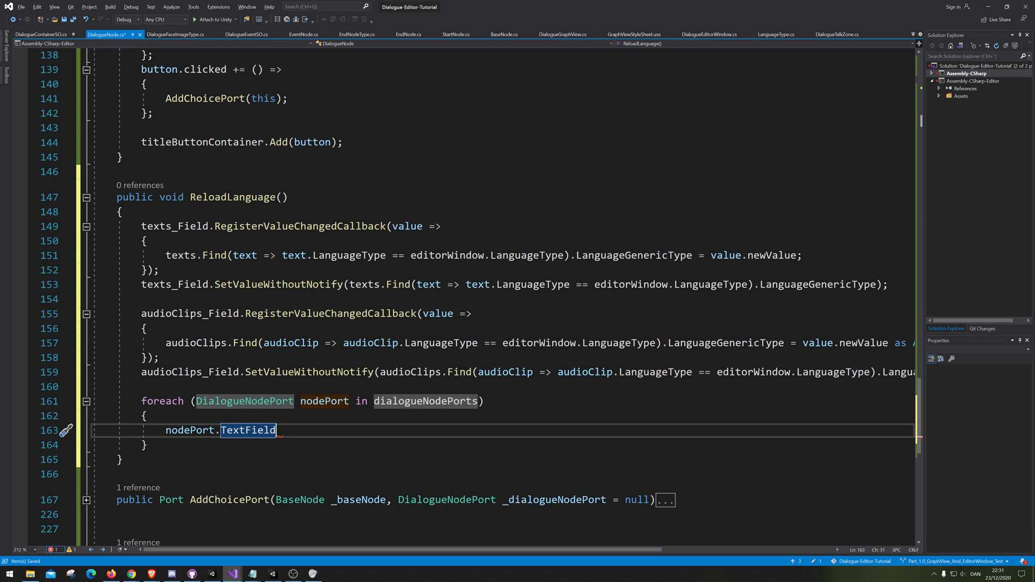
text(.re)
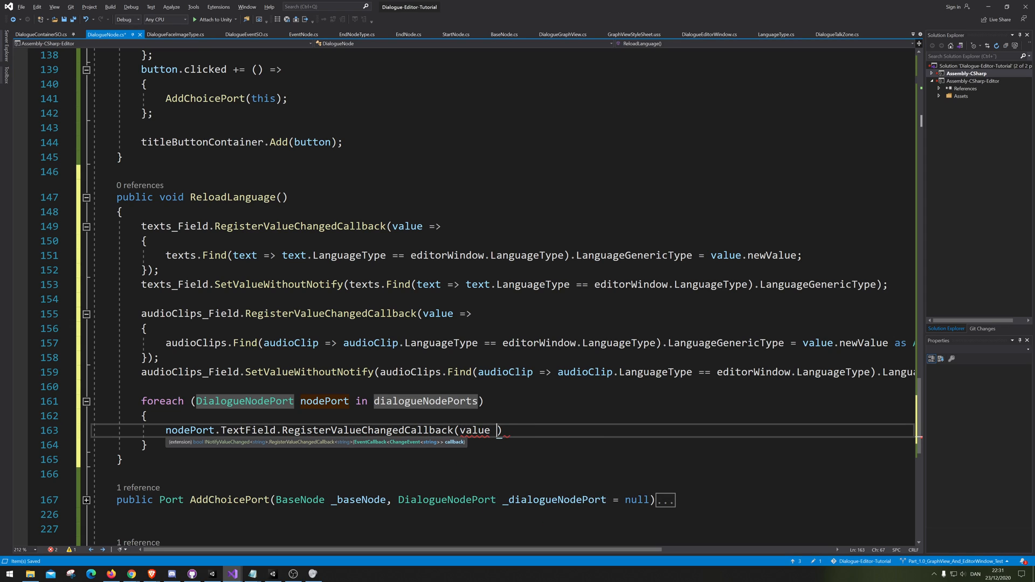
text(=> { })
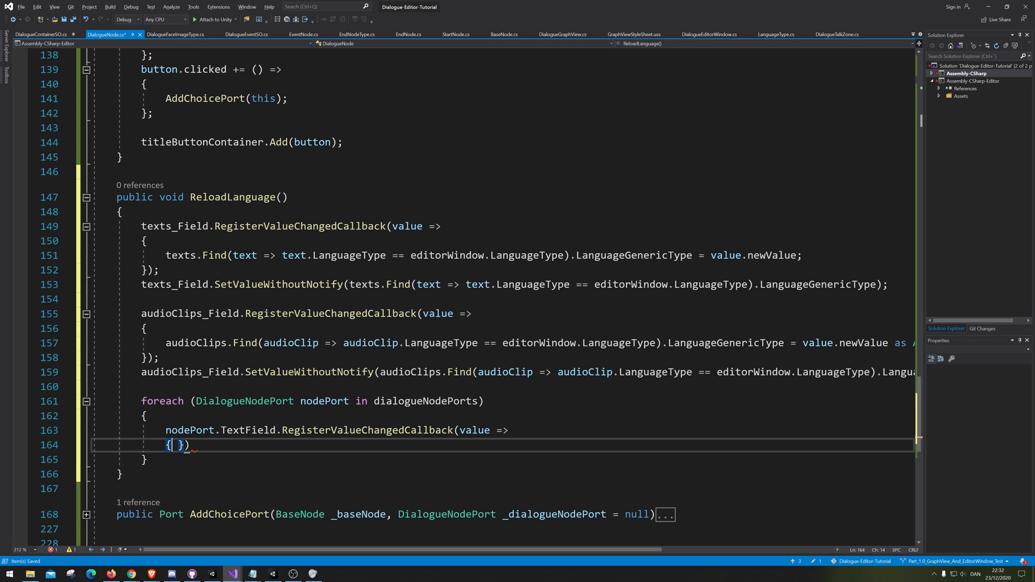
key(Enter)
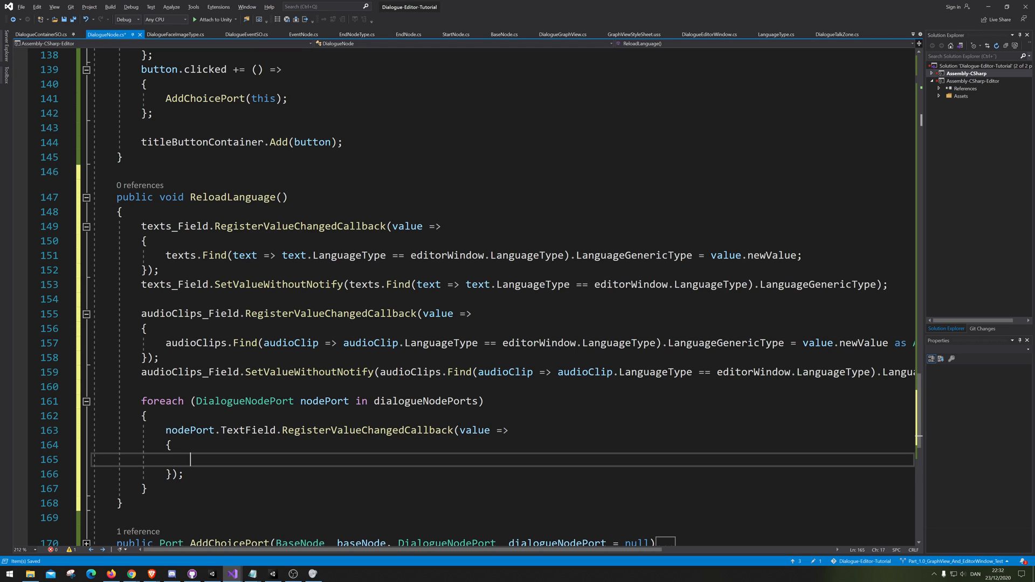
Step: Start the callback body by typing nodePort.TextLanguage.Find
text(nor)
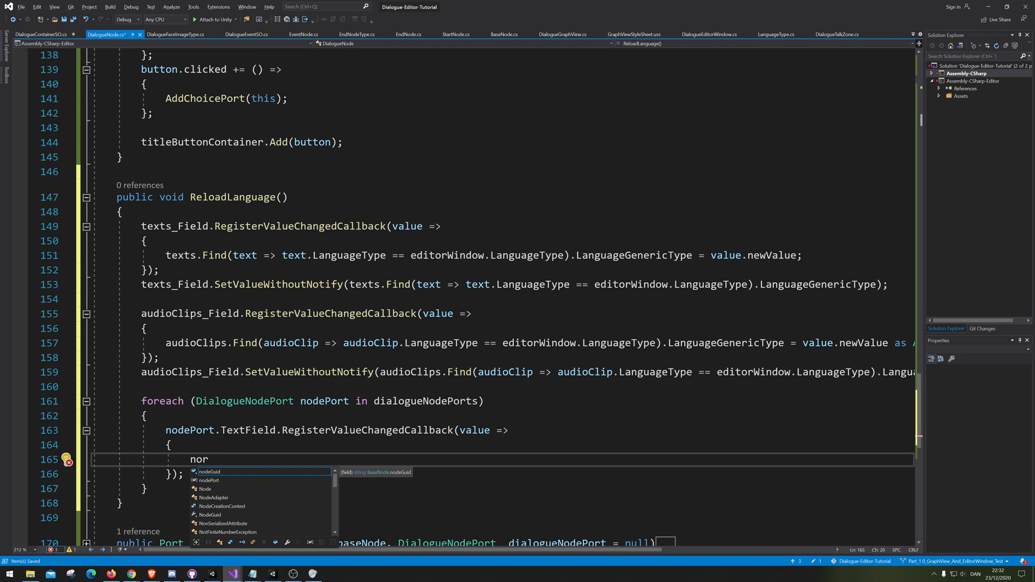
key(Backspace)
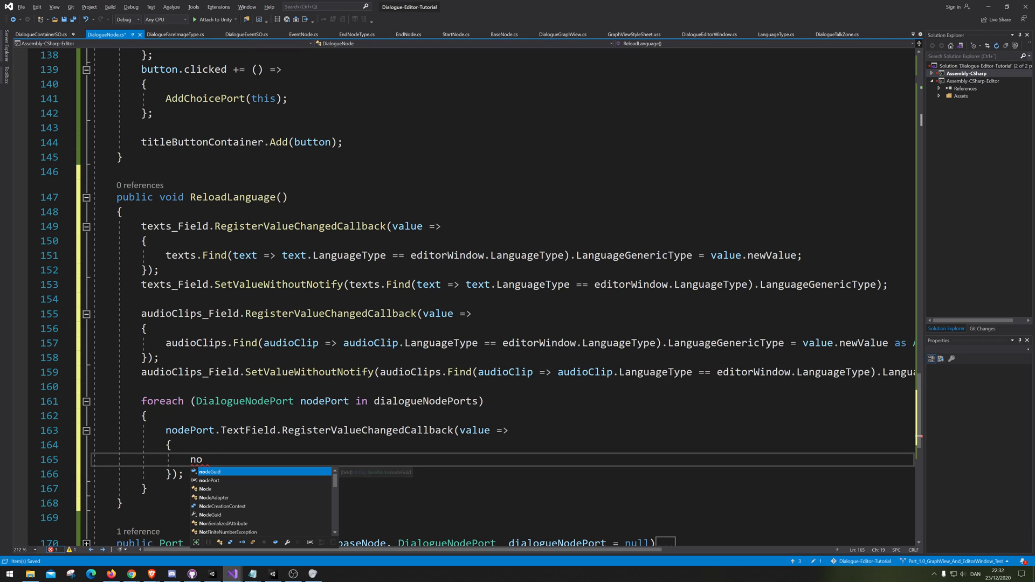
text(deGuid.)
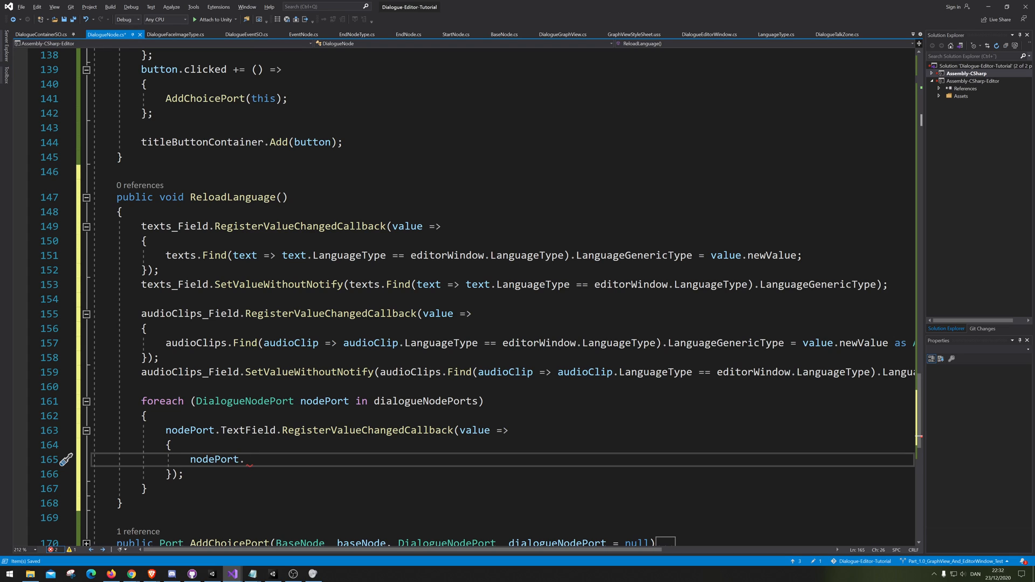
text(te)
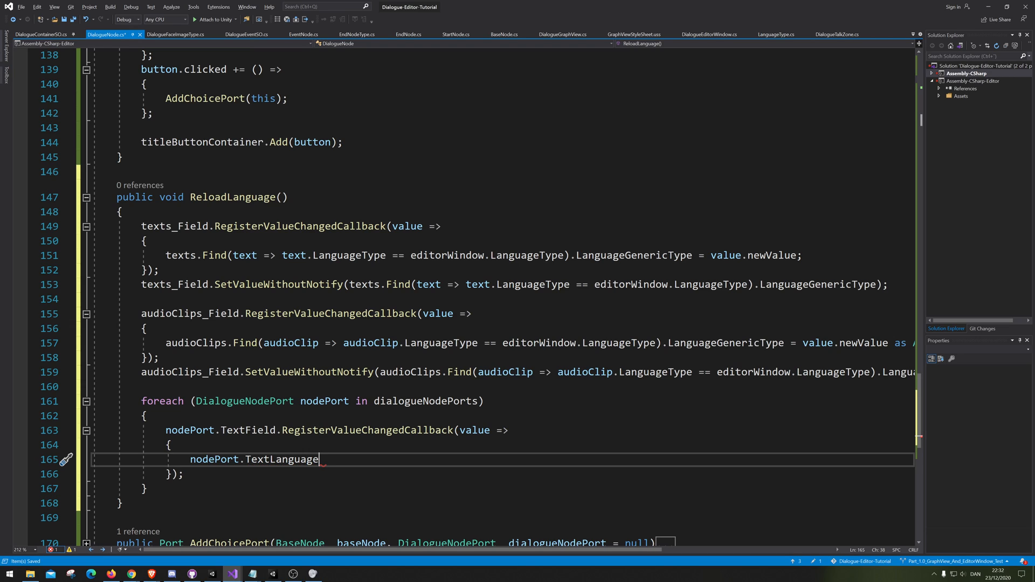
text(.Find)
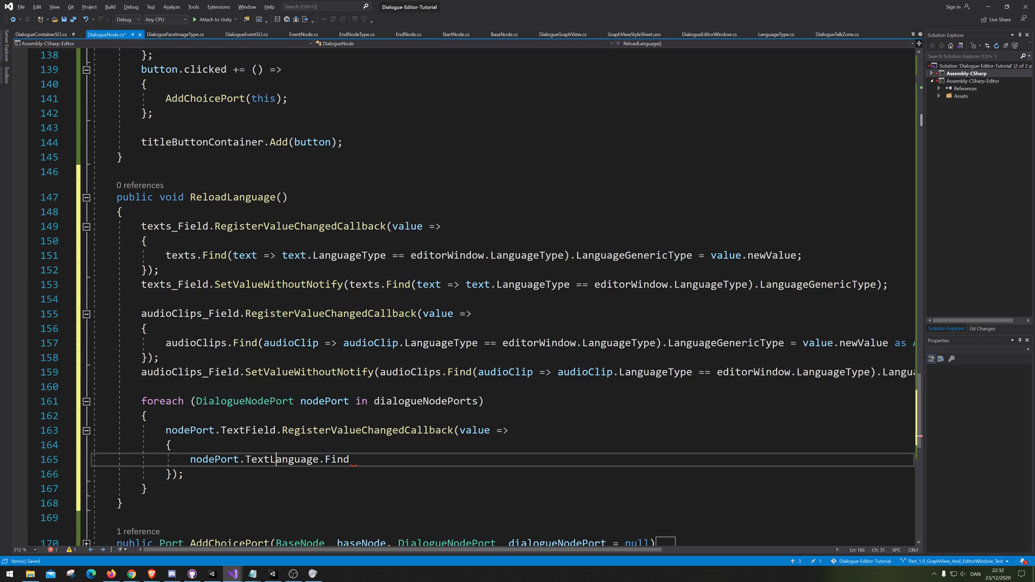
Step: Inspect DialogueNodePort's definition and correct the call to nodePort.TextLanguages.Find
right_click(279, 460)
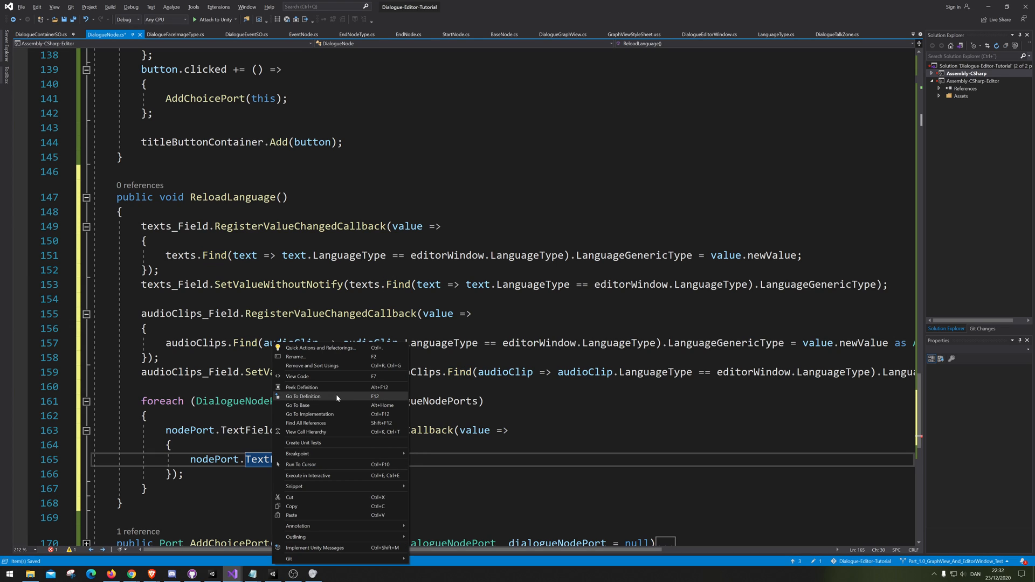
click(303, 396)
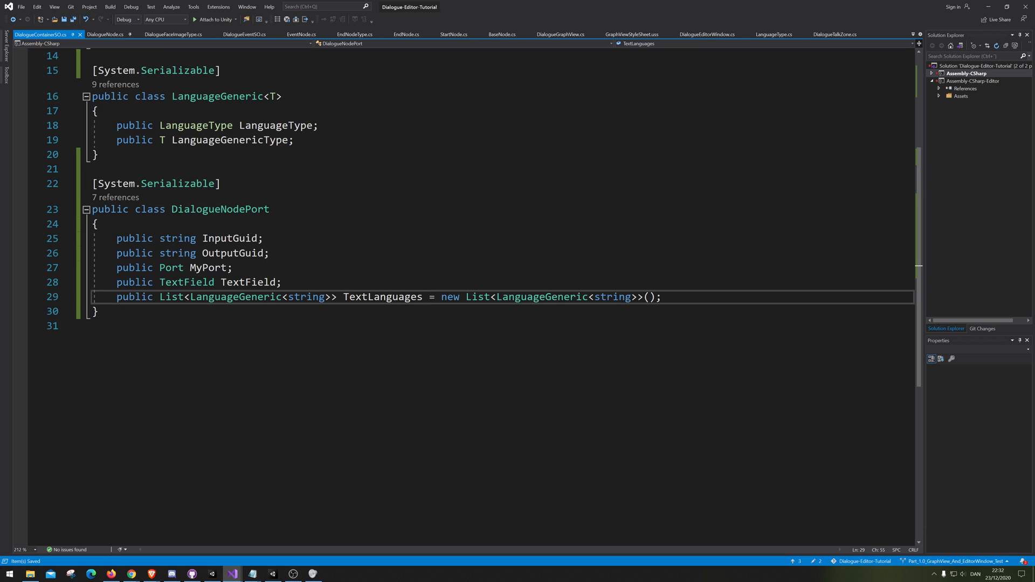
click(108, 35)
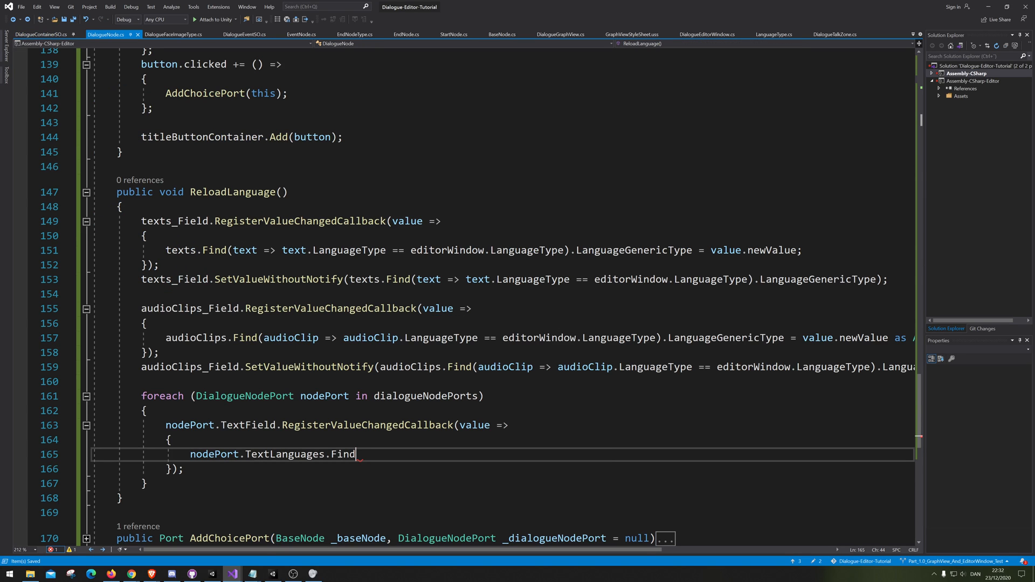
right_click(299, 455)
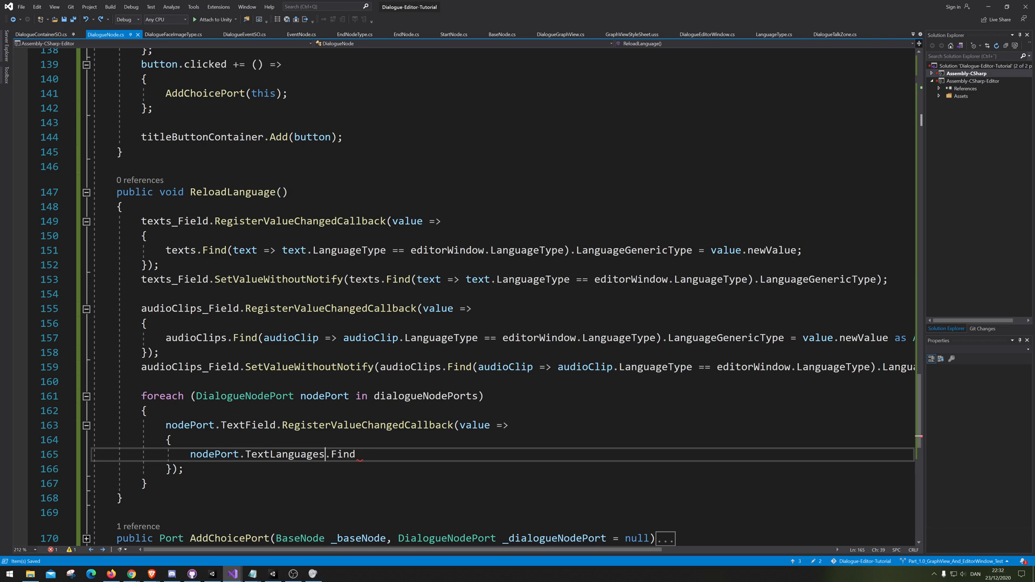
double_click(284, 454)
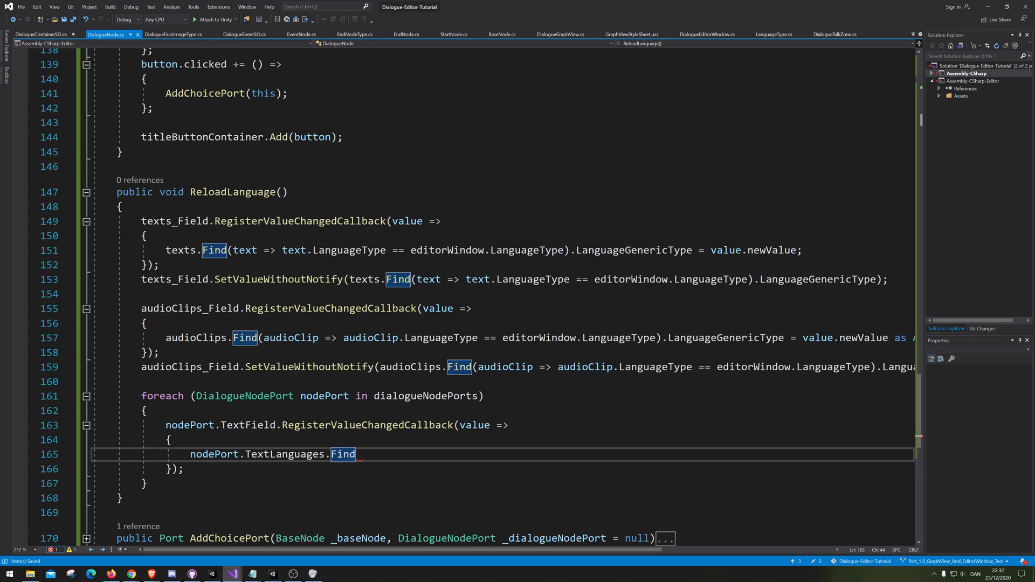
Step: Set the entry matching editorWindow.LanguageType's LanguageGenericType to value.newValue
text(()
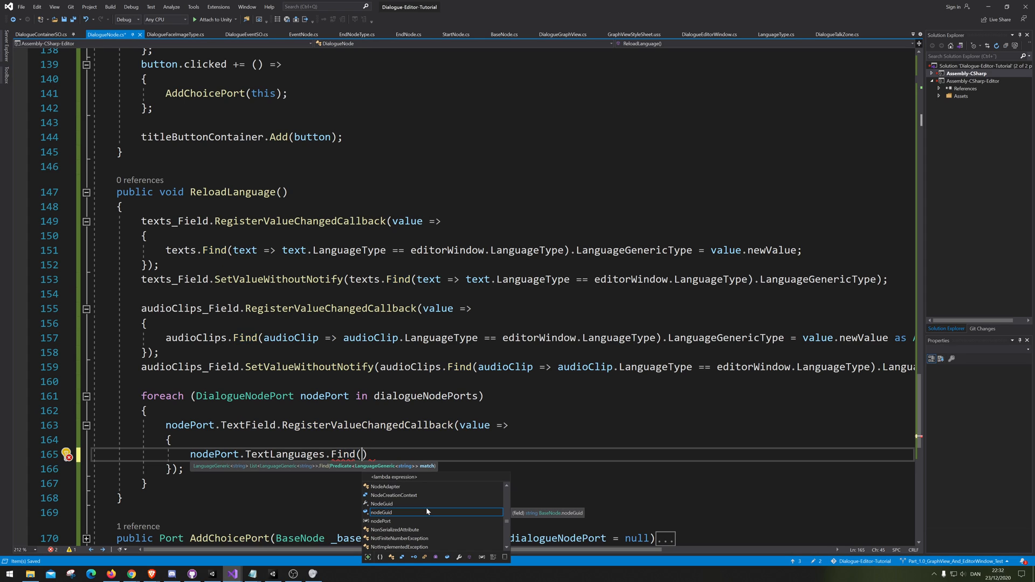
text(lan)
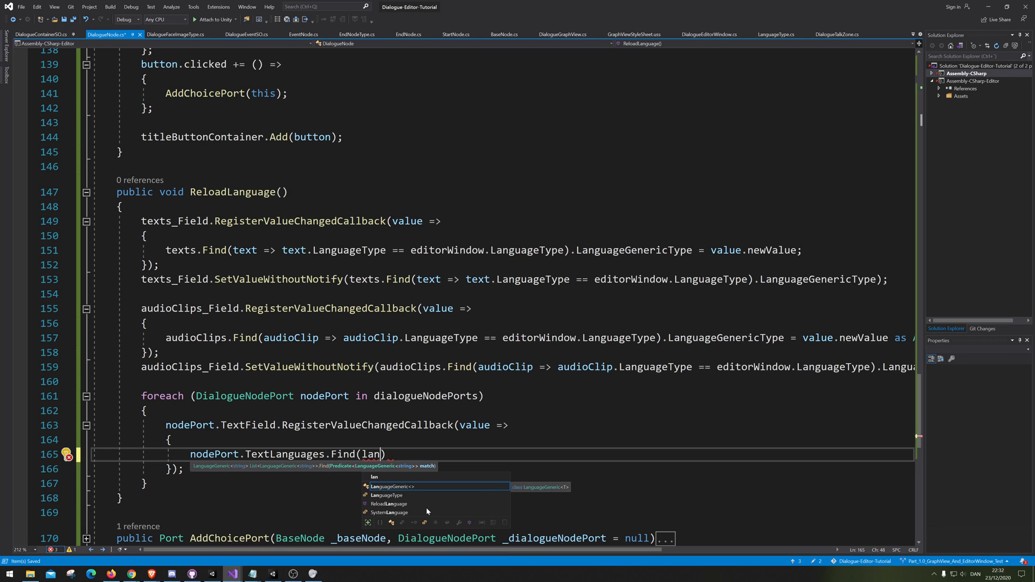
text(guage =>)
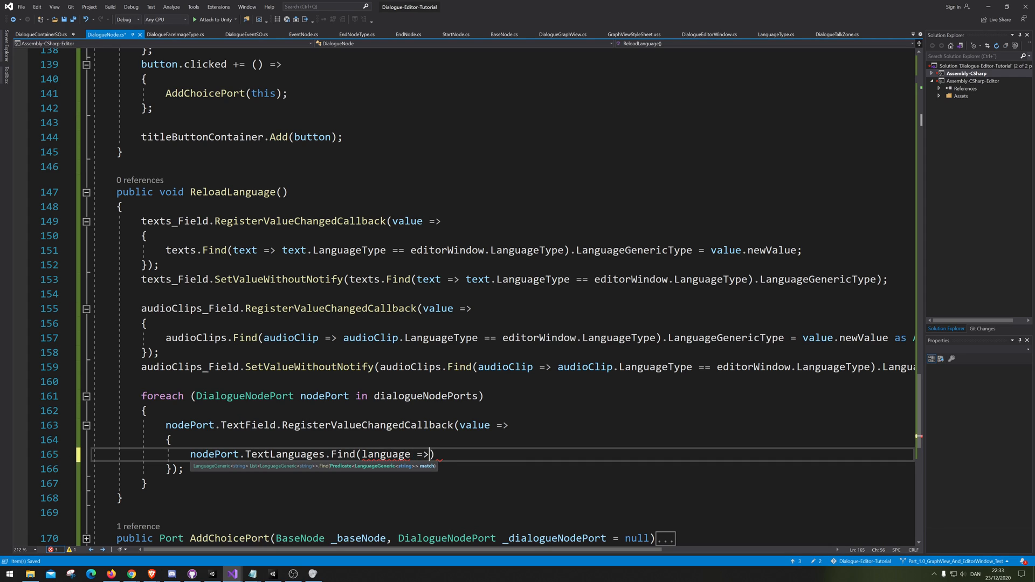
text(l)
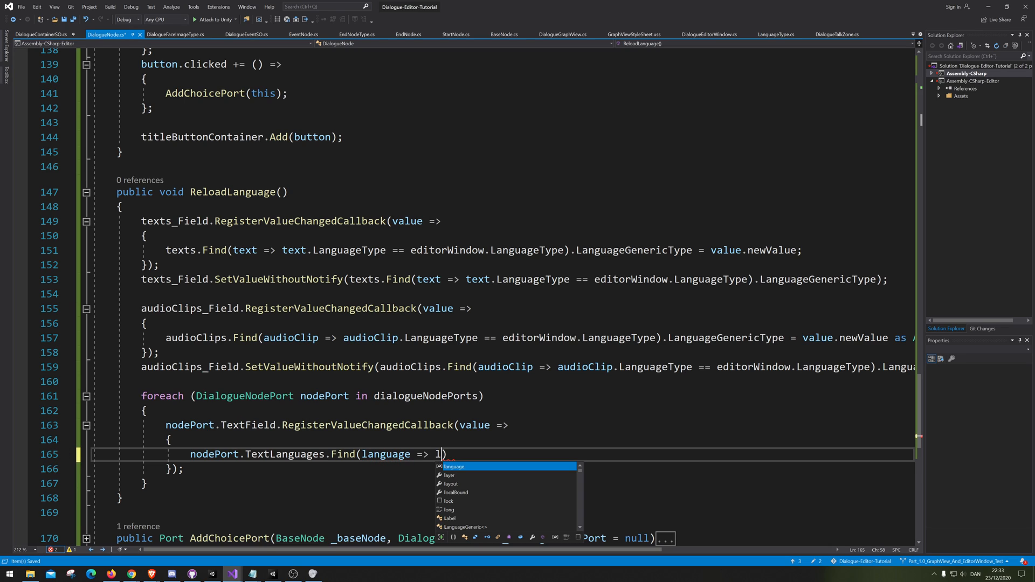
text(anguage.)
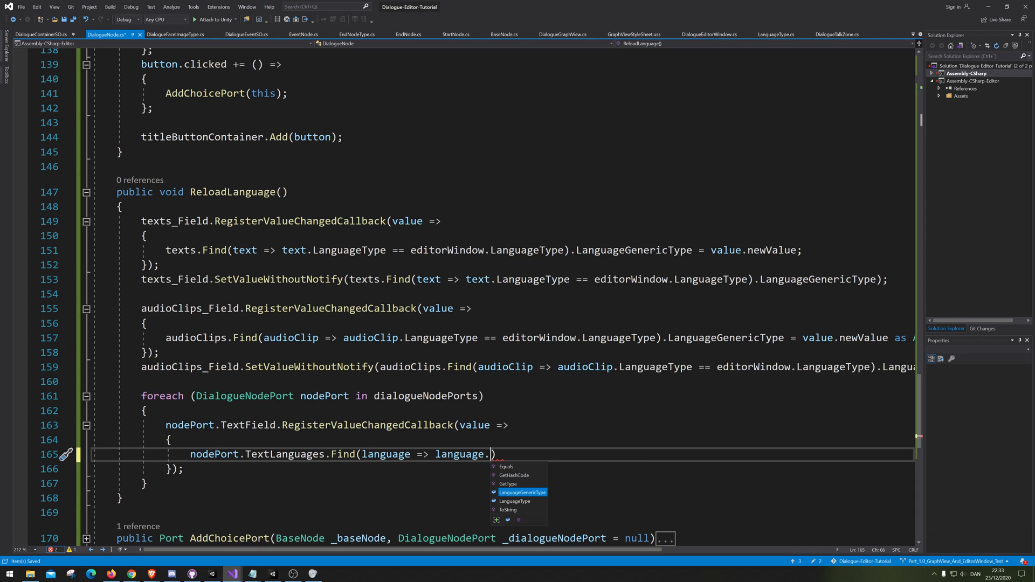
text(LanguageType ==)
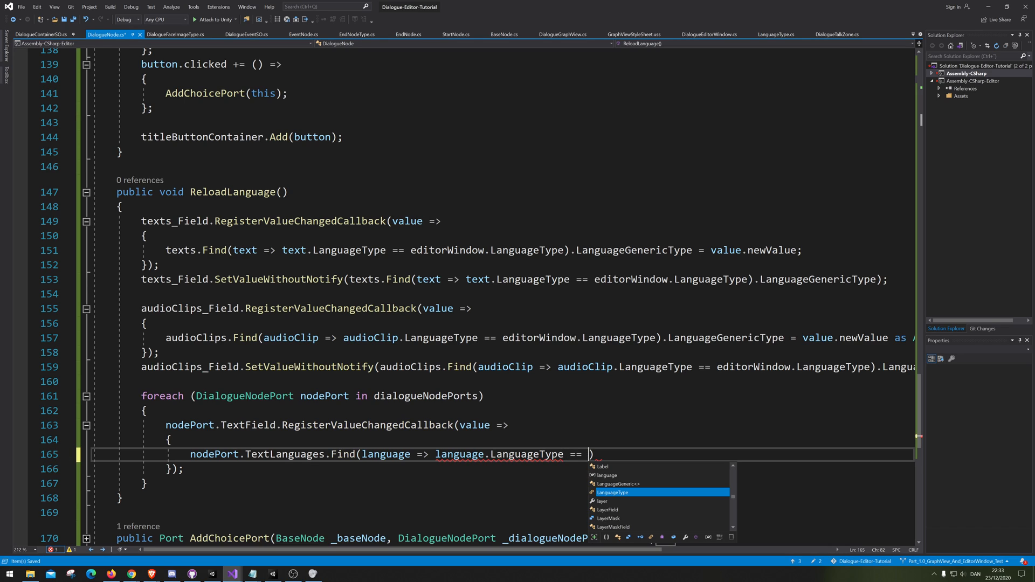
text(Langu)
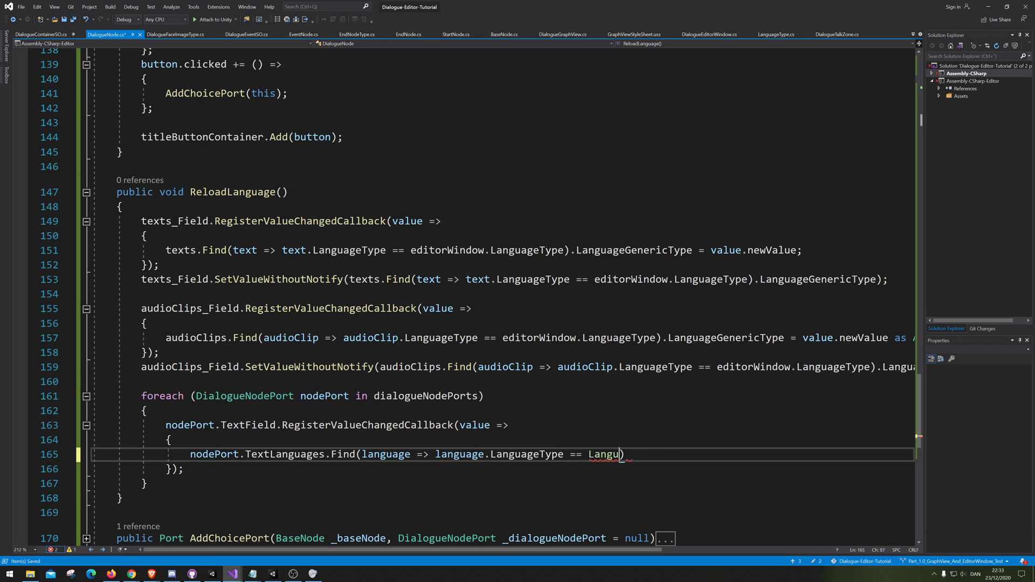
text(editorWindow.)
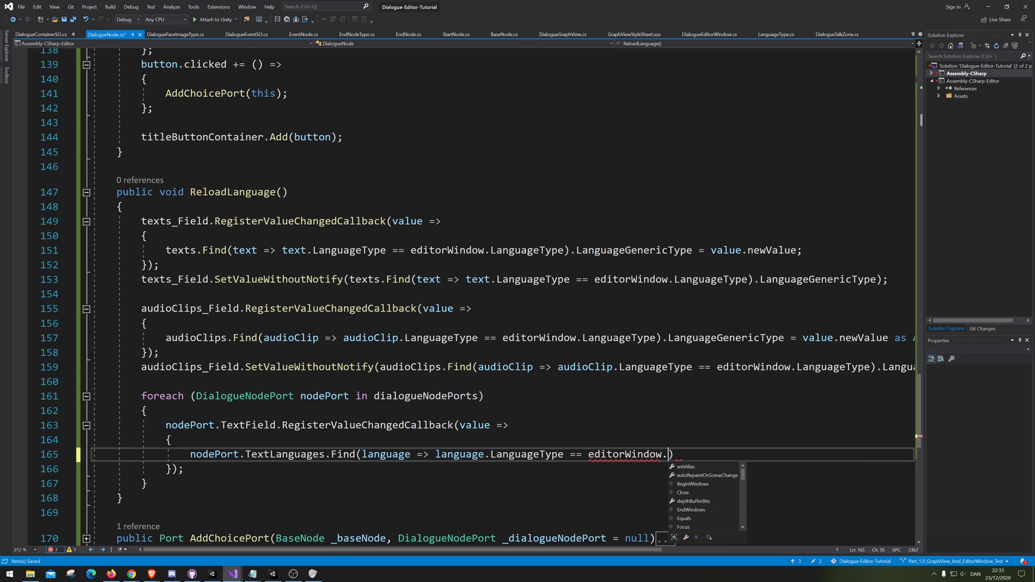
text(LanguageType)
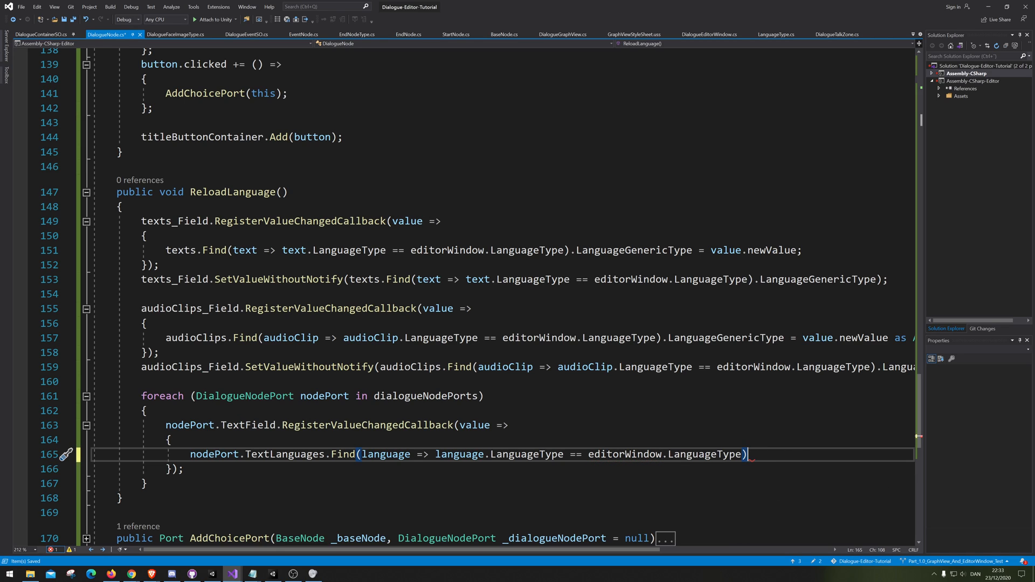
text(.LanguageGenericType =)
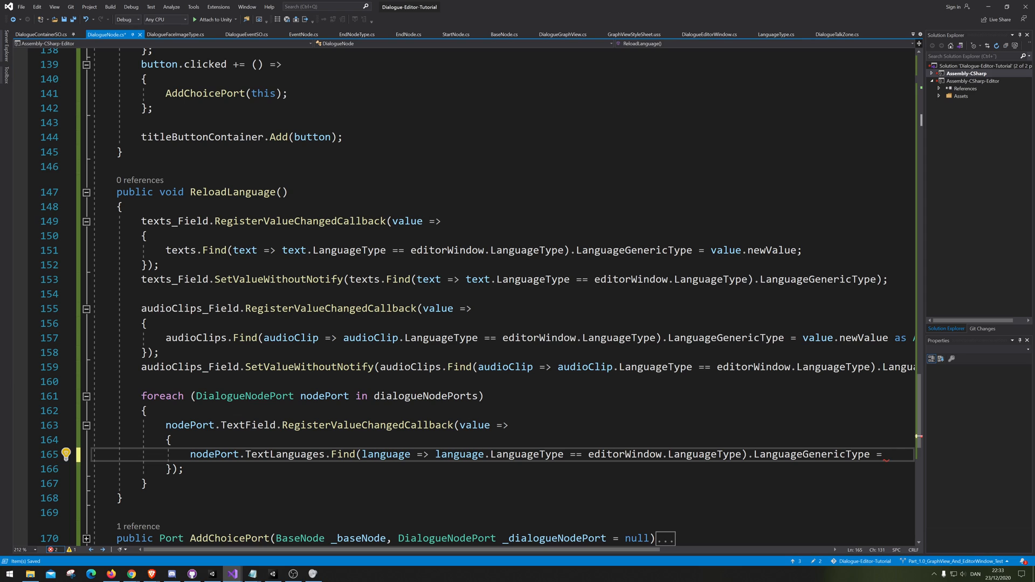
text(value.newValue)
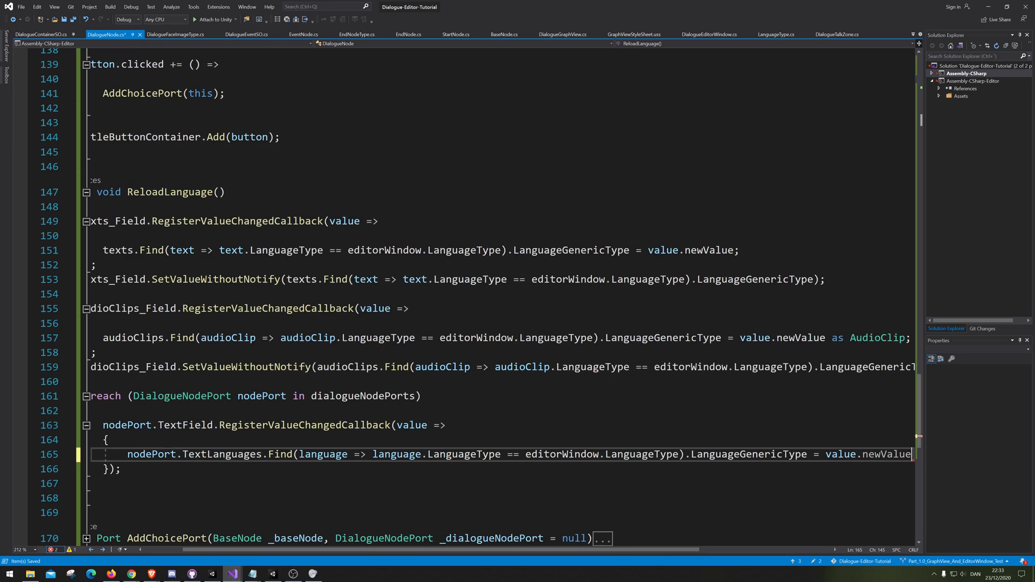
text(;)
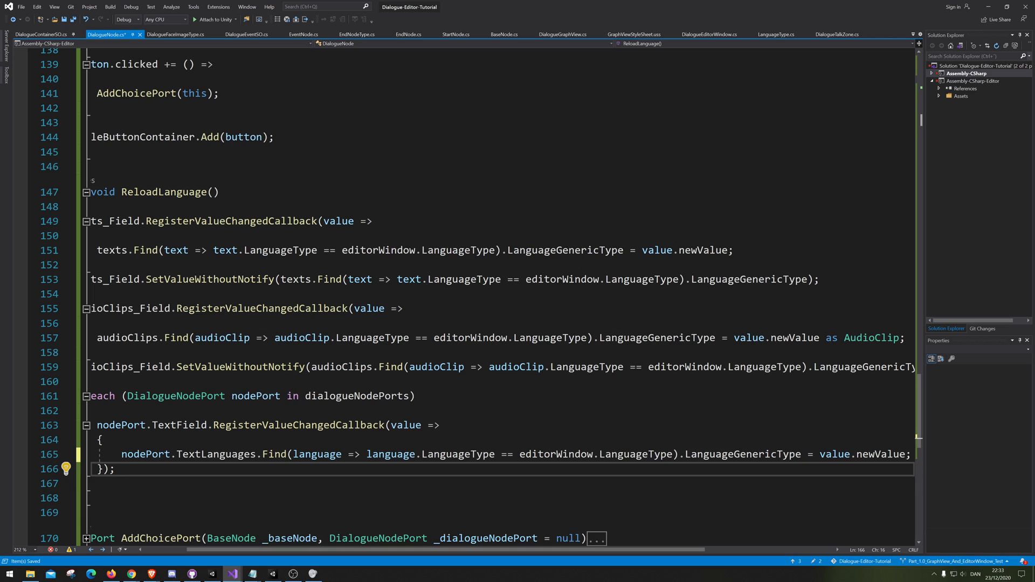
Step: Begin a nodePort.TextField.SetValueWithoutNotify( call below the callback
text(n)
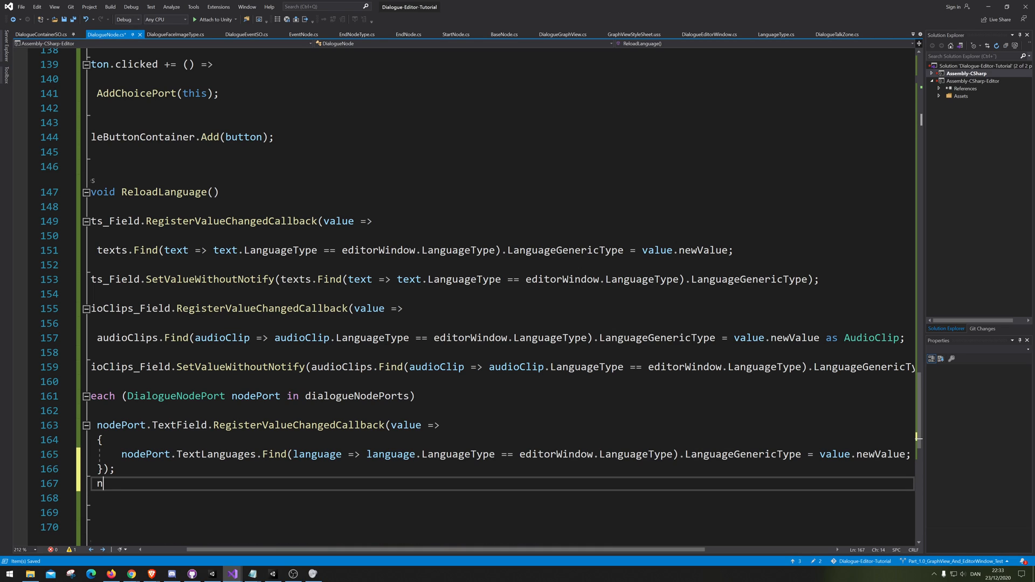
text(odePort.)
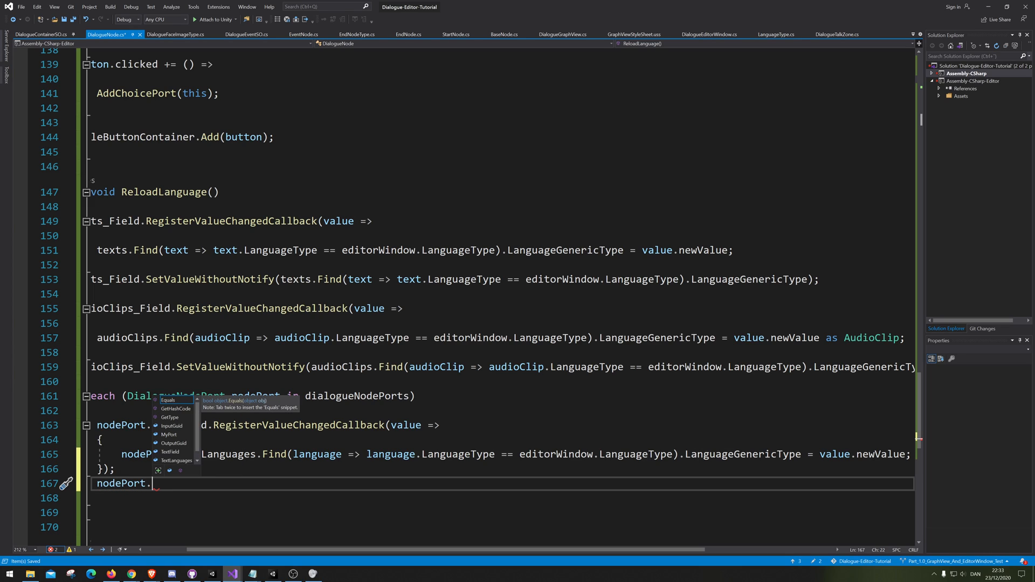
text(TextField)
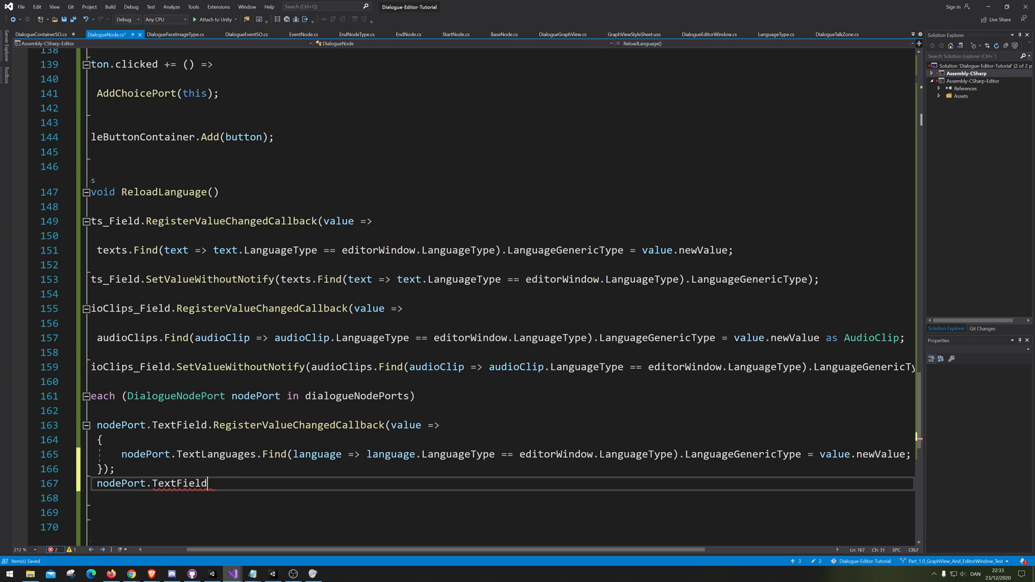
text(.set)
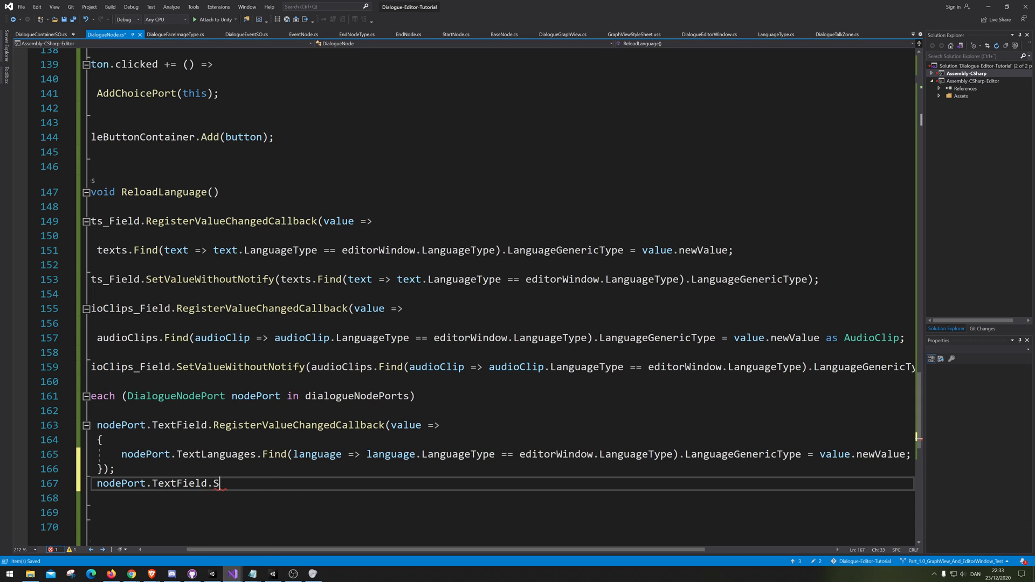
text(etValueWithoutNotify)
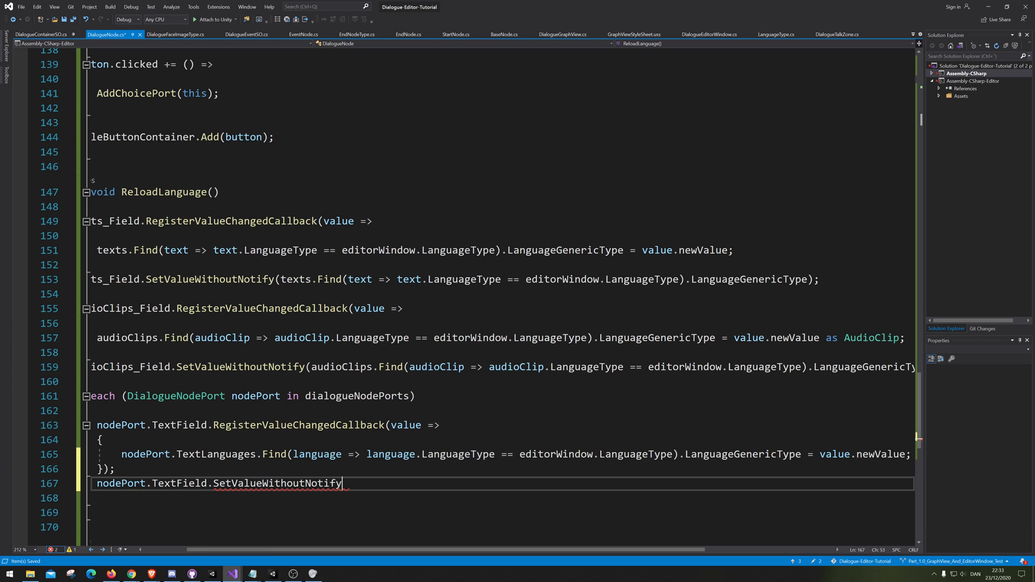
text(()
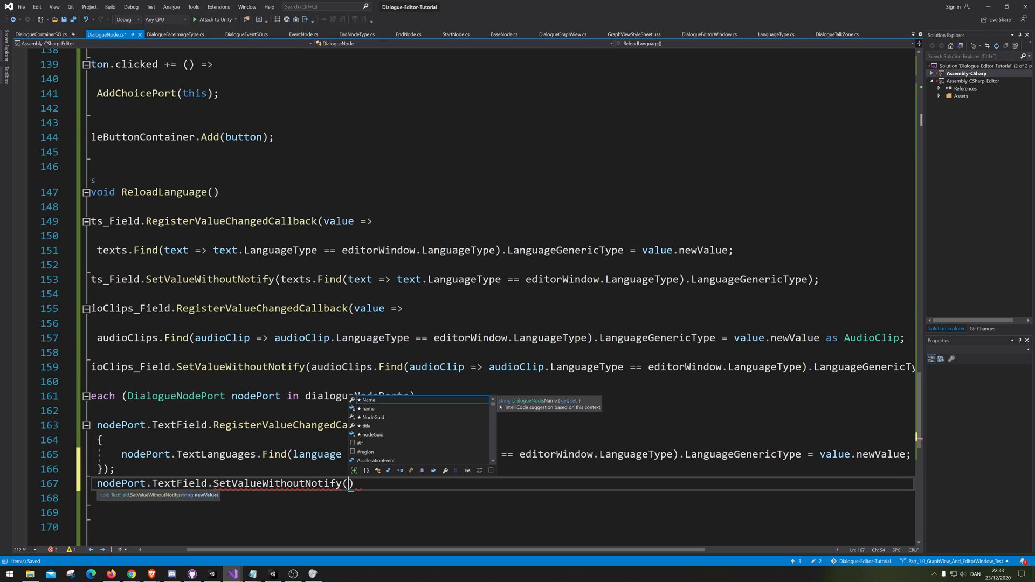
Step: Pass it the LanguageGenericType of the TextLanguages entry matching editorWindow.LanguageType
text(nodePort)
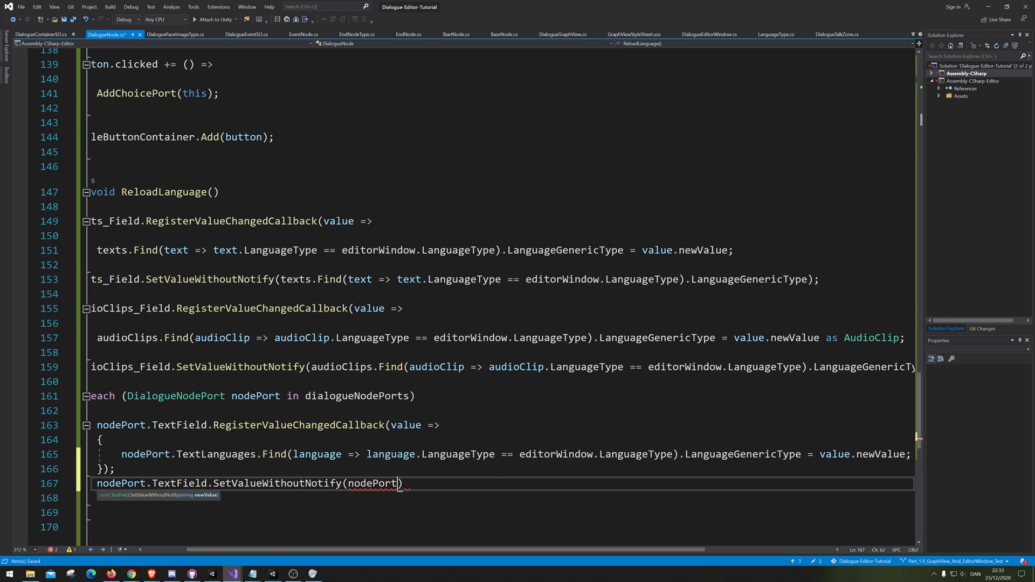
text(.)
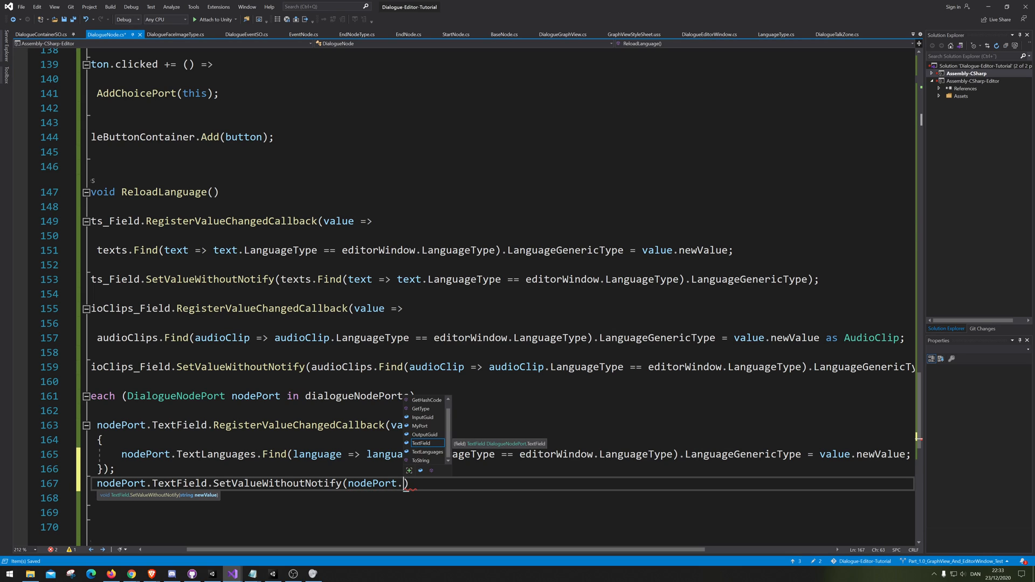
text(te)
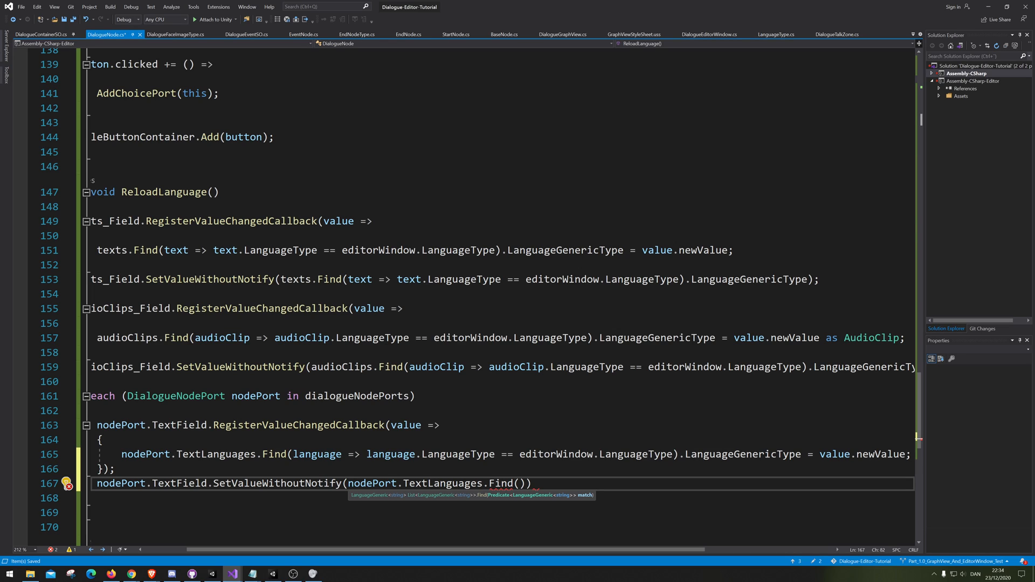
text(lan)
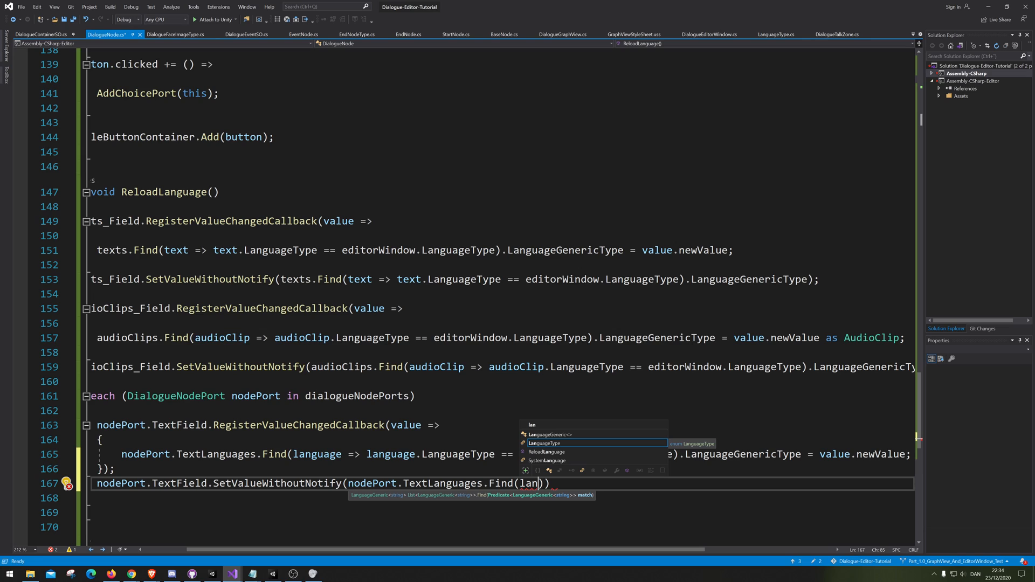
text(guage =>)
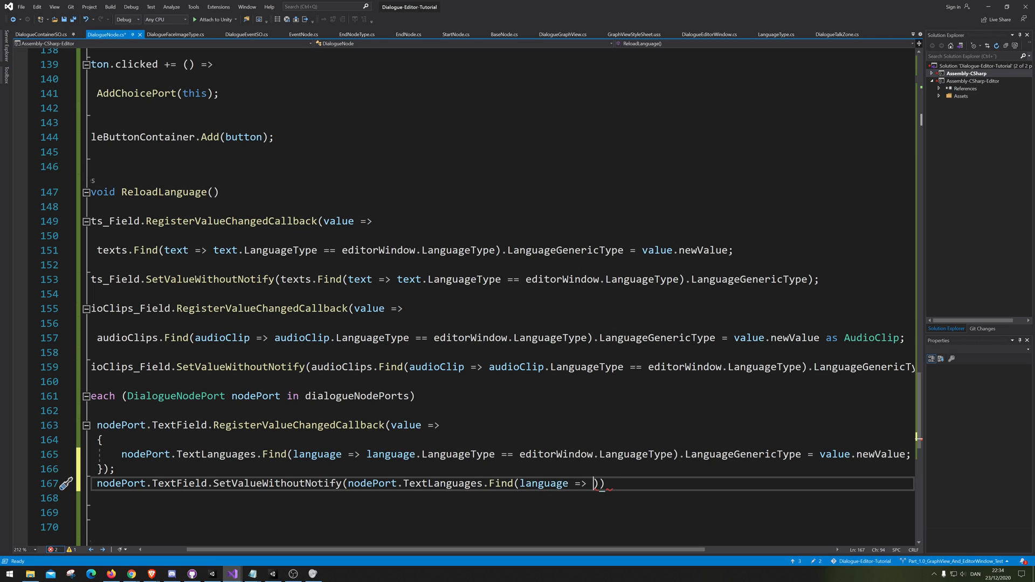
text(language)
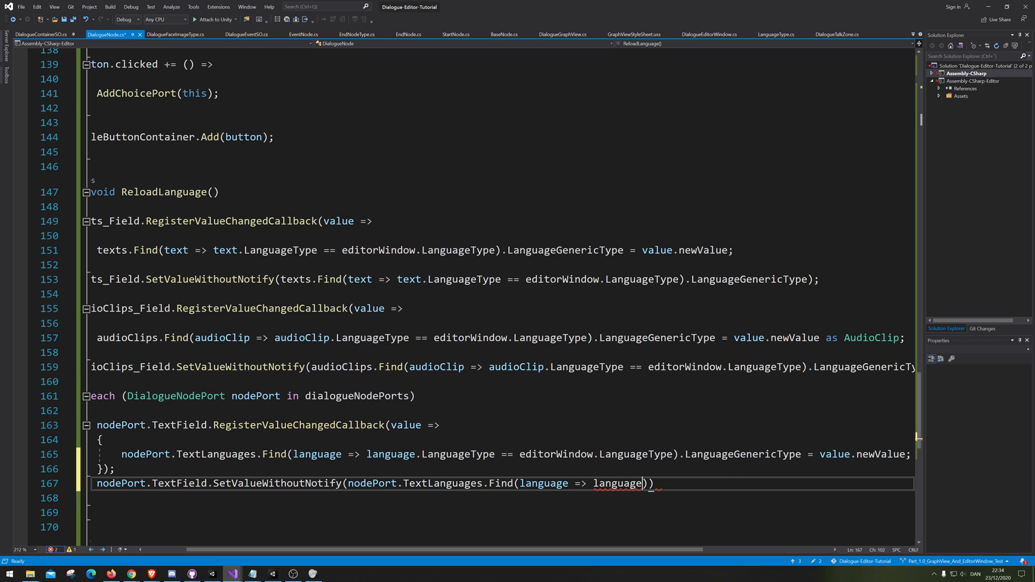
text(.)
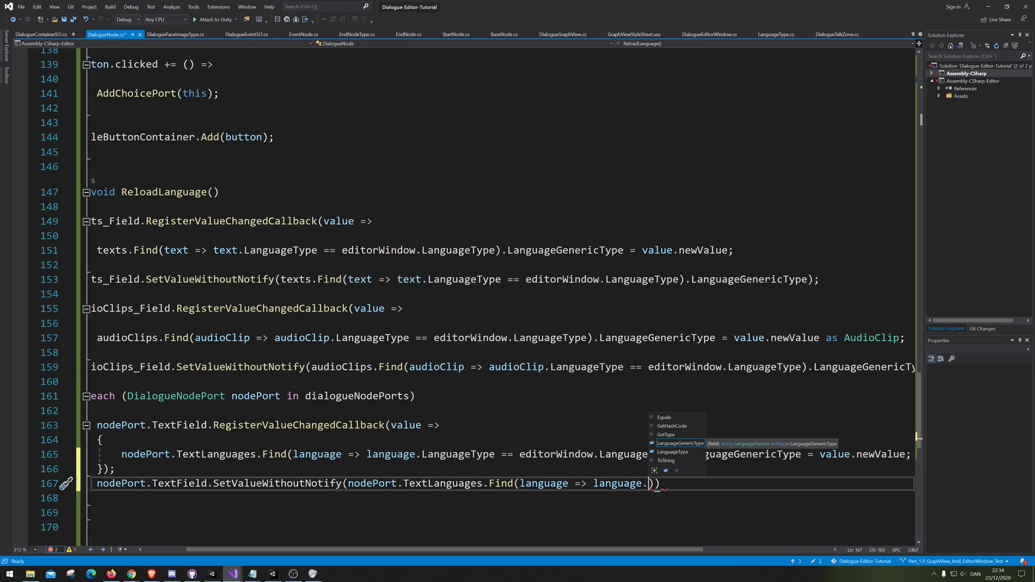
text(la)
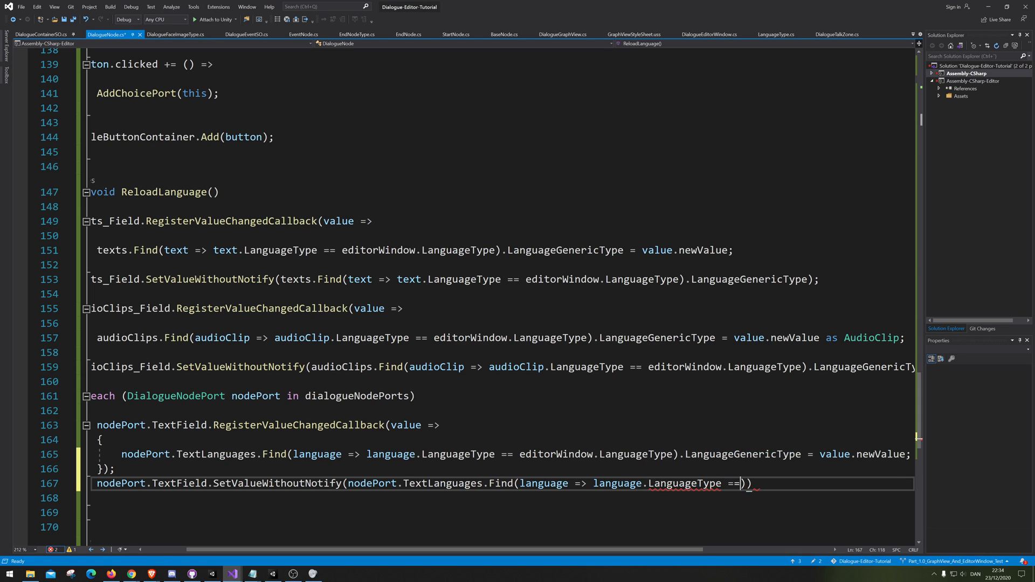
text(editorWindow.)
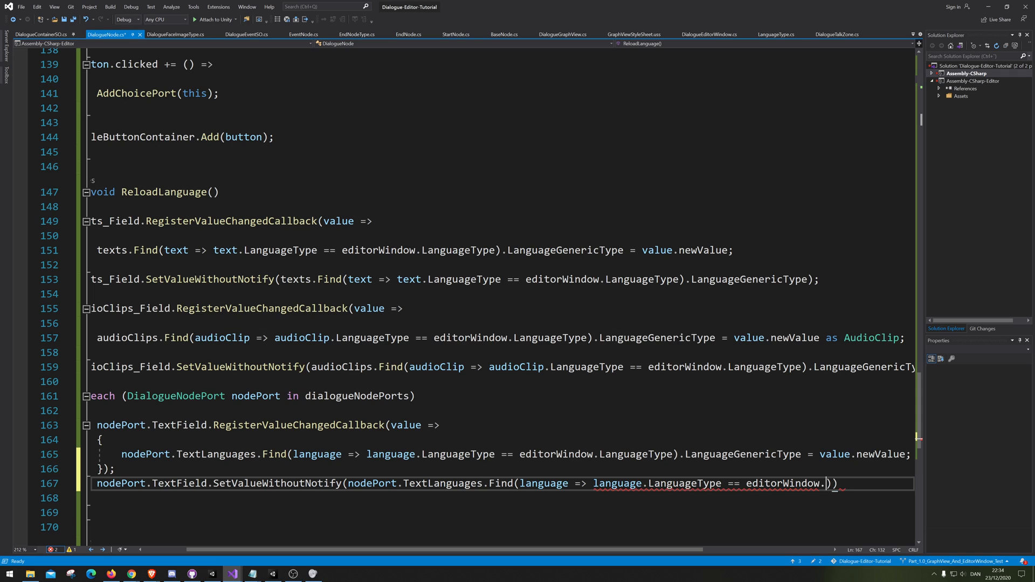
text(LanguageType)
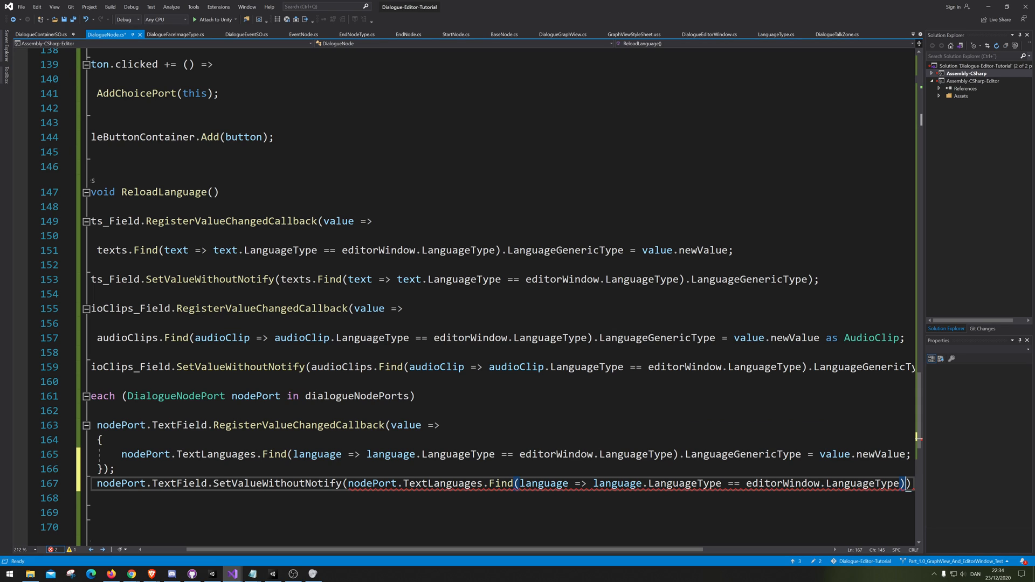
text(.LanguageGenericType)
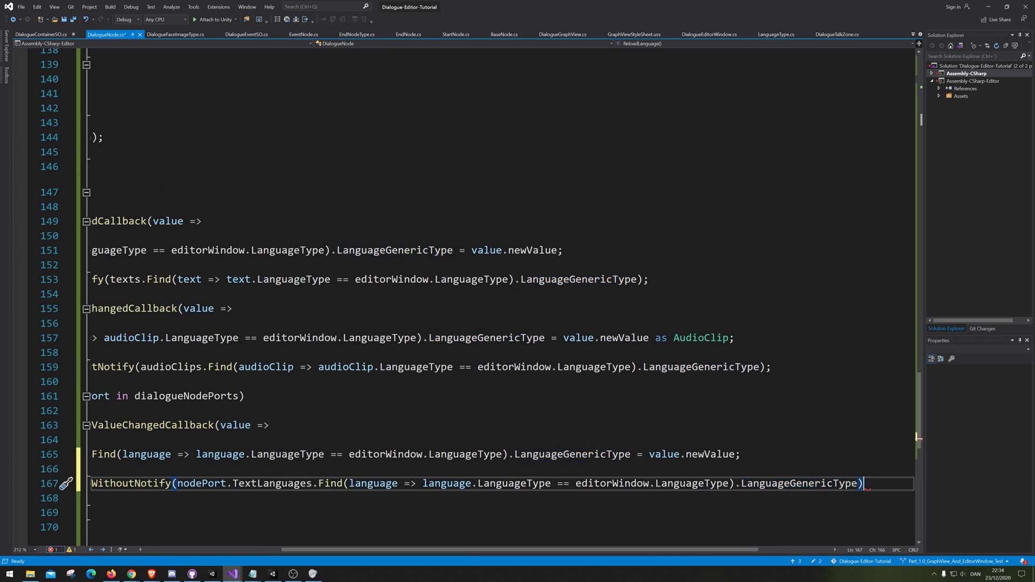
text(;)
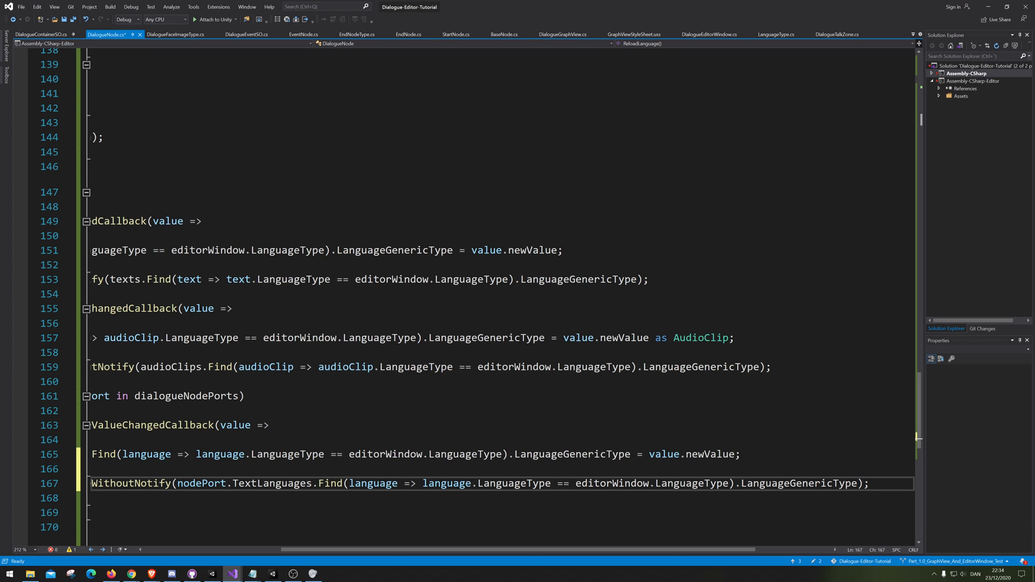
scroll(left, 3)
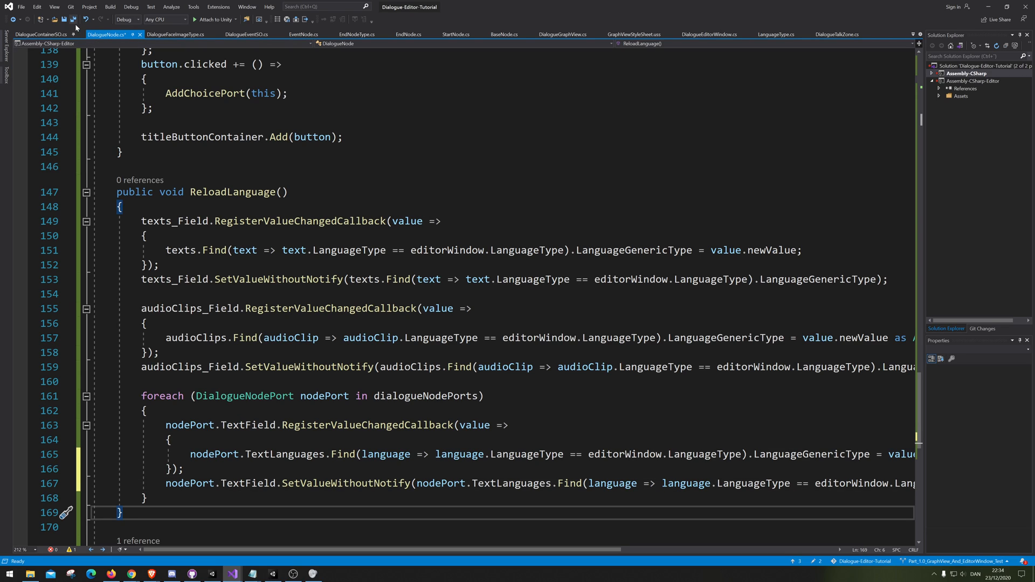
Step: Save DialogueNode.cs and add the audio clip and choice port updates after the texts update
key(Ctrl+S)
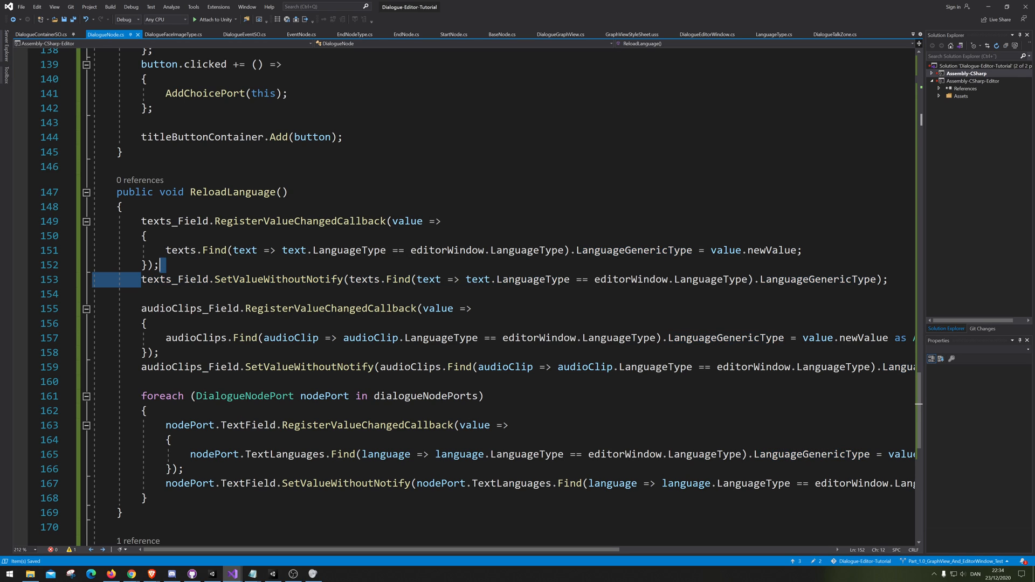
click(128, 294)
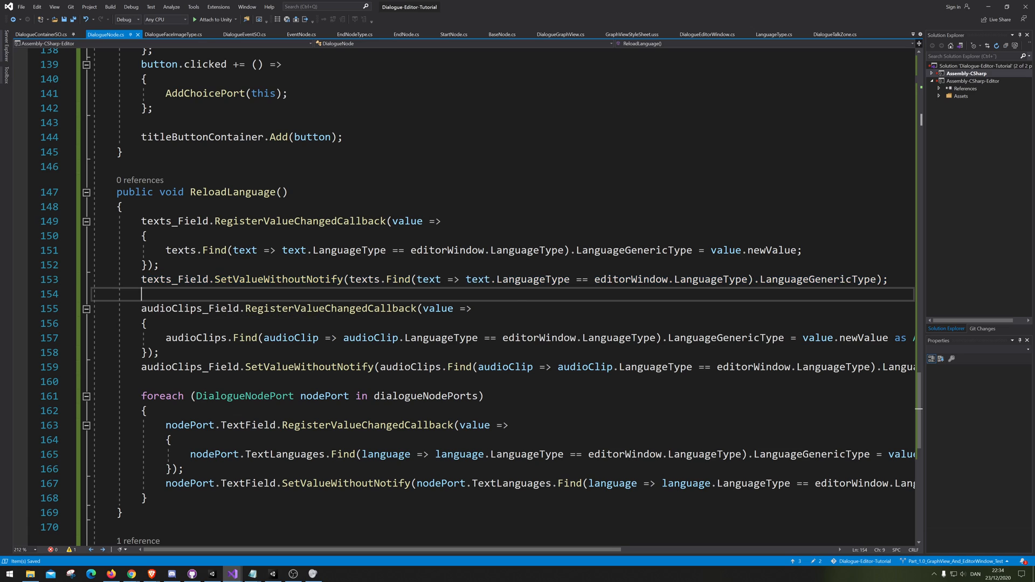
double_click(173, 279)
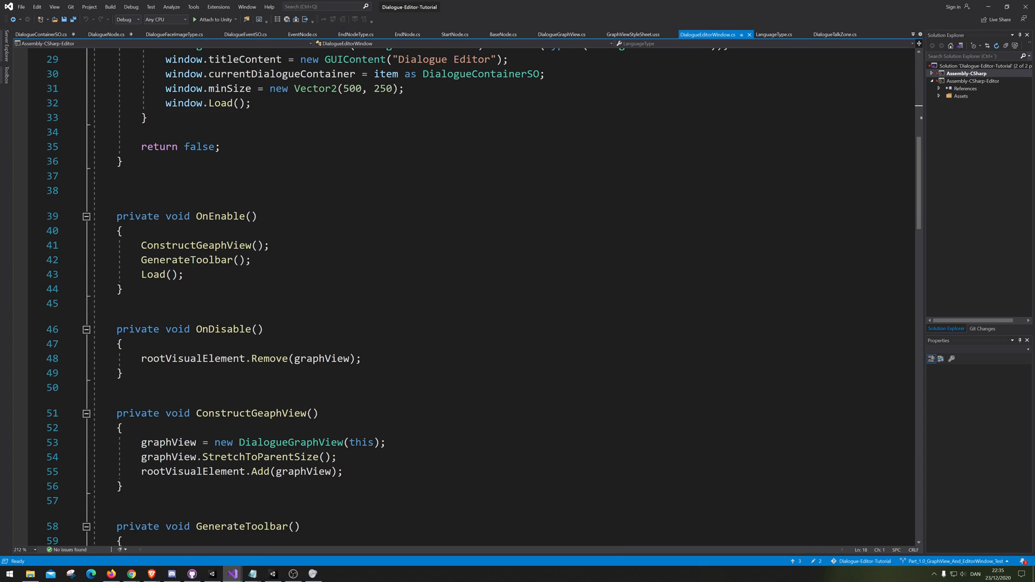
Step: Scroll DialogueEditorWindow.cs down to its Load, Save and Language methods
scroll(down, 3)
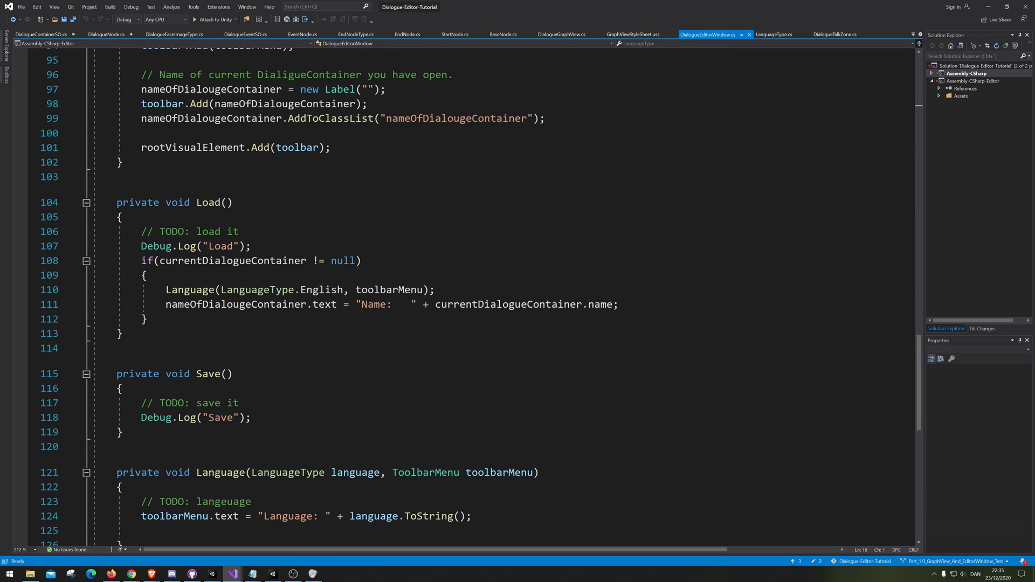
scroll(down, 3)
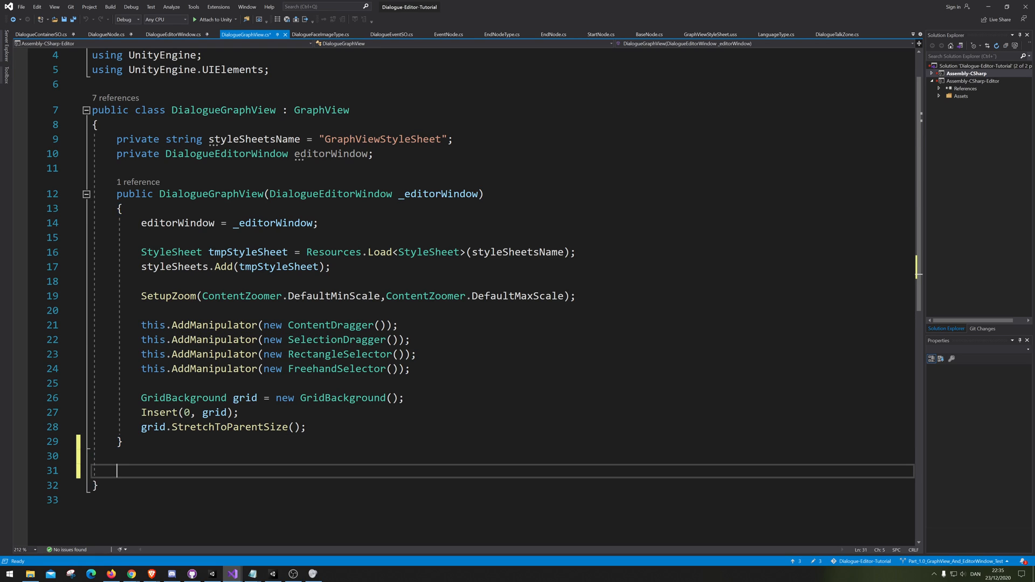
Step: Type 'public void LanguageReload() { }' below the DialogueGraphView constructor
text(public)
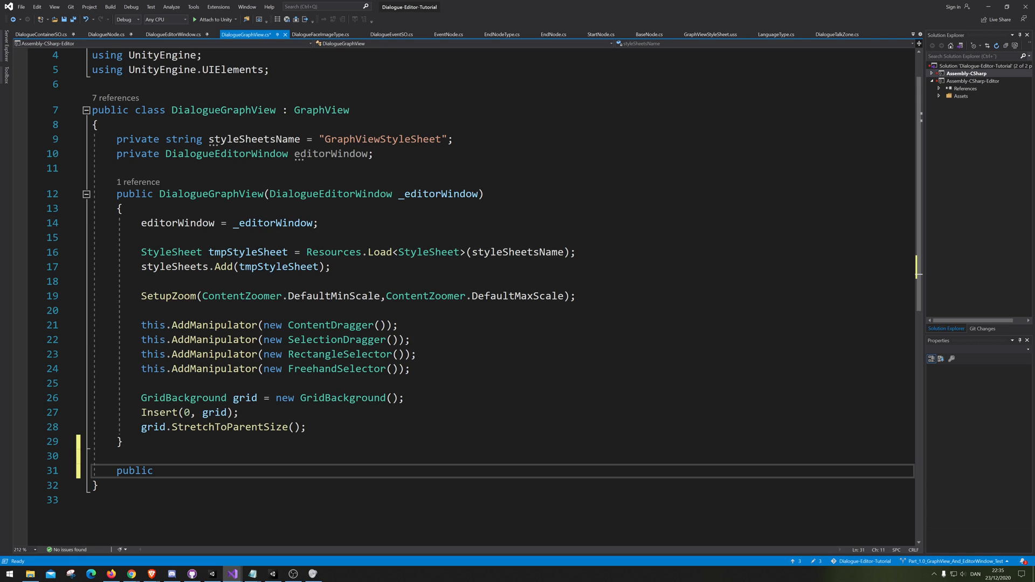
text(void)
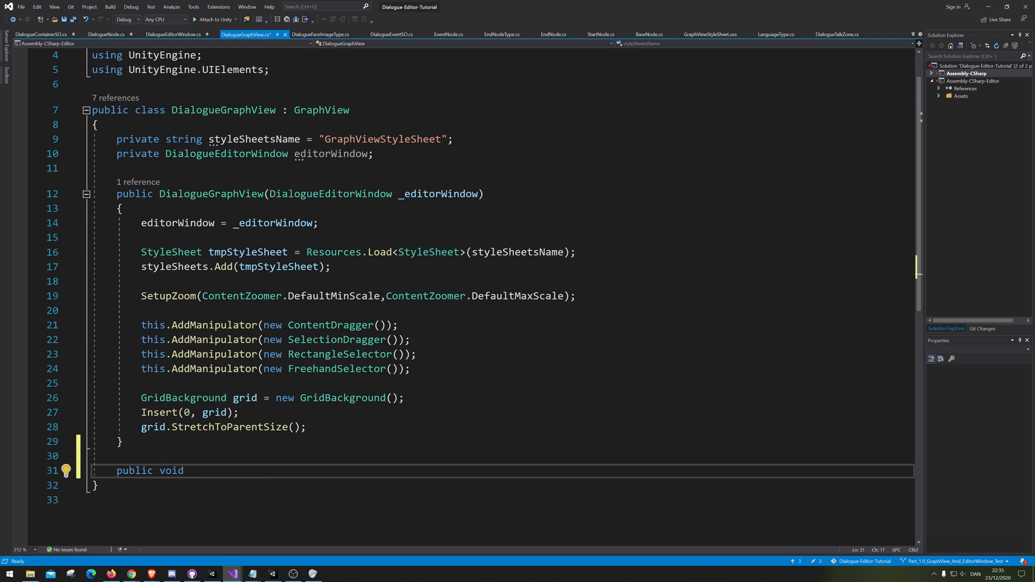
text(Lan)
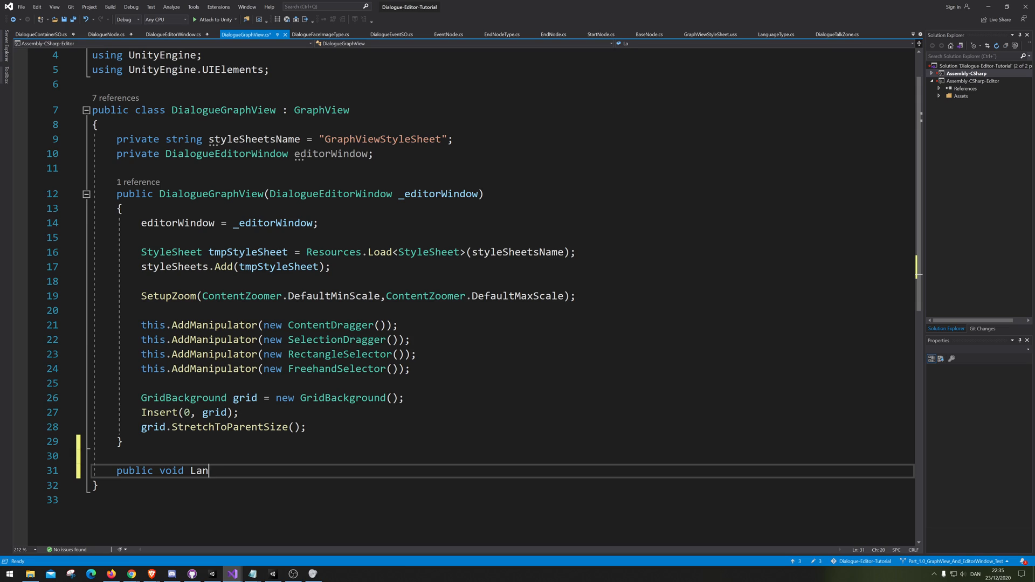
text(guageReload()
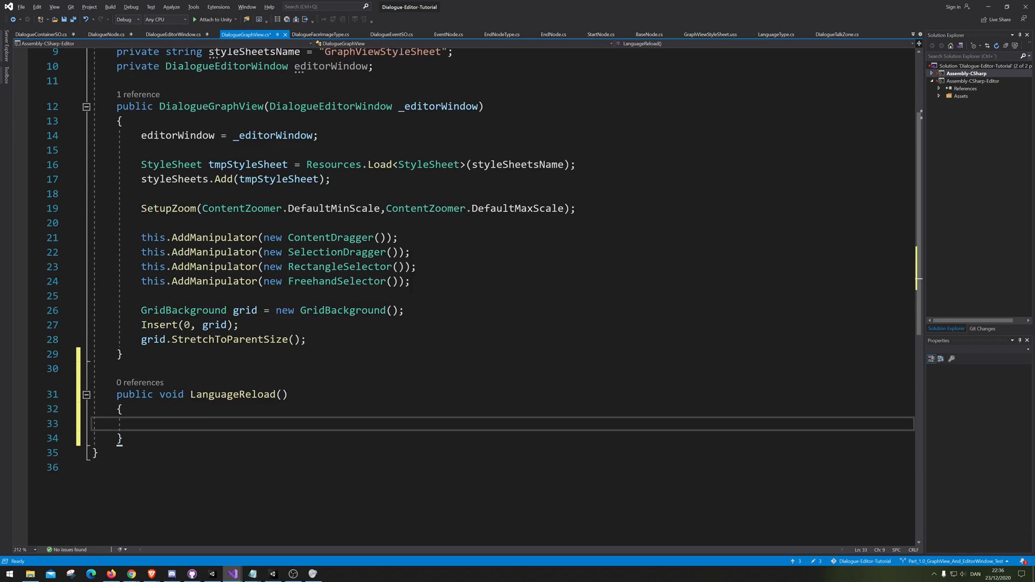
Step: Inside LanguageReload, begin the line 'List<DialogueNode> dialogueNodes = nodes.'
scroll(down, 3)
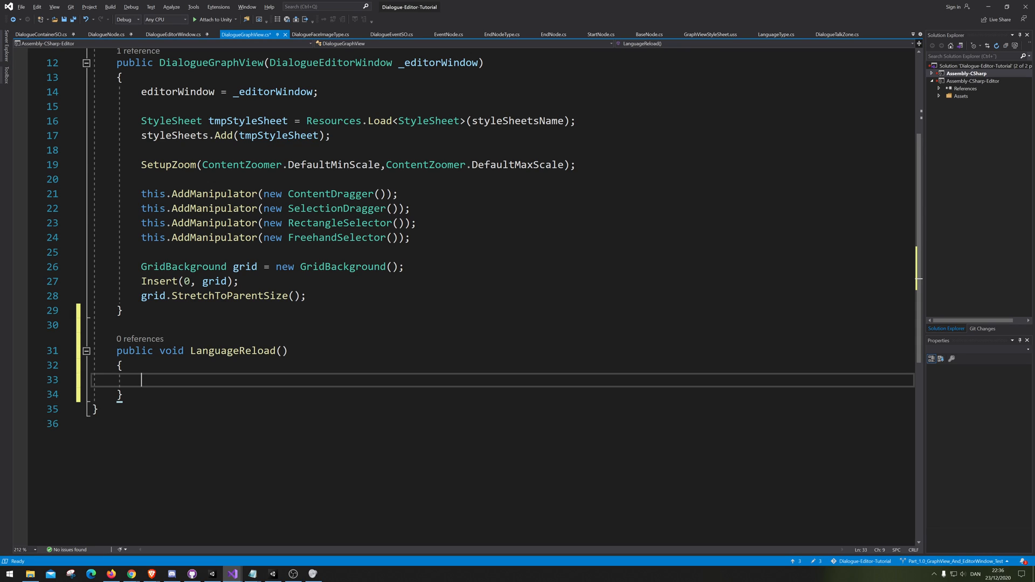
text(List<>)
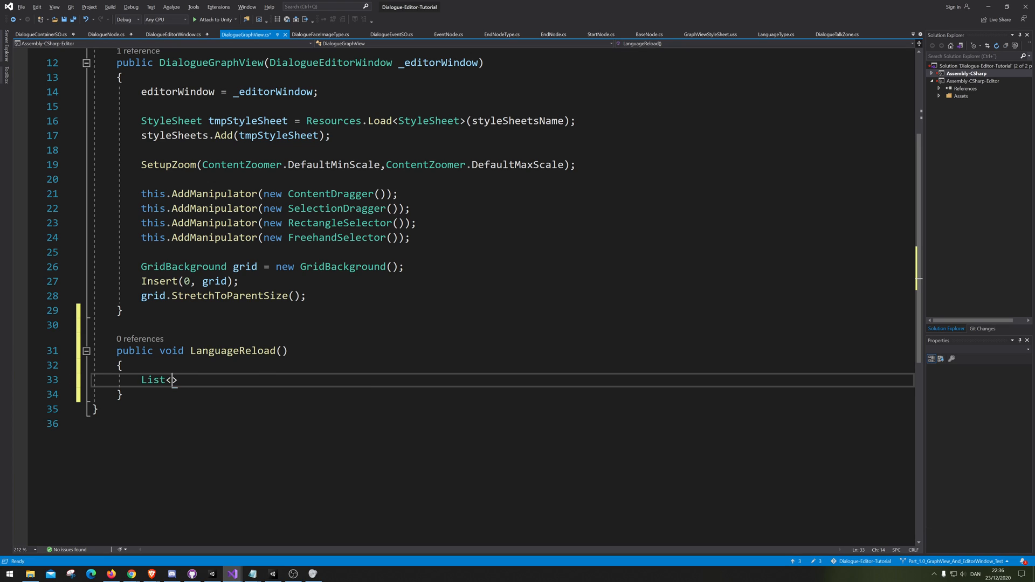
text(Dia)
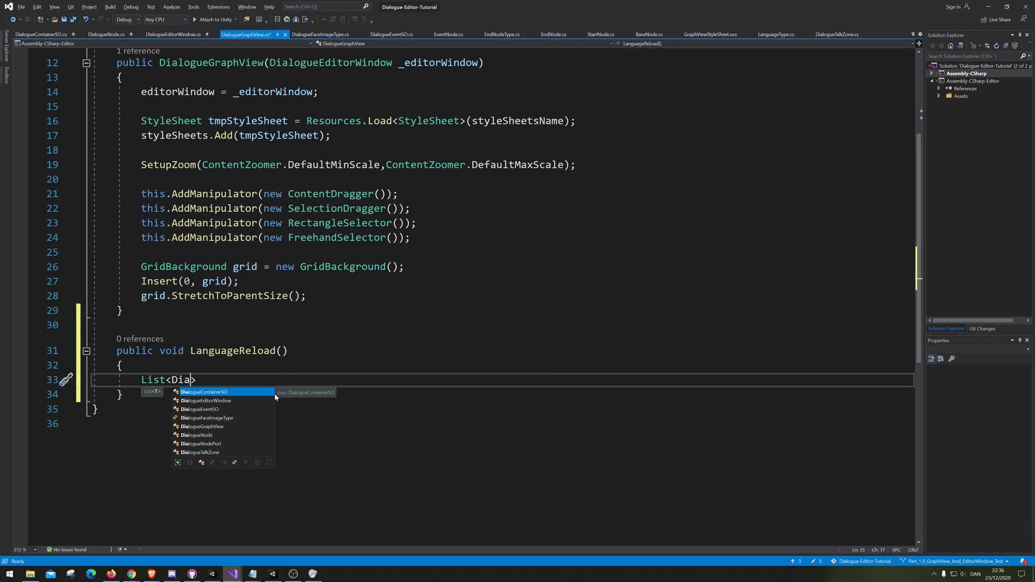
text(logue)
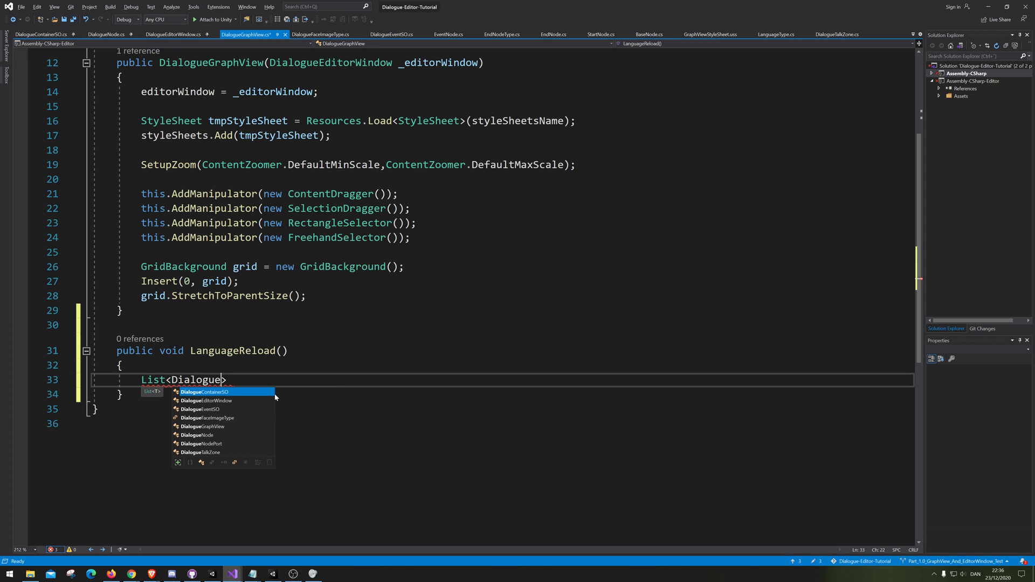
text(Node)
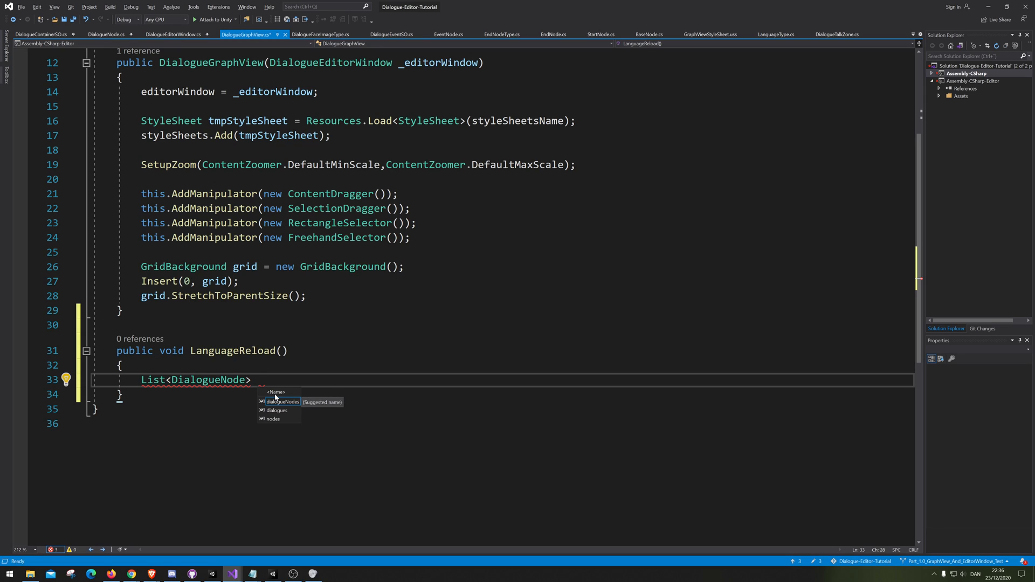
text(dialogueNodes =)
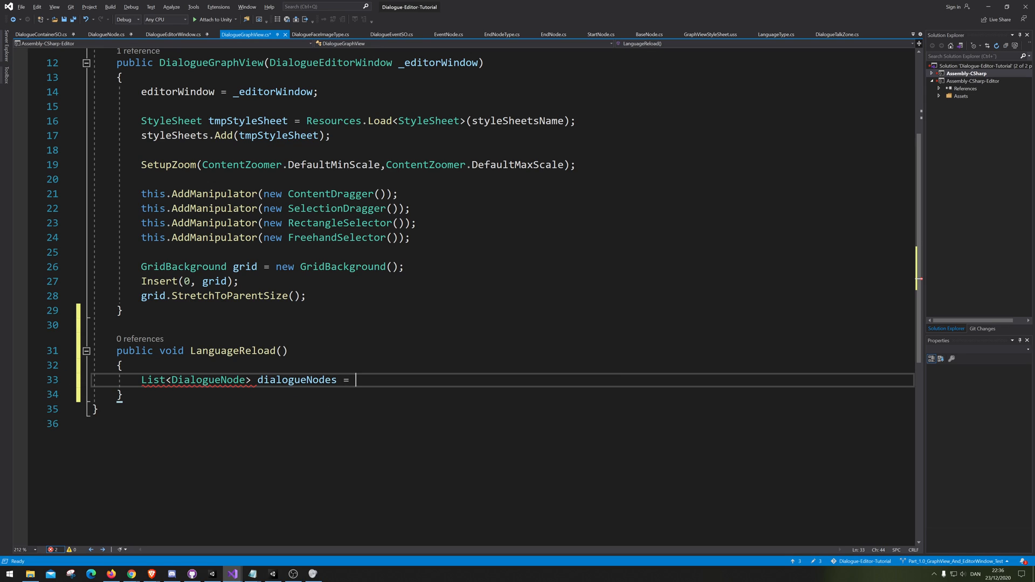
text(no)
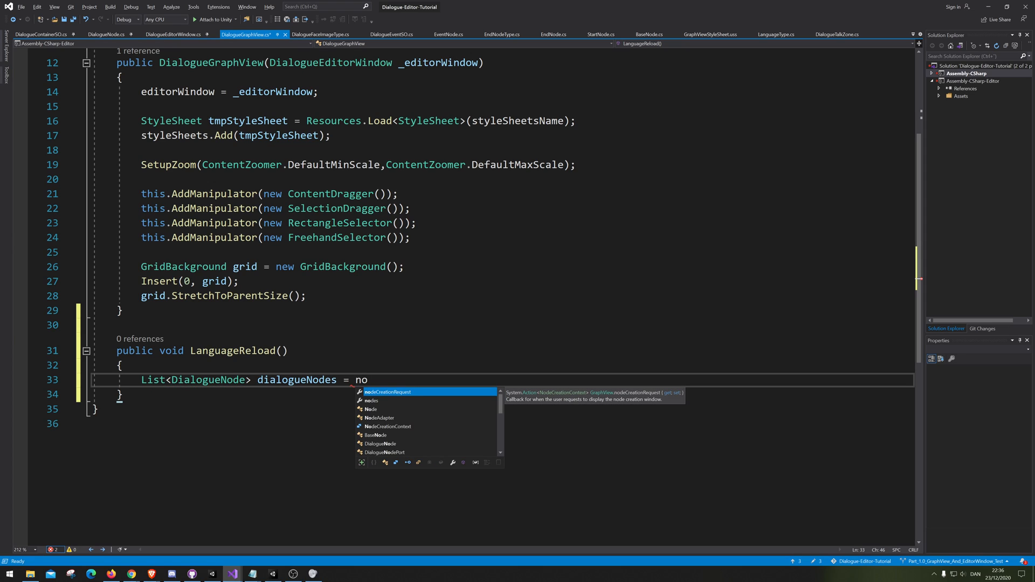
text(des.)
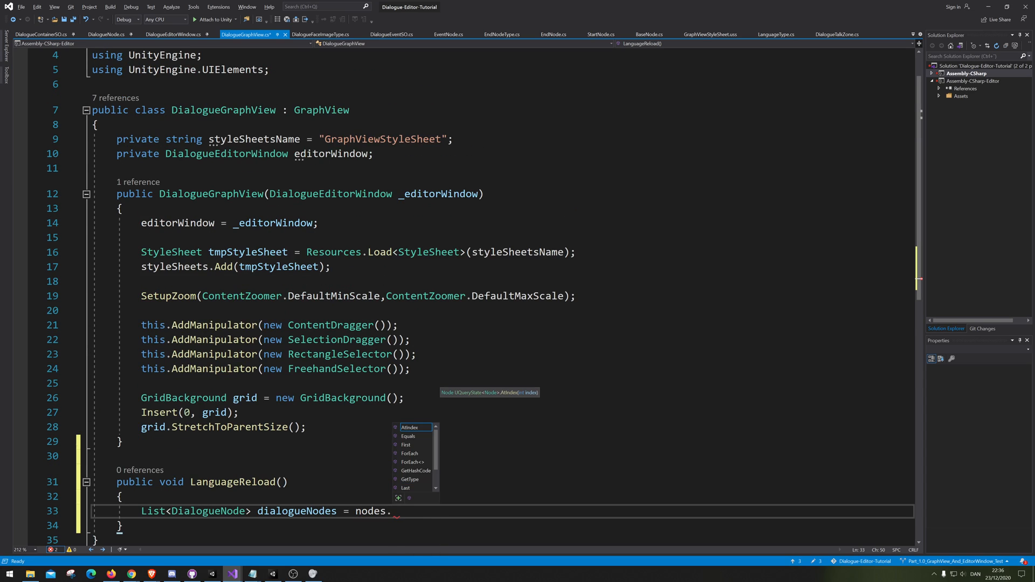
Step: Extend the dialogueNodes line to nodes.ToList().Where() with an empty filter
scroll(down, 3)
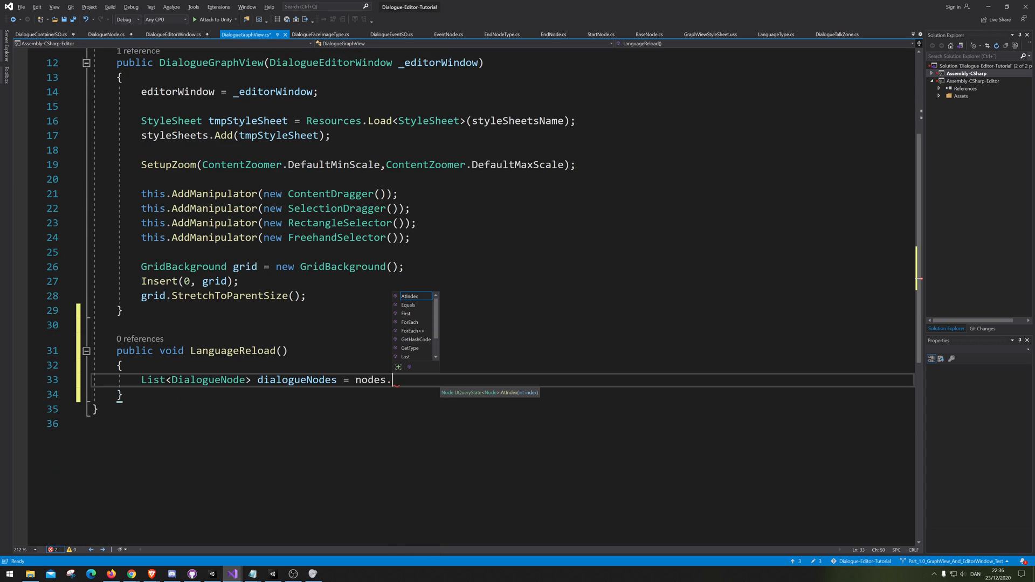
text(to)
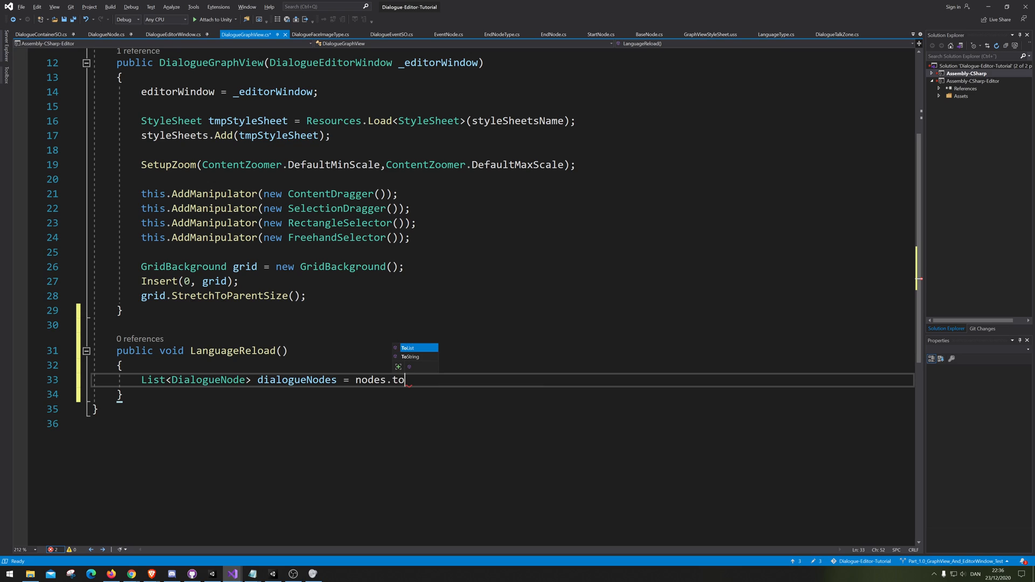
key(Tab)
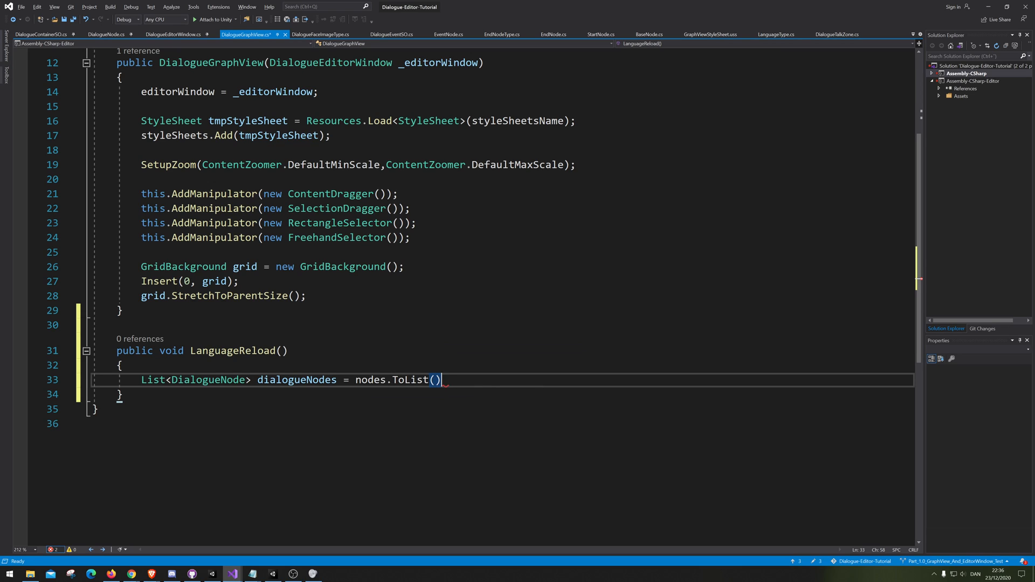
text(.W)
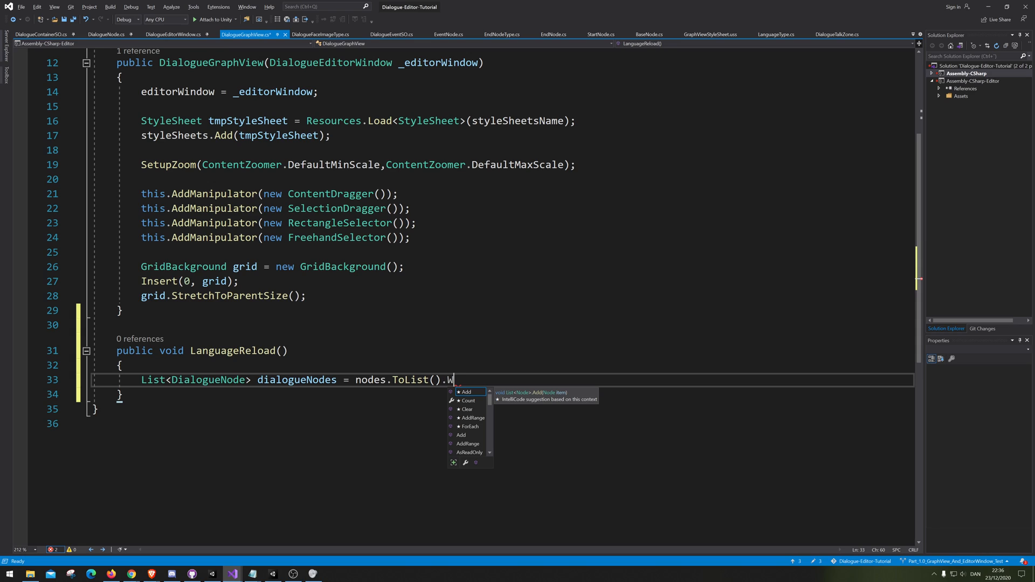
text(h)
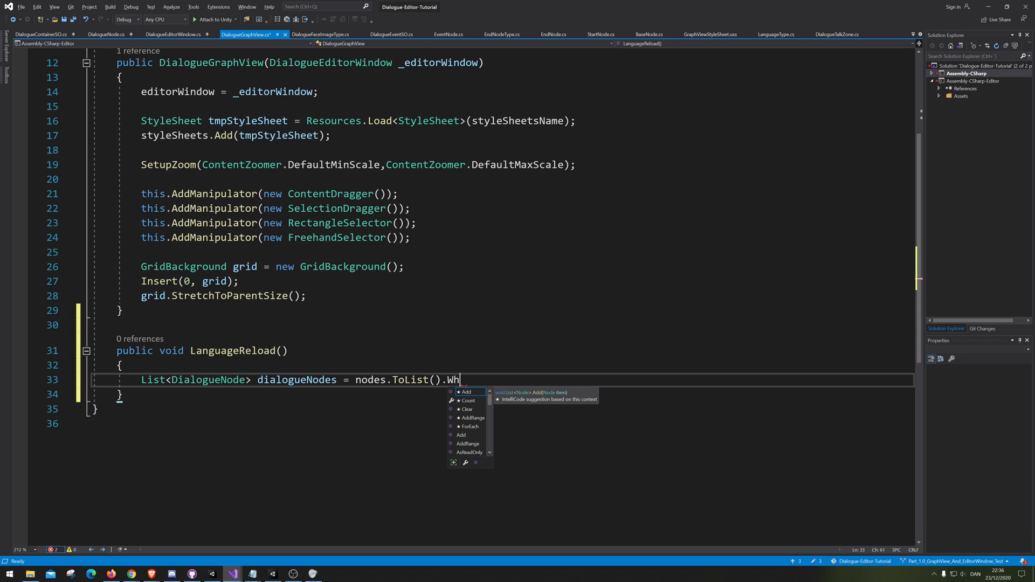
text(ere)
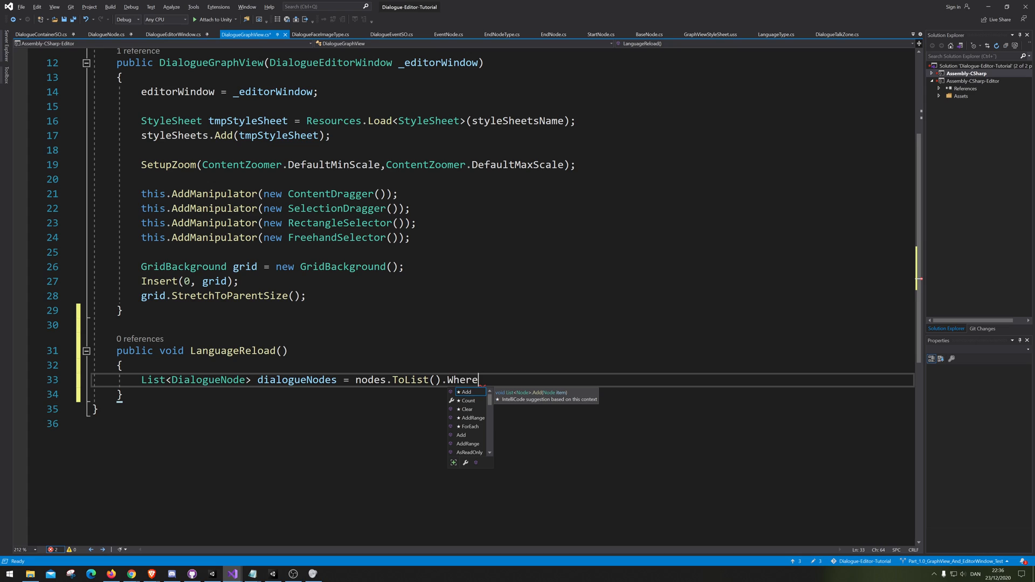
text(())
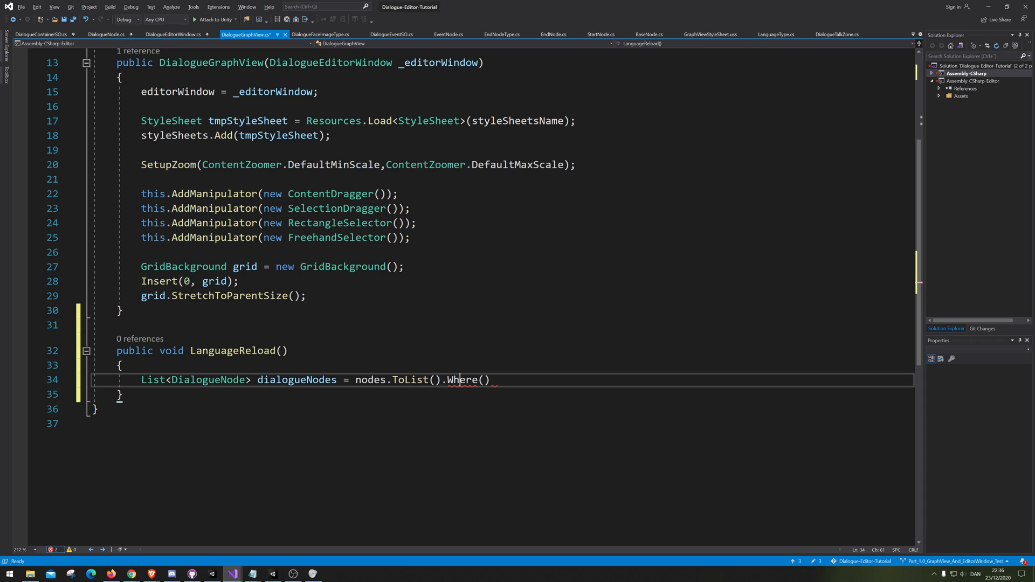
double_click(461, 381)
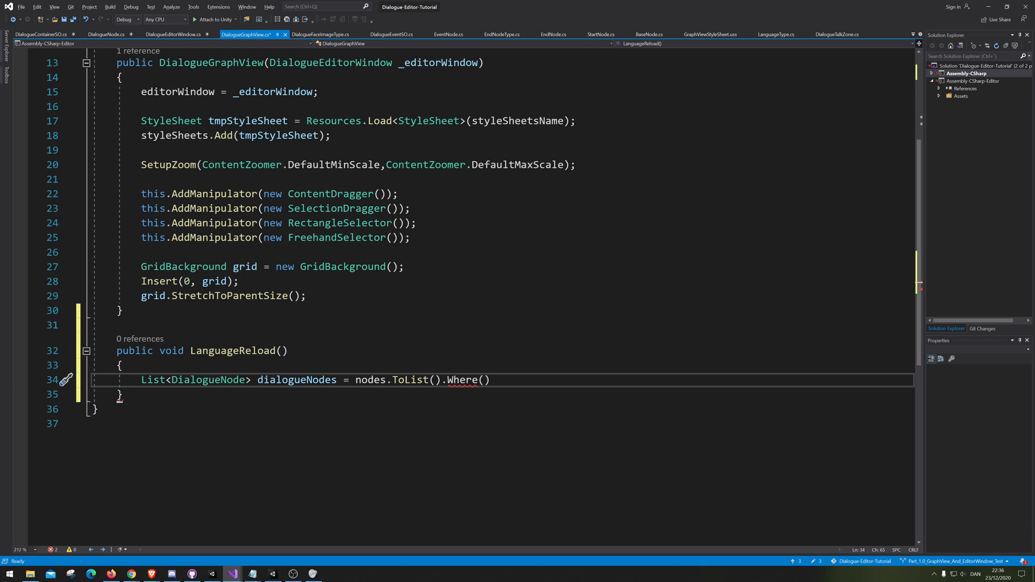
Step: Filter with node => node is DialogueNode, then finish with .Cast<DialogueNode>().ToList();
scroll(down, 3)
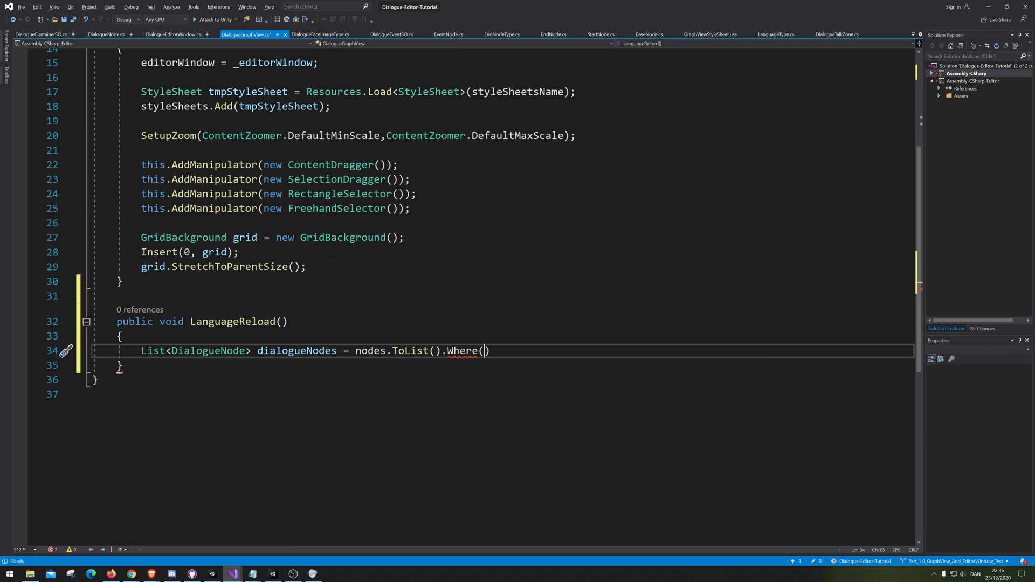
text(node)
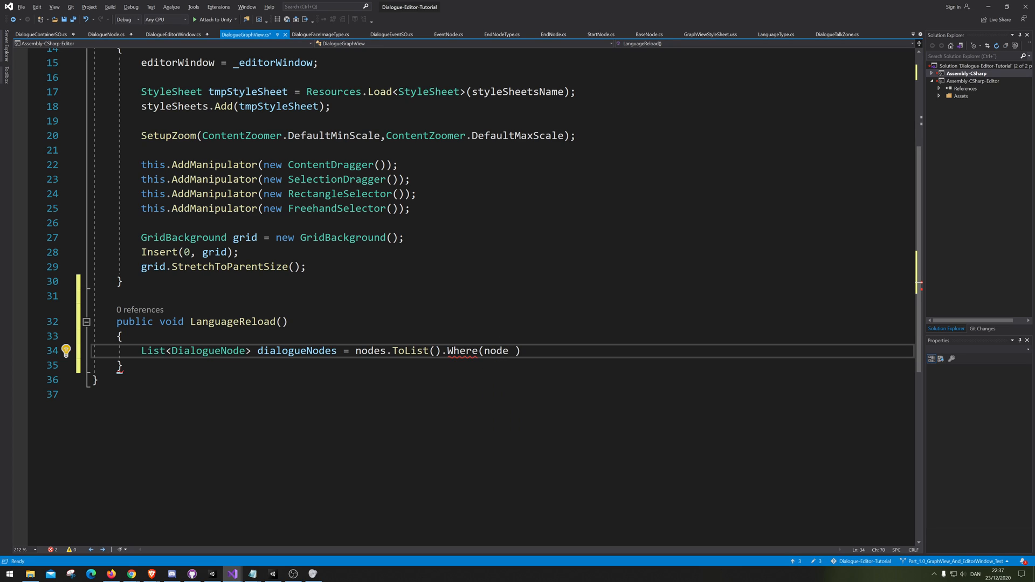
text(=>)
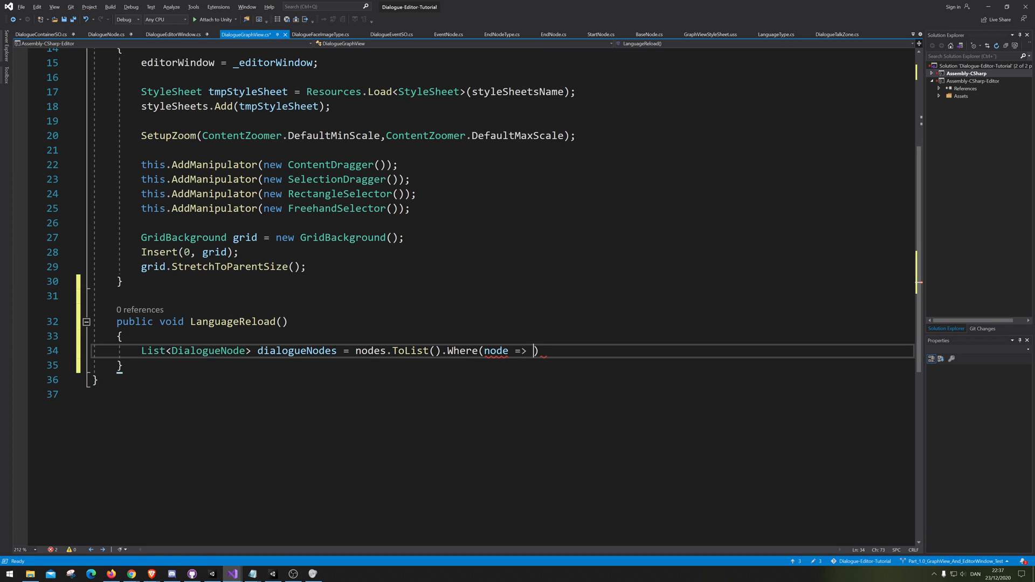
text(node is)
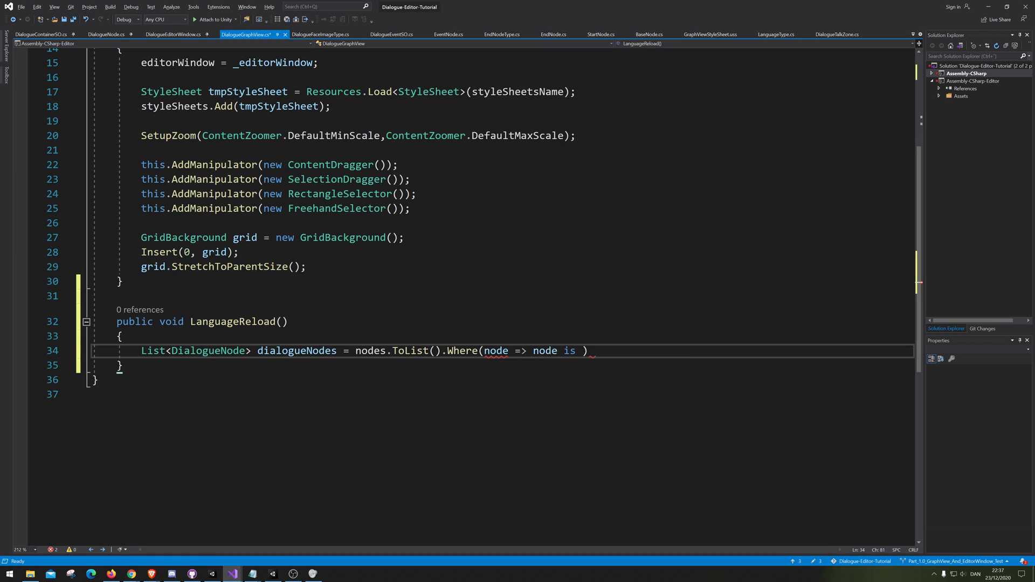
text(DialogueNode)
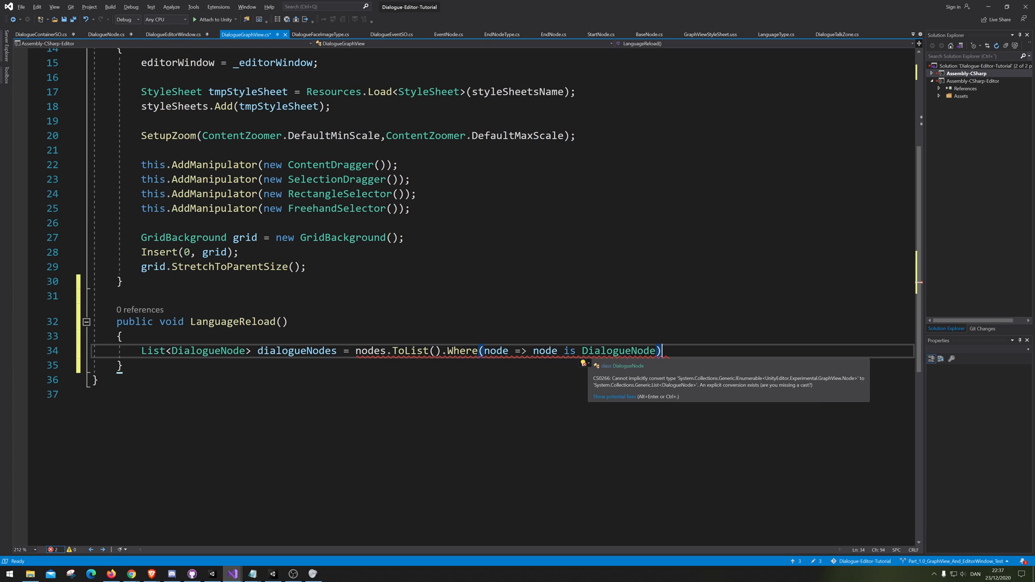
text(.)
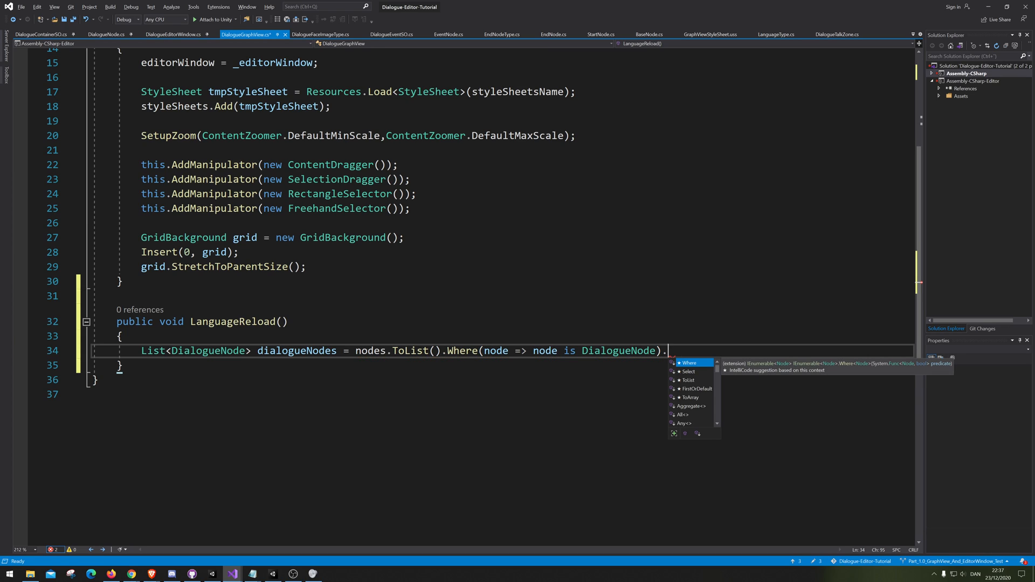
text(Cast>)
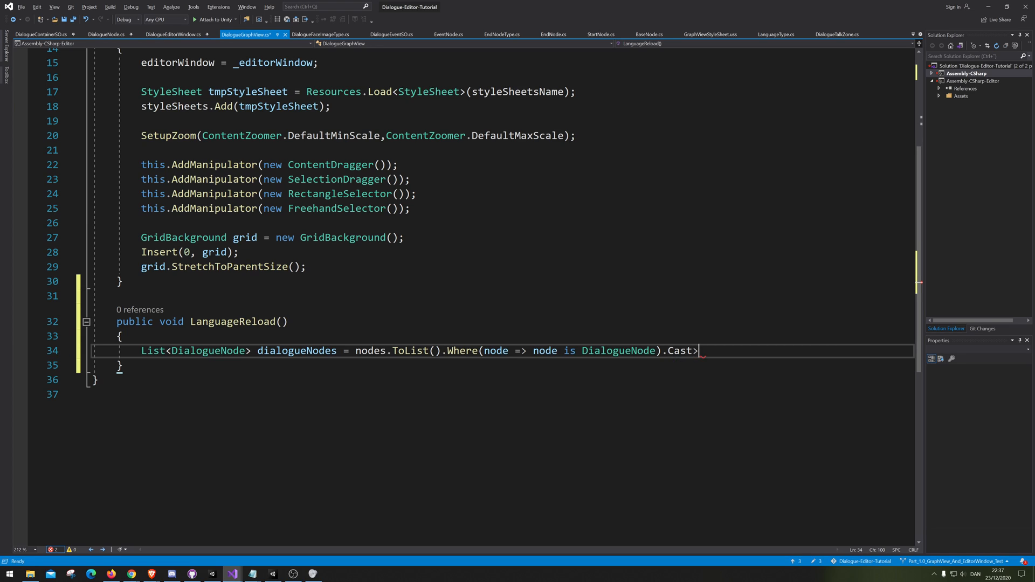
text(DialogueNode)
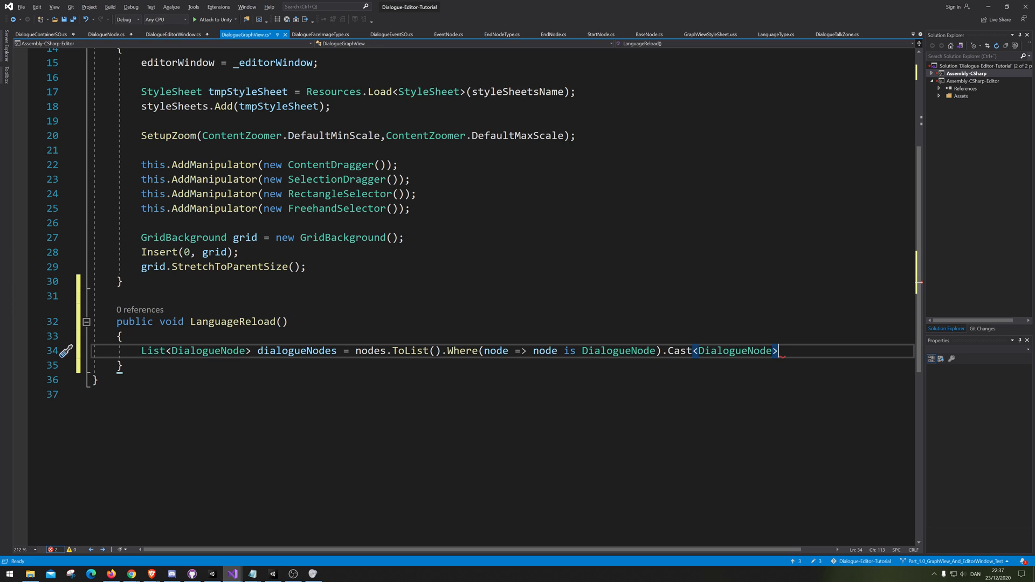
text(().ToList)
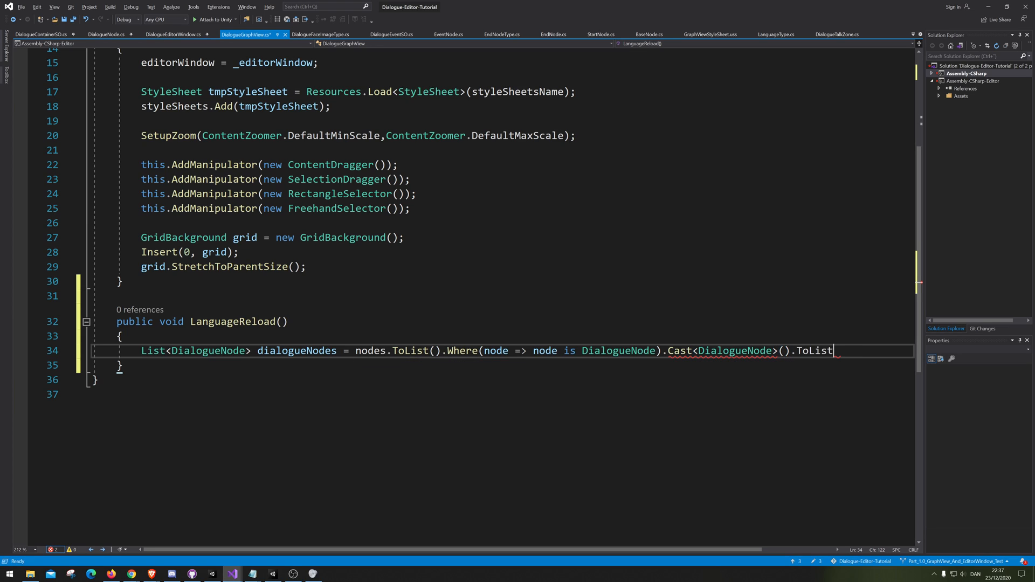
text(();)
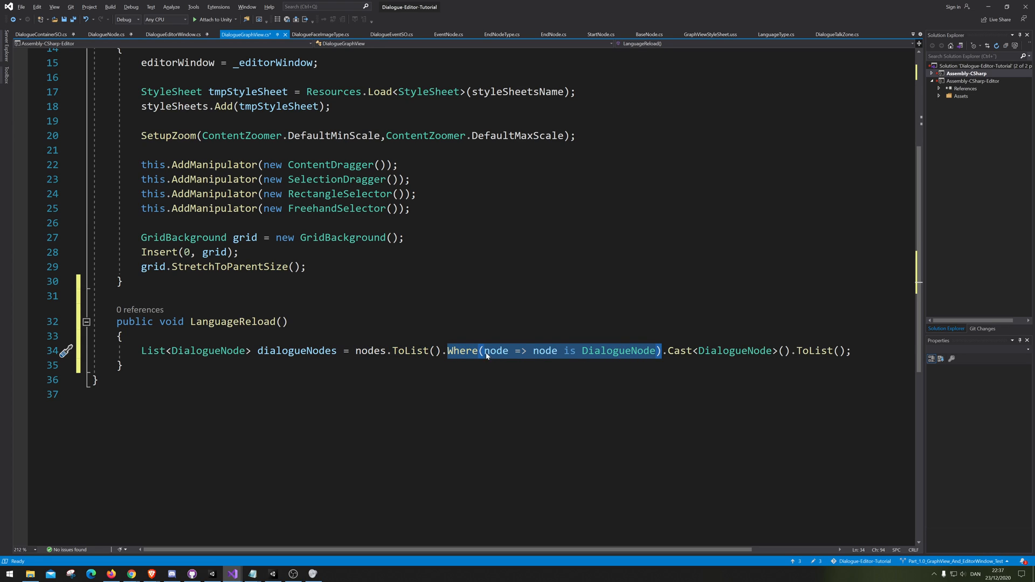
mouse_move(598, 359)
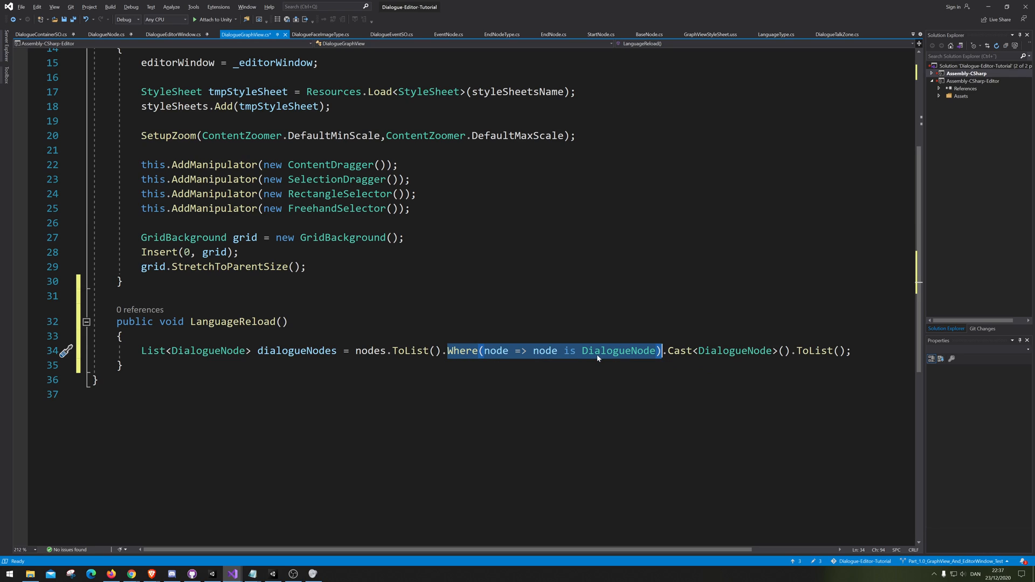
mouse_move(641, 354)
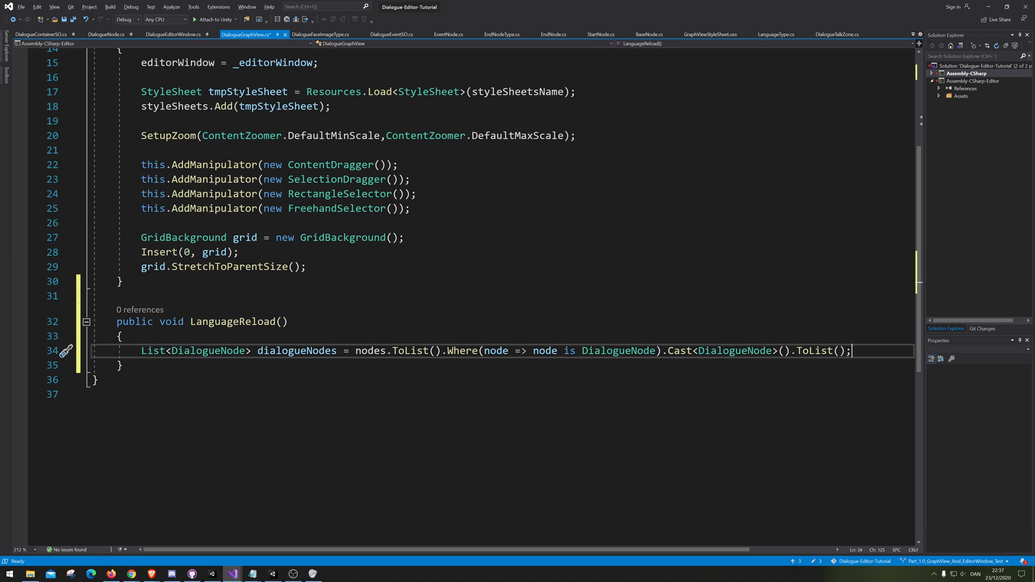
Step: Add a foreach over dialogueNodes calling dialogueNode.ReloadLanguage() on each, and save
text(For)
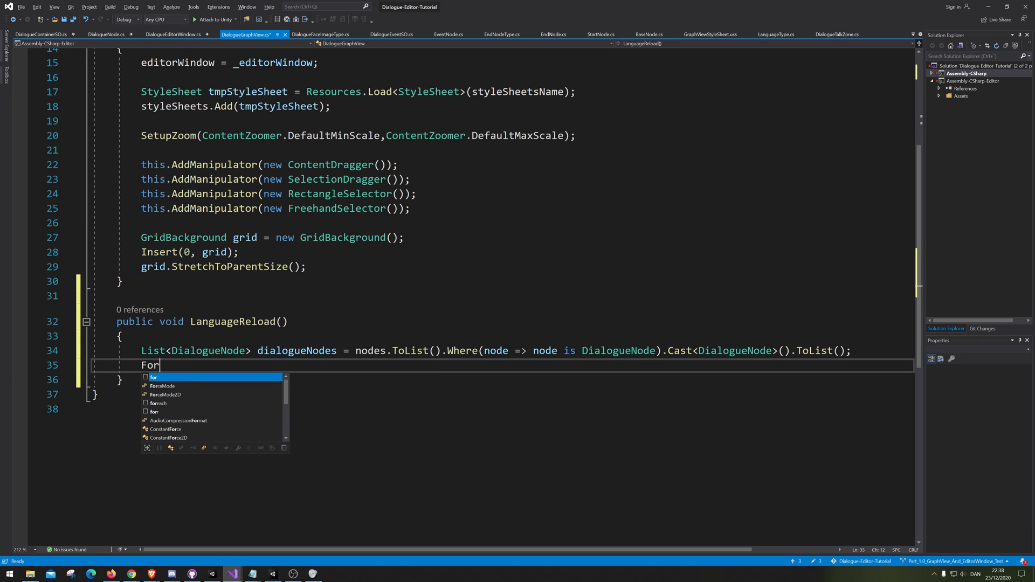
key(Tab)
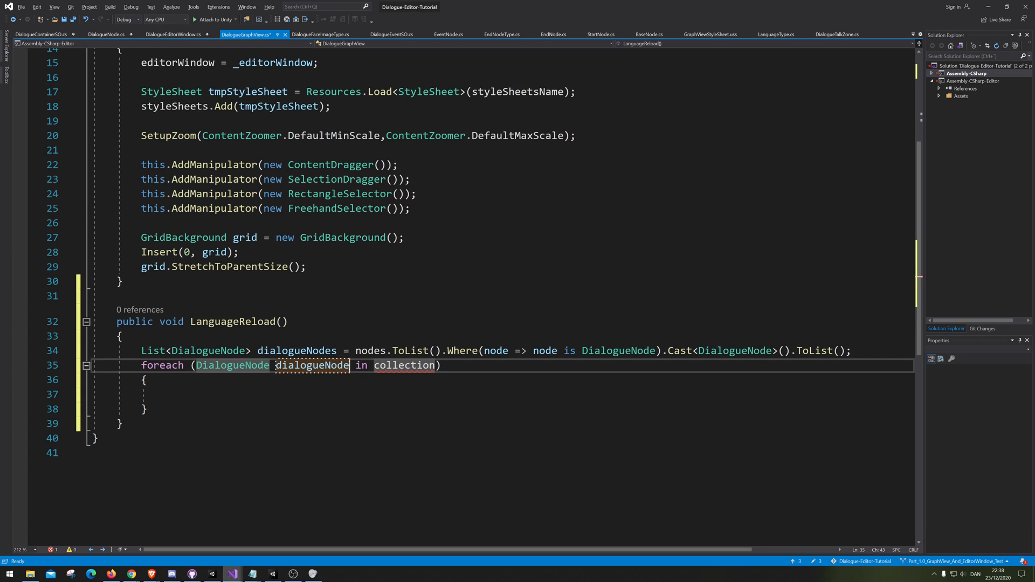
double_click(297, 350)
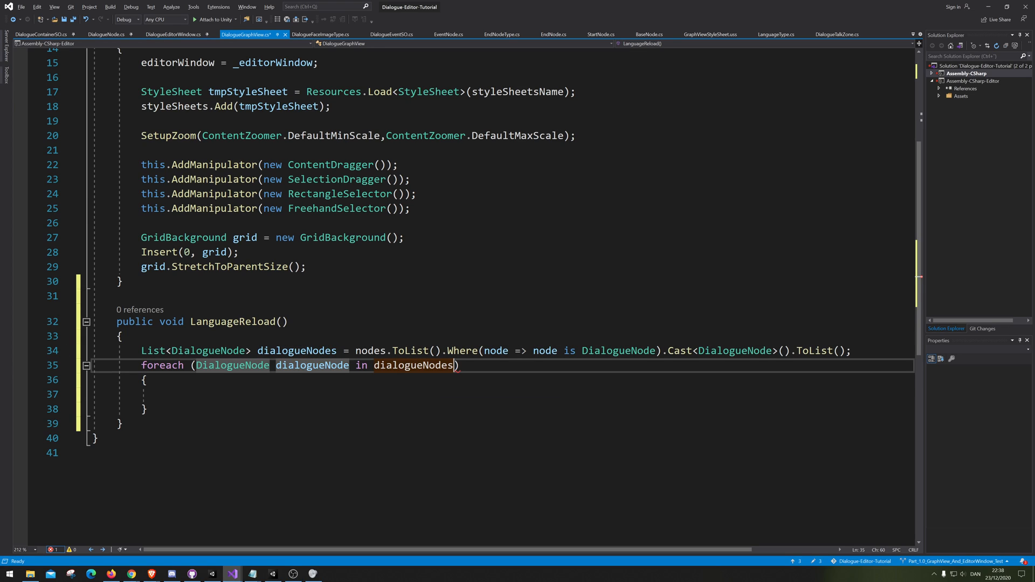
text(di)
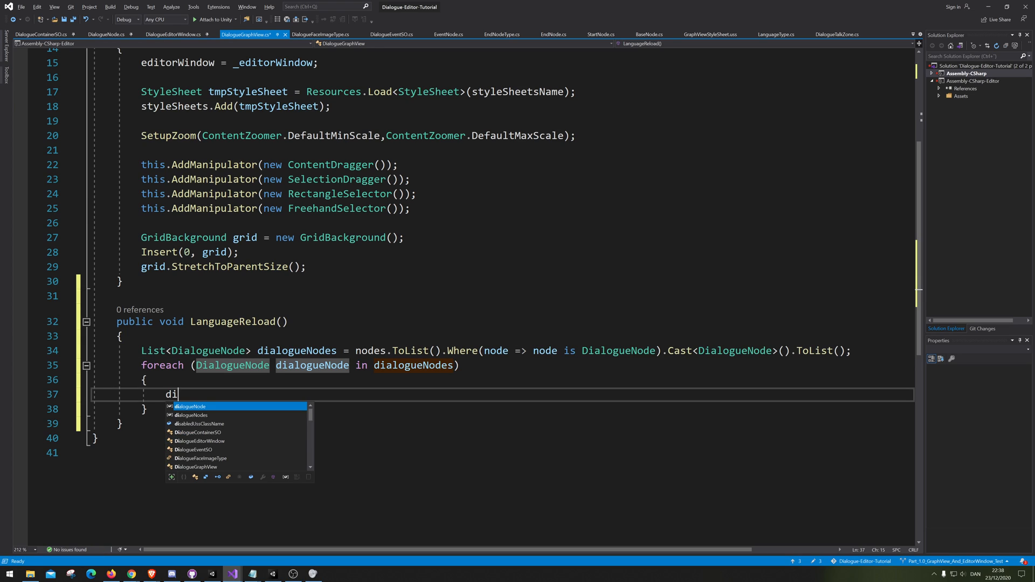
text(alogueNode.re)
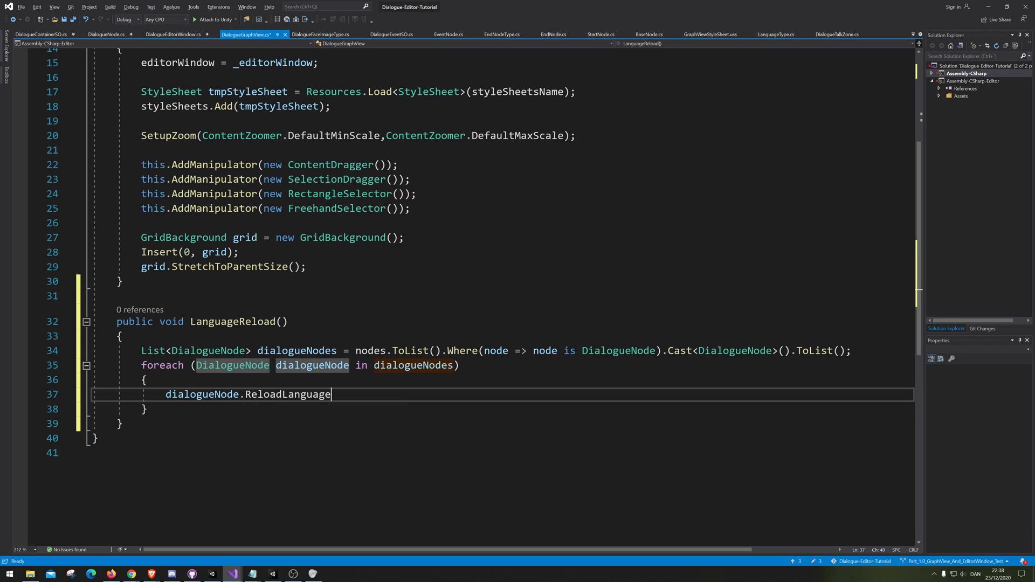
text(();)
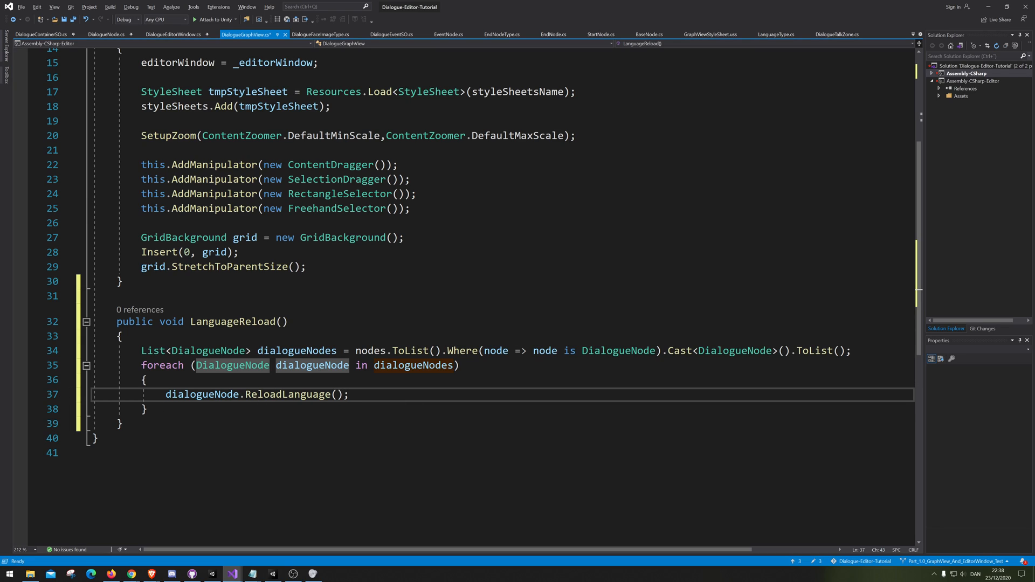
click(119, 424)
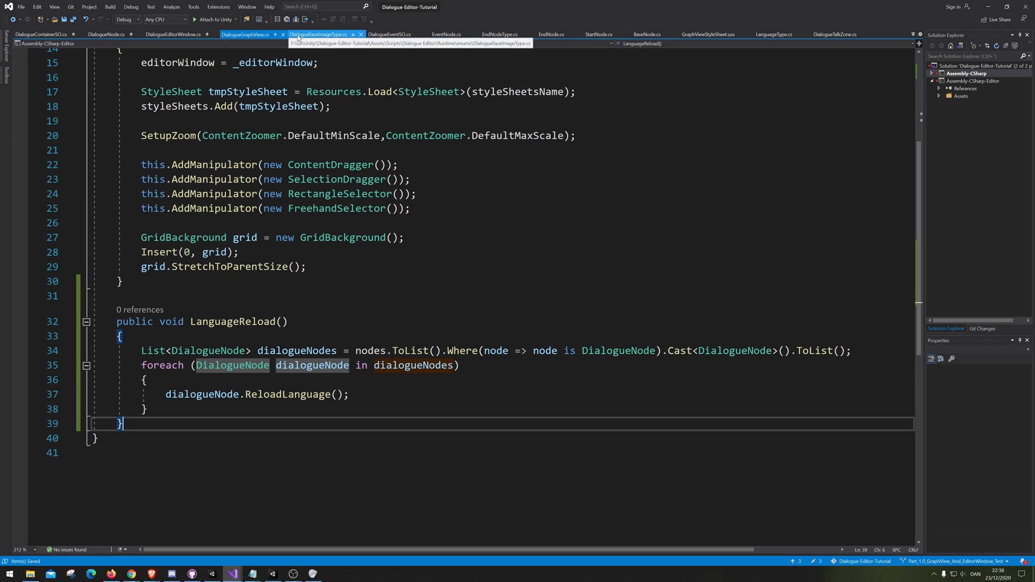
Step: In DialogueEditorWindow's Language method, rename the language parameter to _language
click(173, 34)
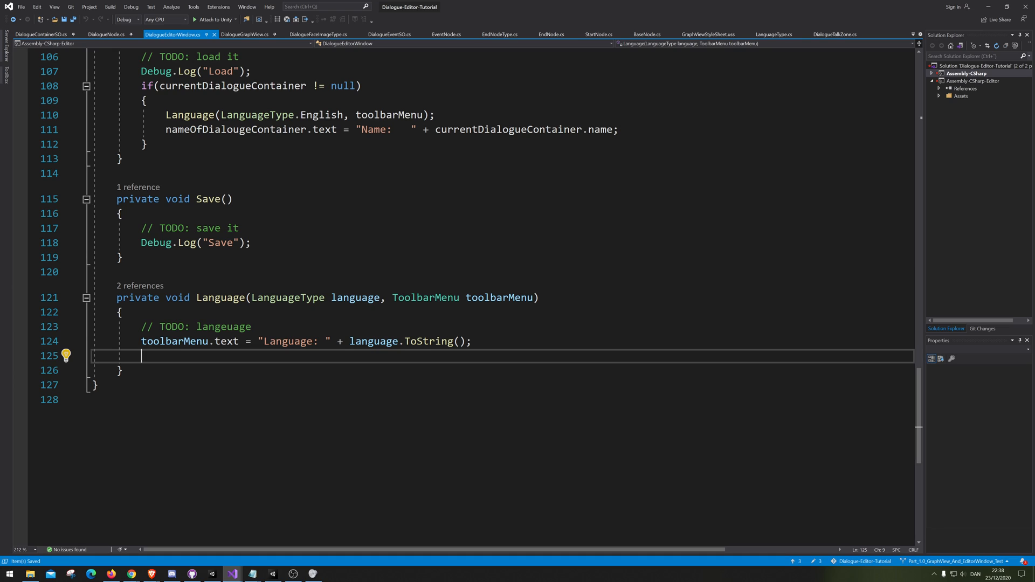
text(L)
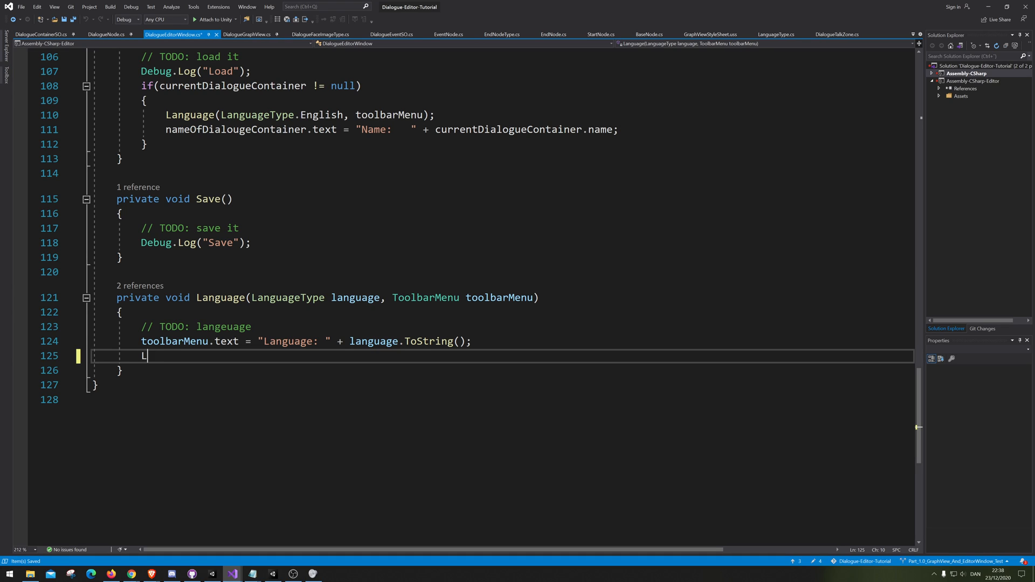
text(an)
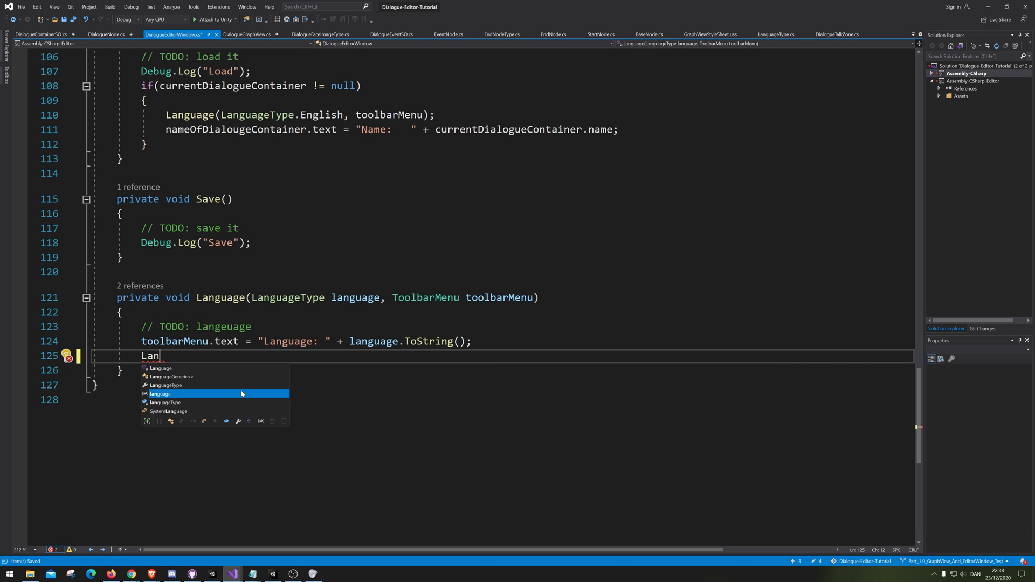
key(Tab)
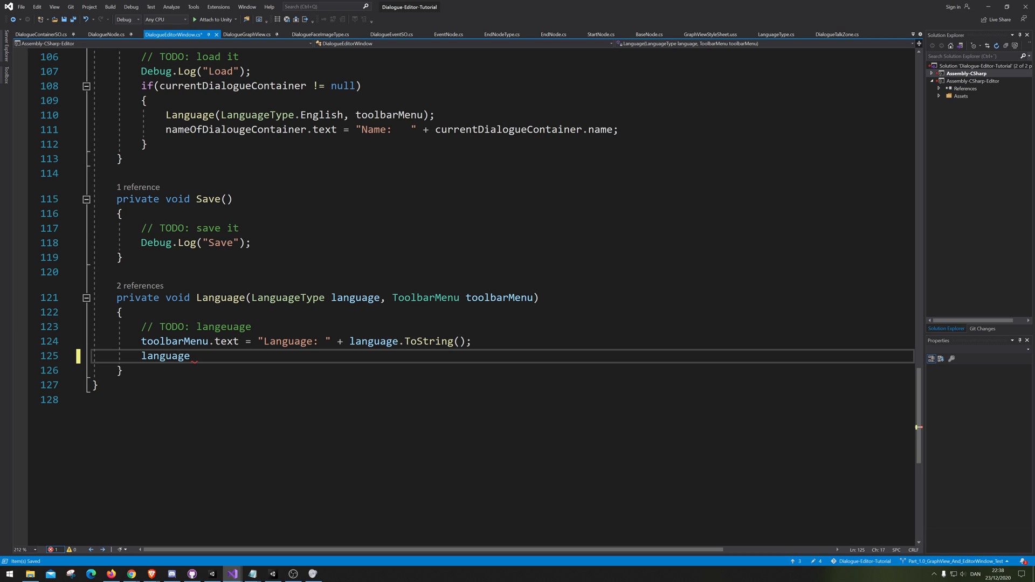
double_click(359, 297)
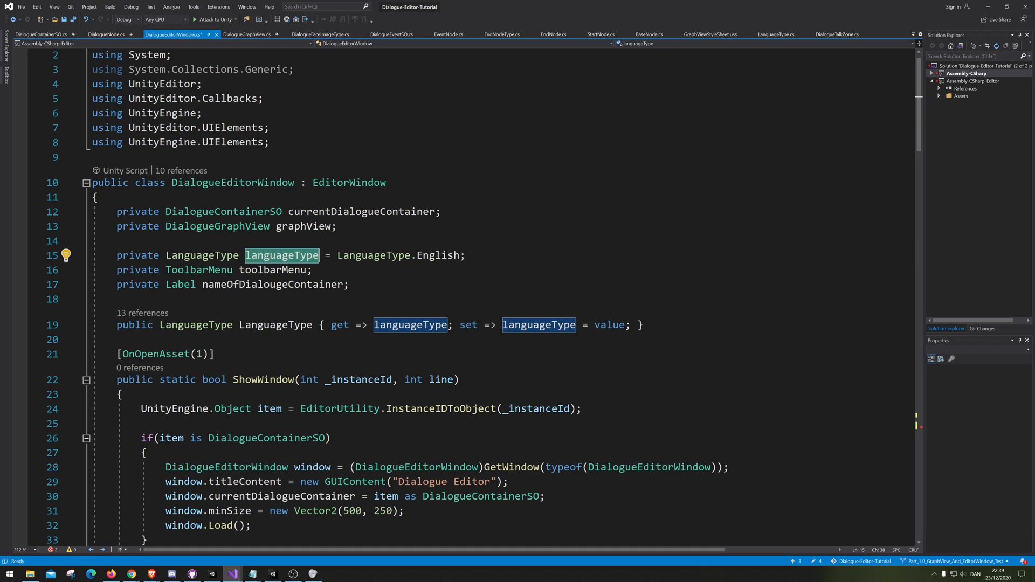
Step: Add languageType = _language; and graphView.LanguageReload();, remove the TODO, and save
scroll(down, 3)
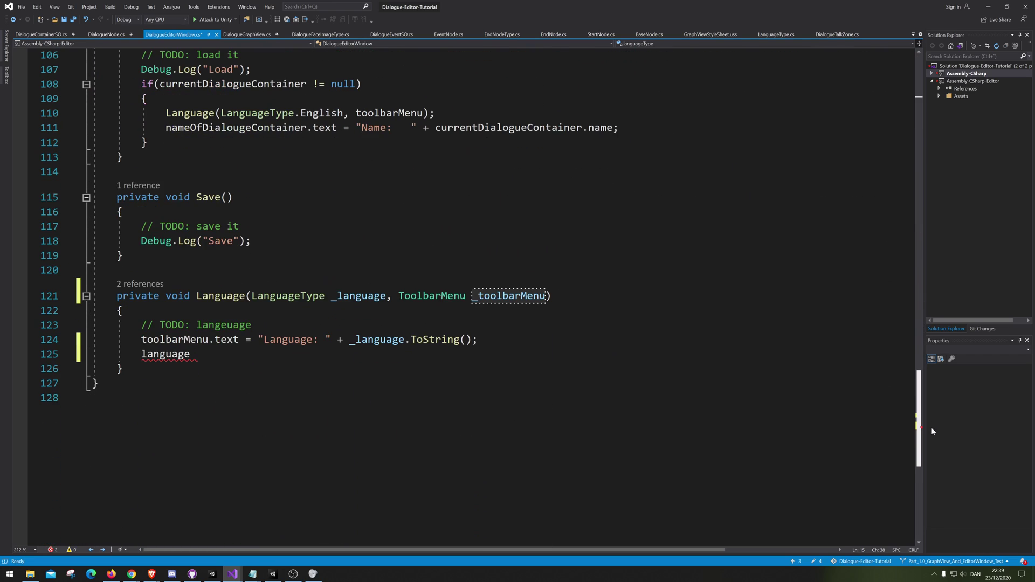
text(Type = _language;)
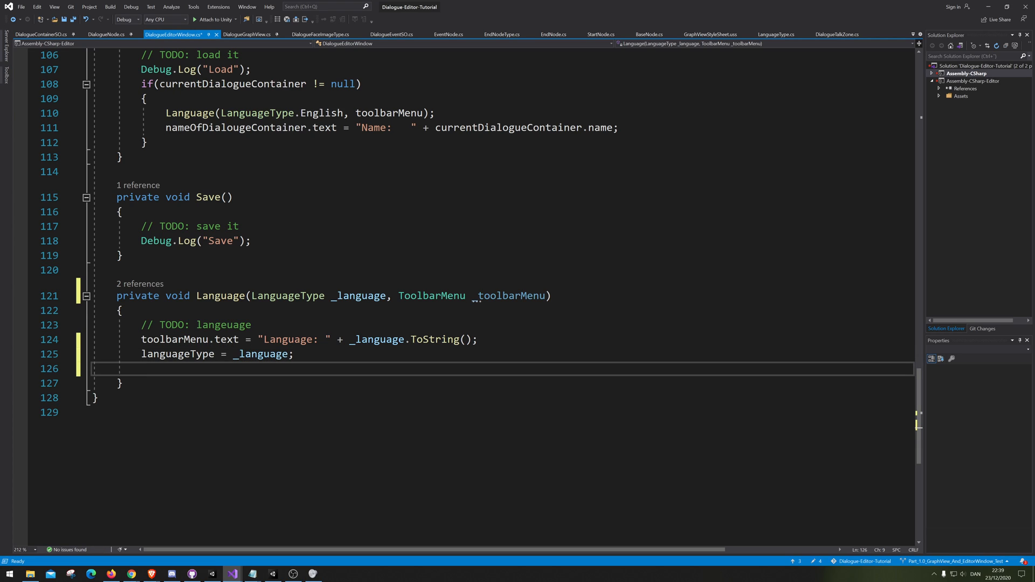
text(graphView.)
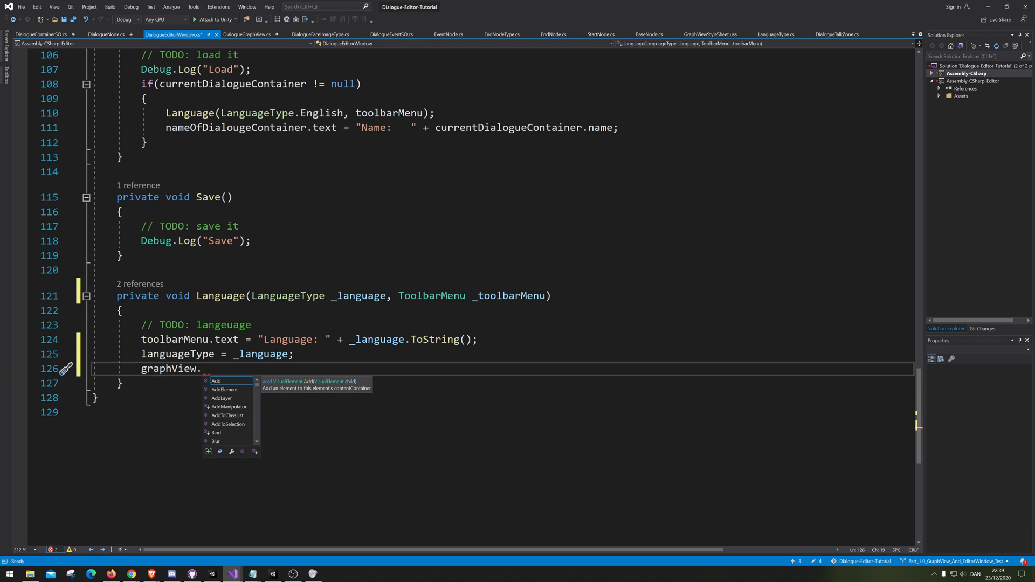
text(l)
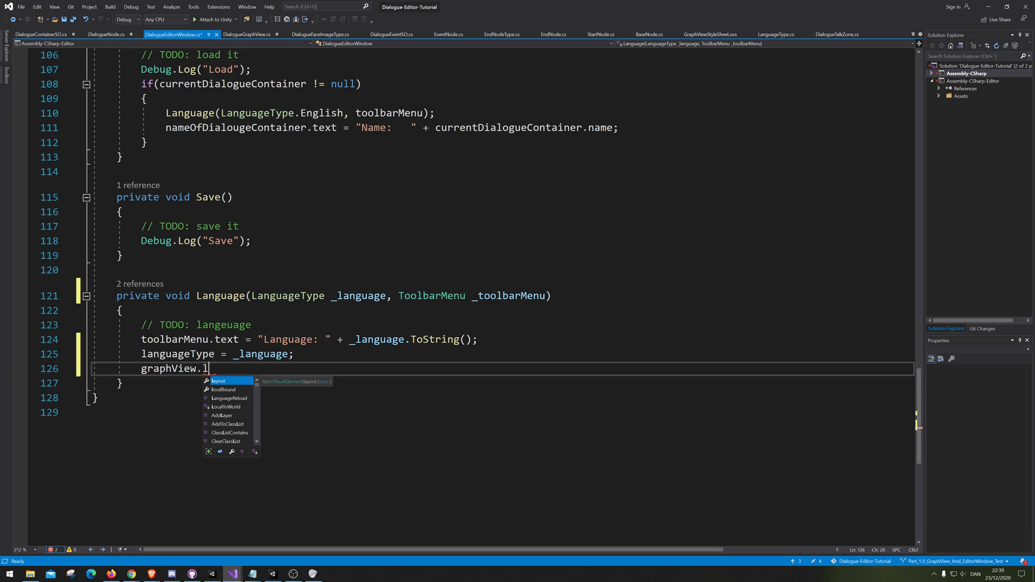
text(anguageReload();)
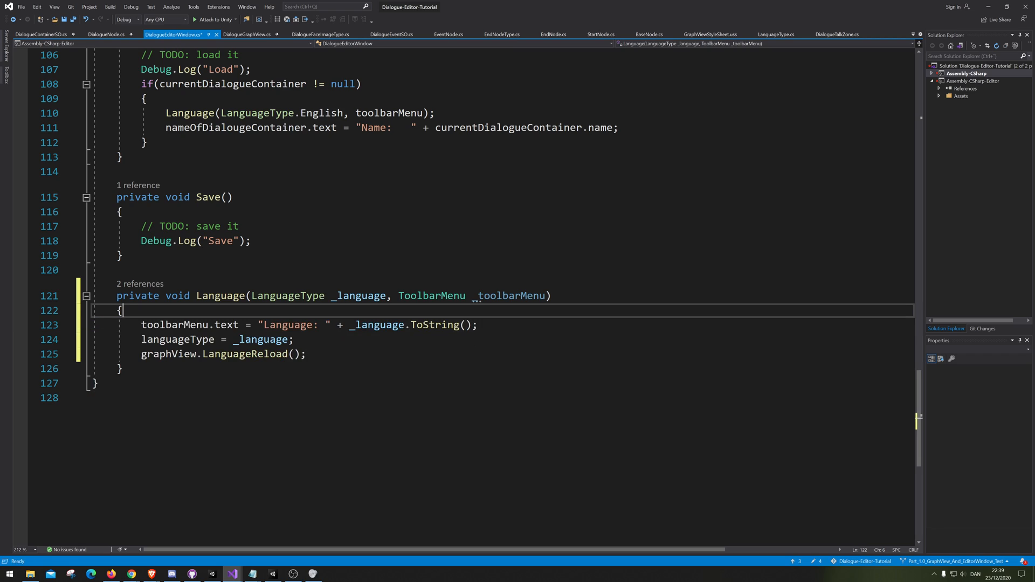
key(Ctrl+S)
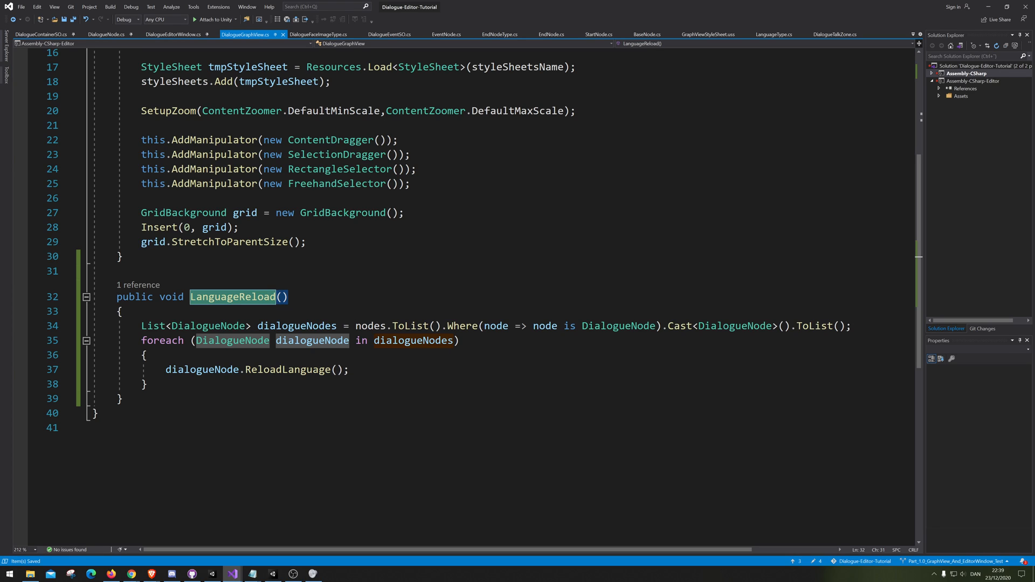
Step: In DialogueNode.cs, fold ReloadLanguage, discard a stray 'public', and right-click BaseNode
click(91, 35)
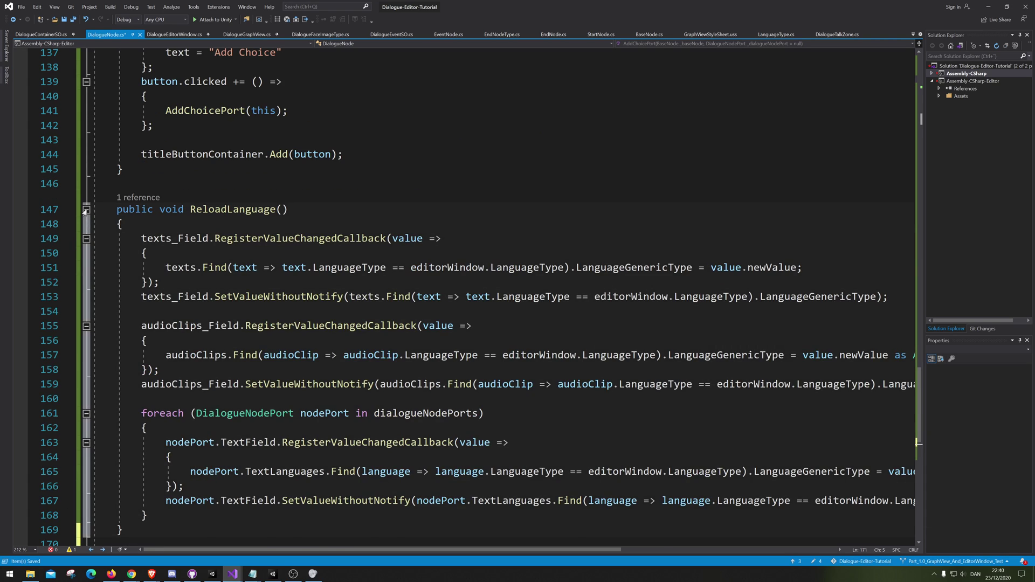
click(86, 210)
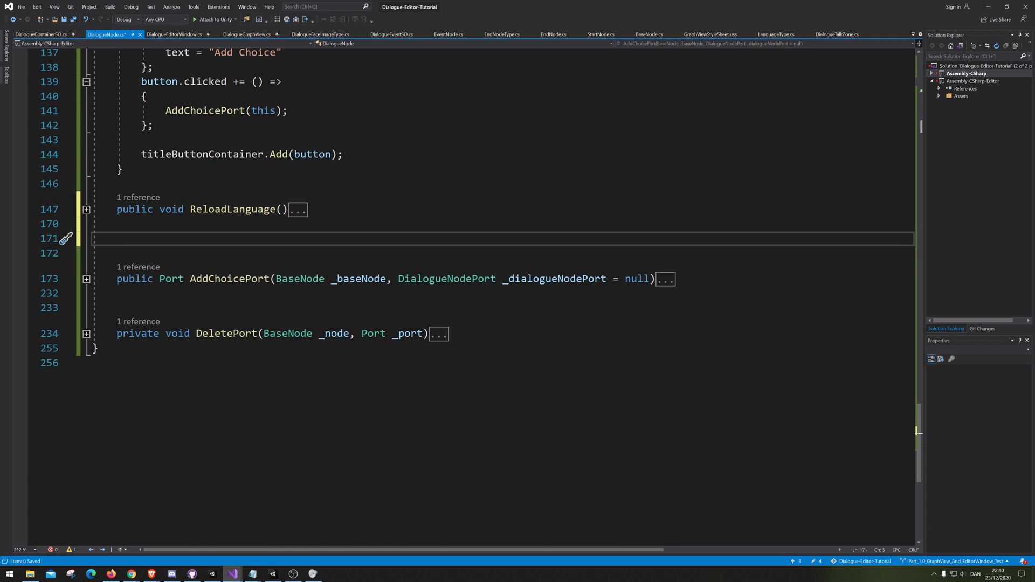
text(public)
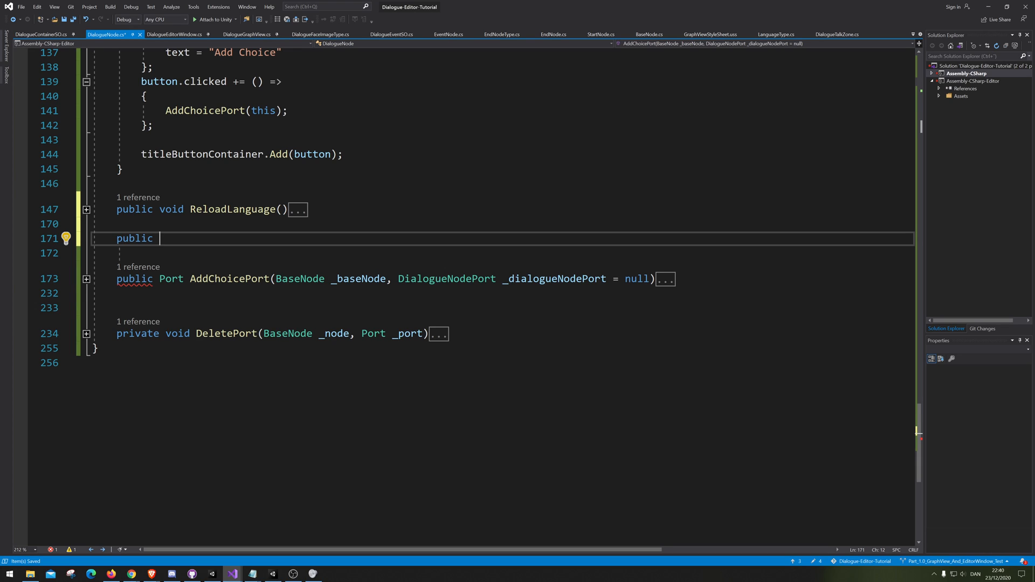
key(Ctrl+Backspace)
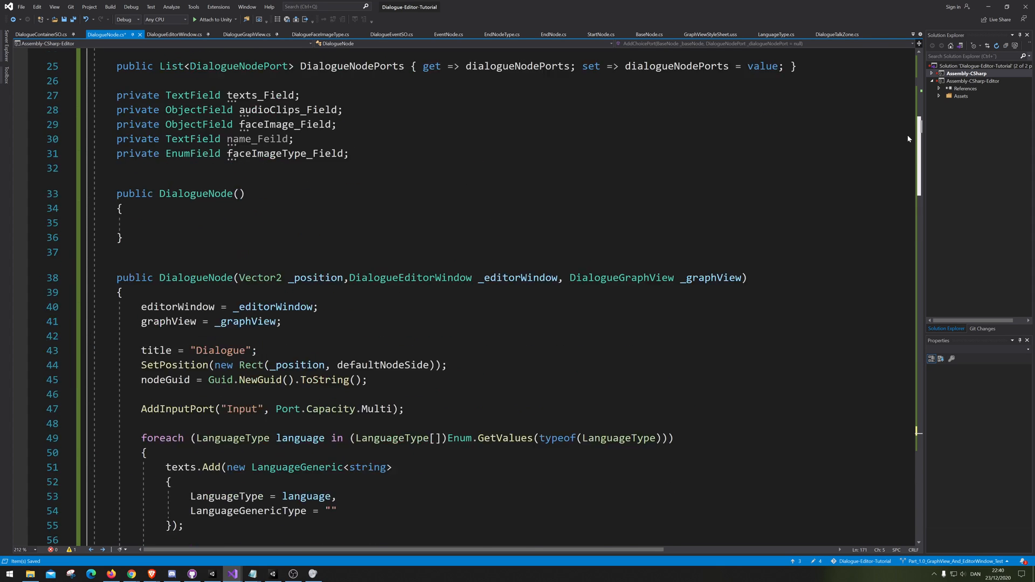
right_click(286, 197)
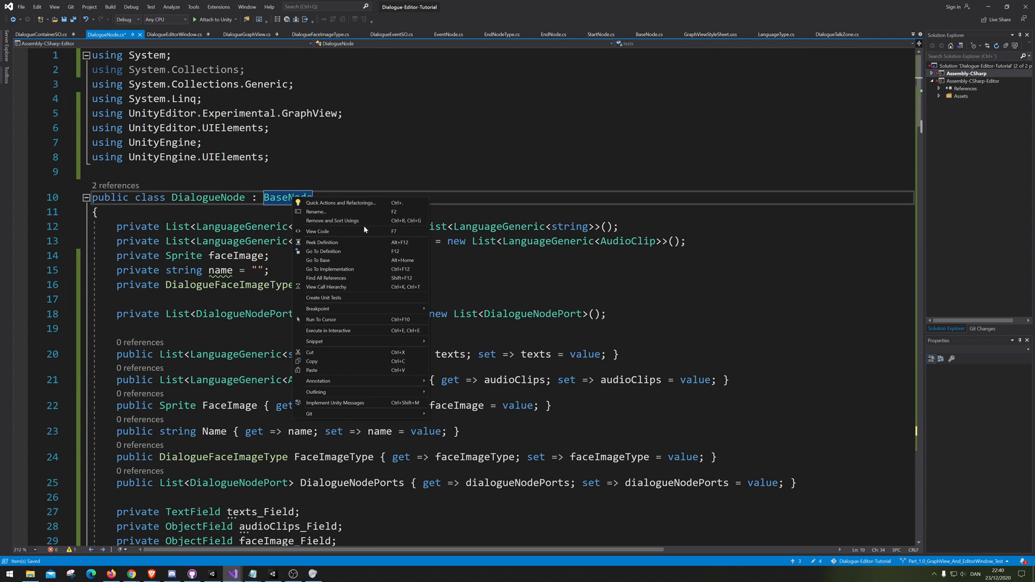
Step: Go to the BaseNode class and begin declaring 'public virtual void Load'
click(323, 252)
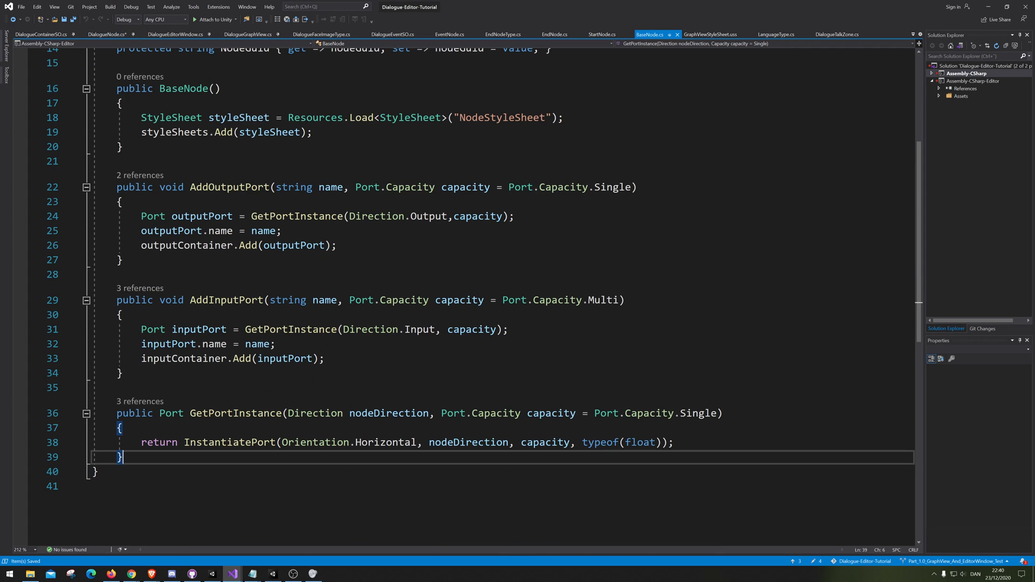
text(public)
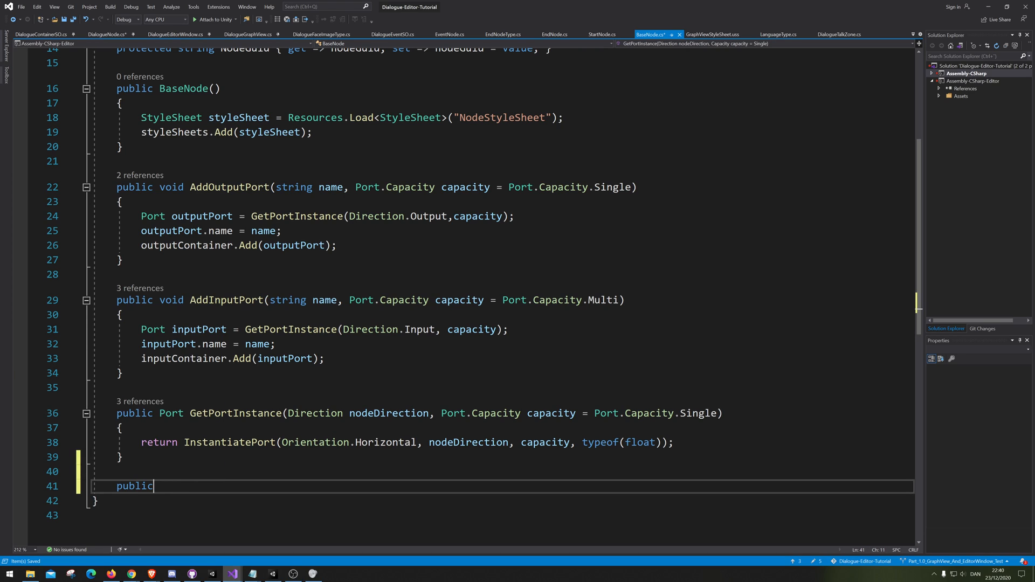
text(virtual)
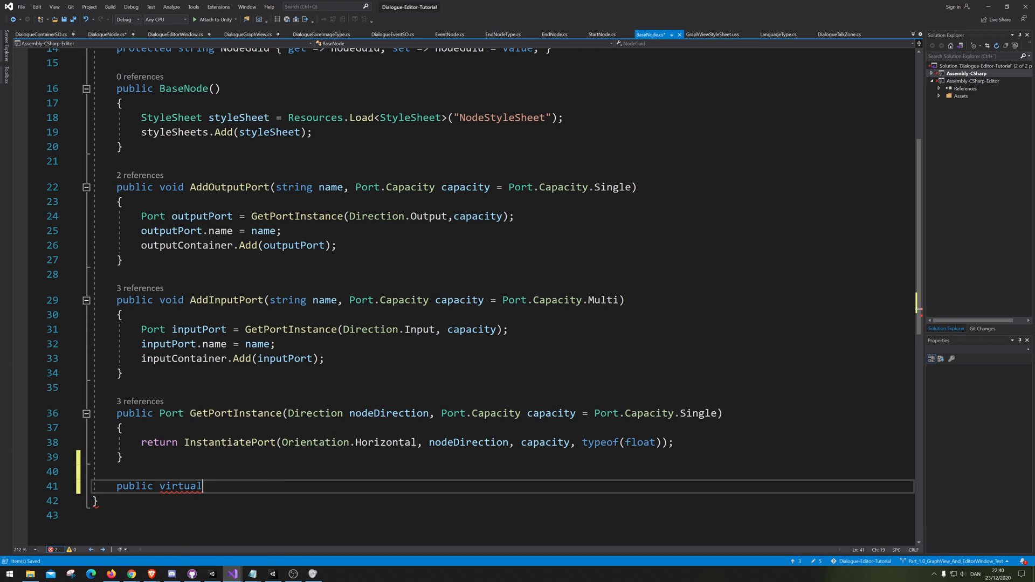
text(" ")
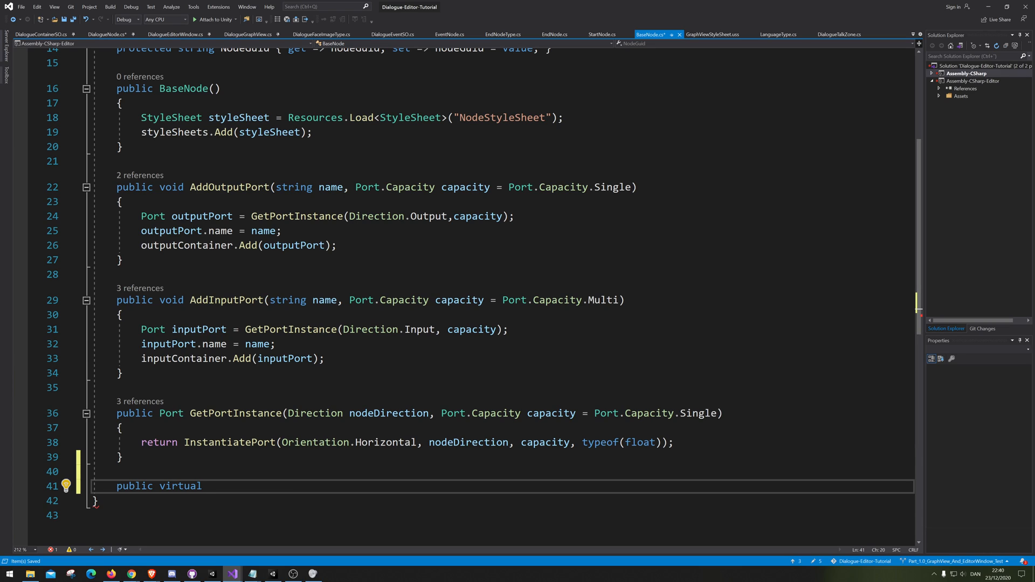
text(vo)
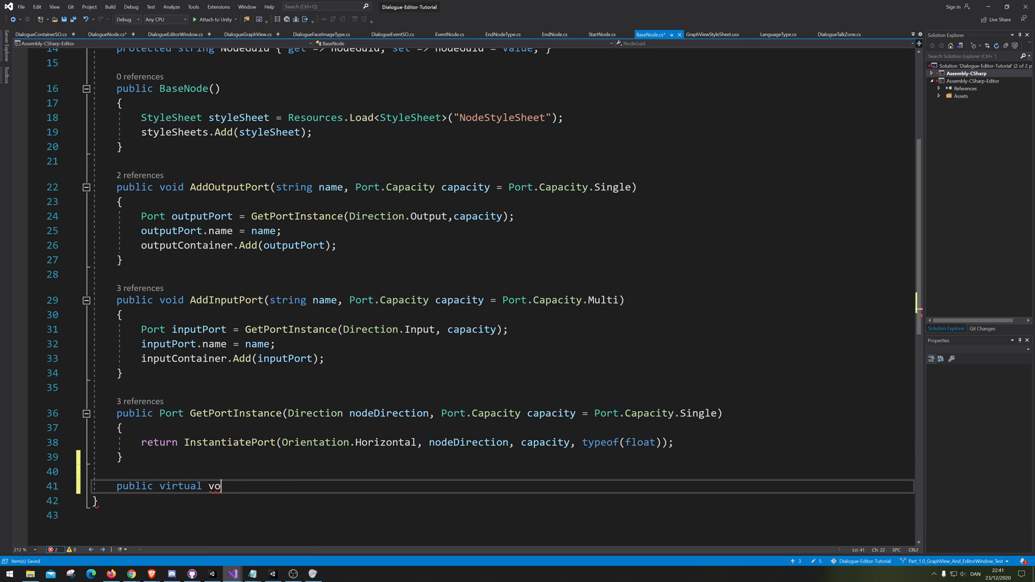
text(id)
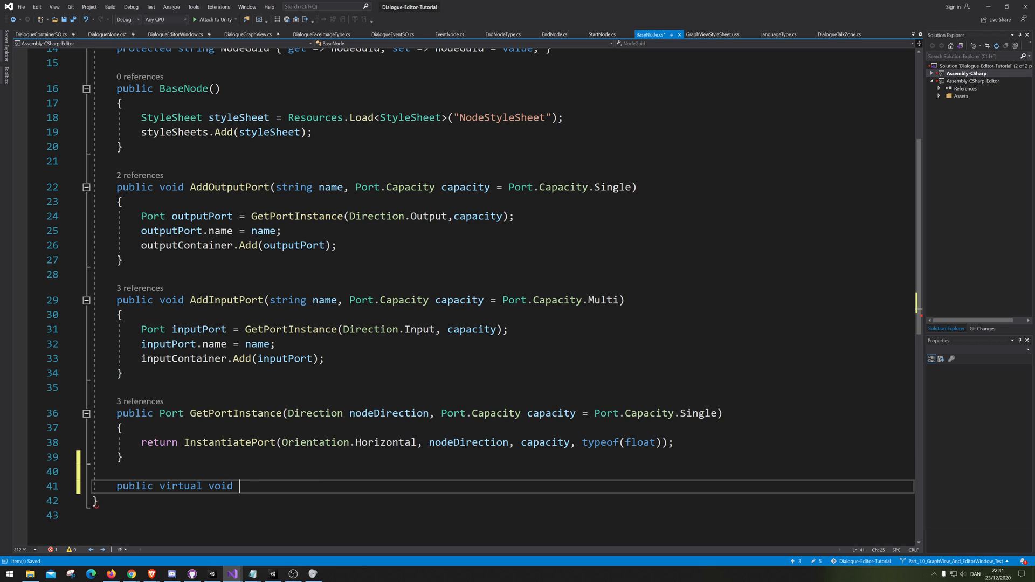
text(Load)
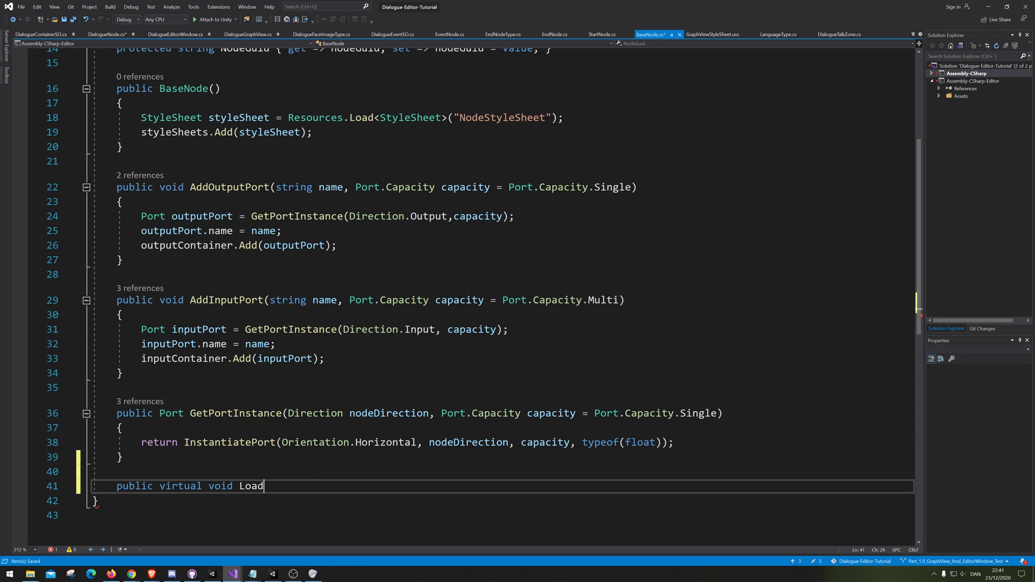
Step: Complete the empty public virtual void LoadValueInToField() method in BaseNode
double_click(252, 487)
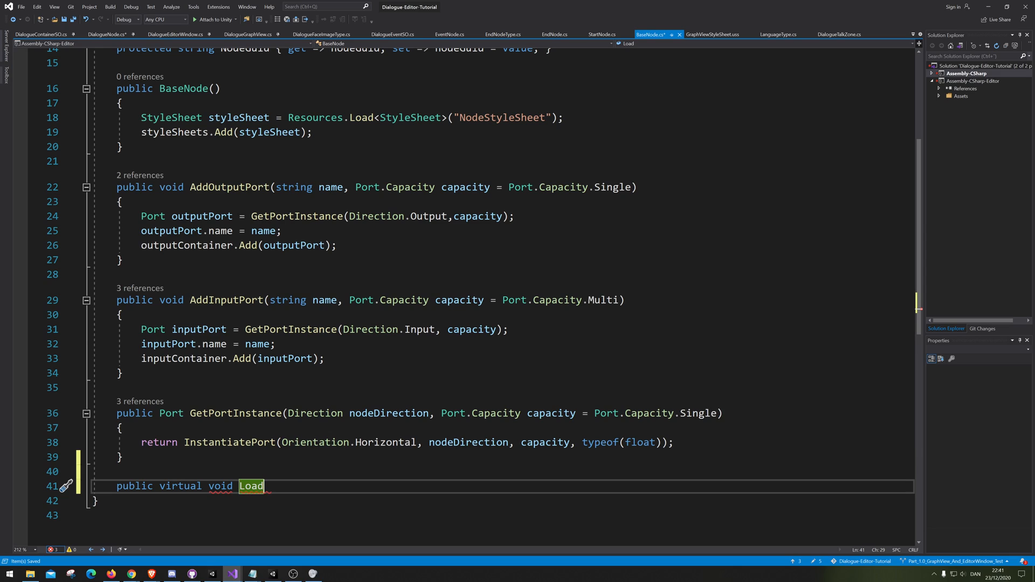
text(Value)
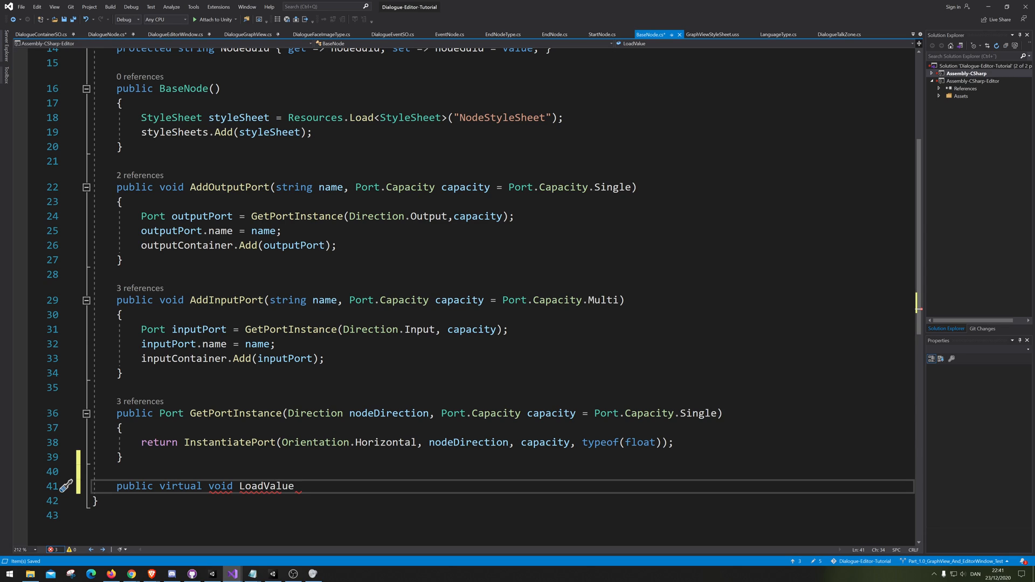
text(In)
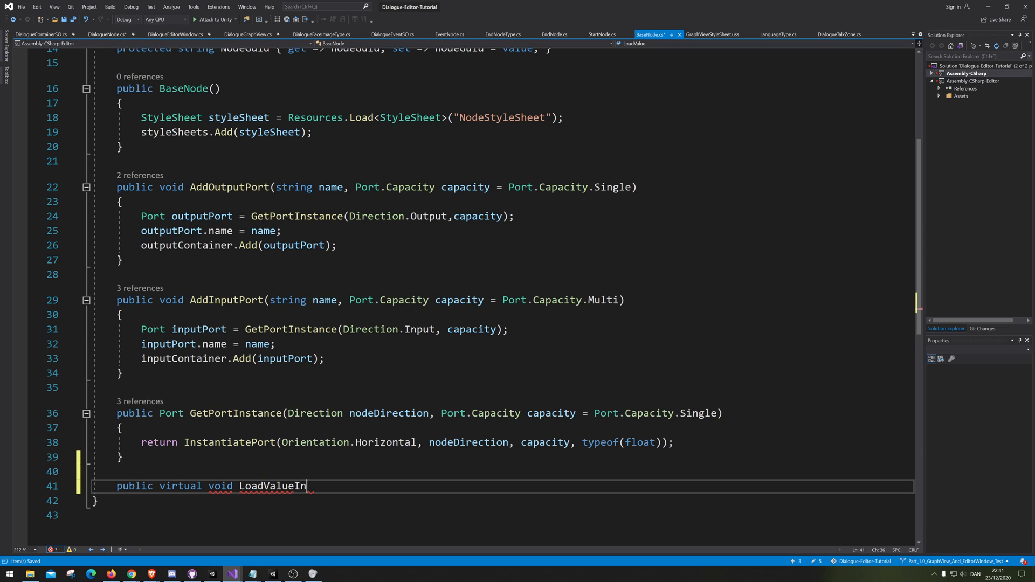
text(ToF)
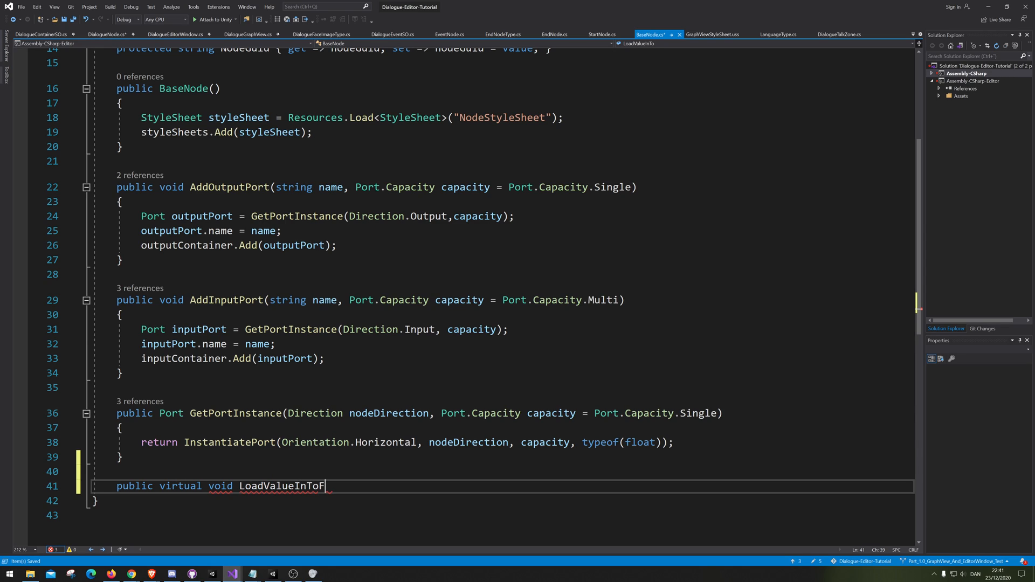
text(ield)
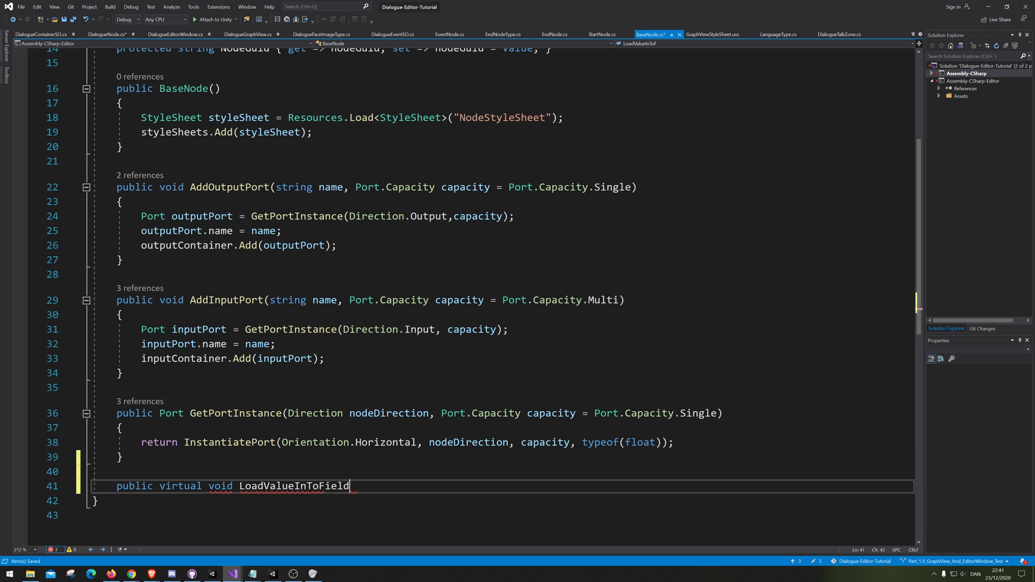
text(())
text({)
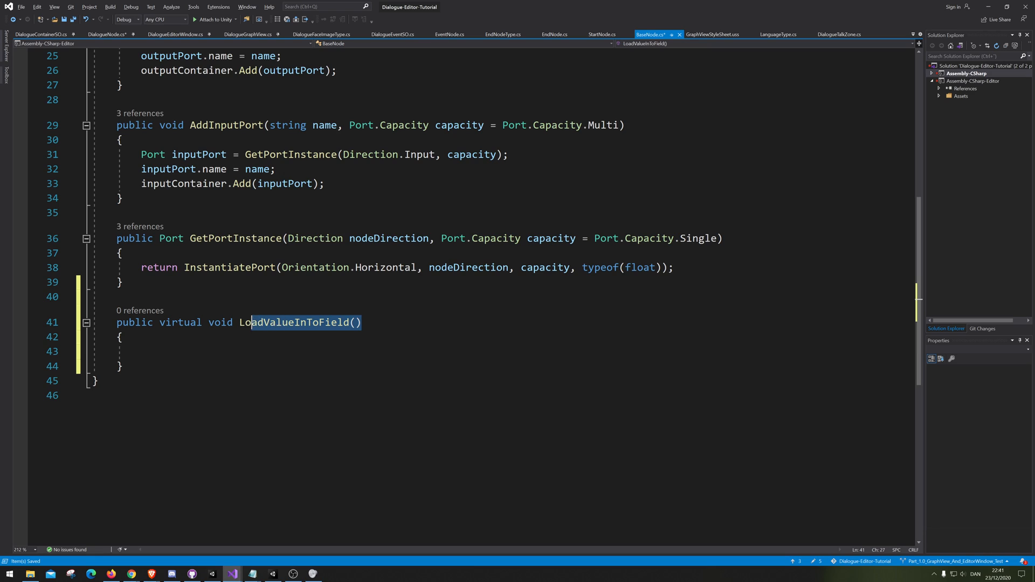
double_click(293, 322)
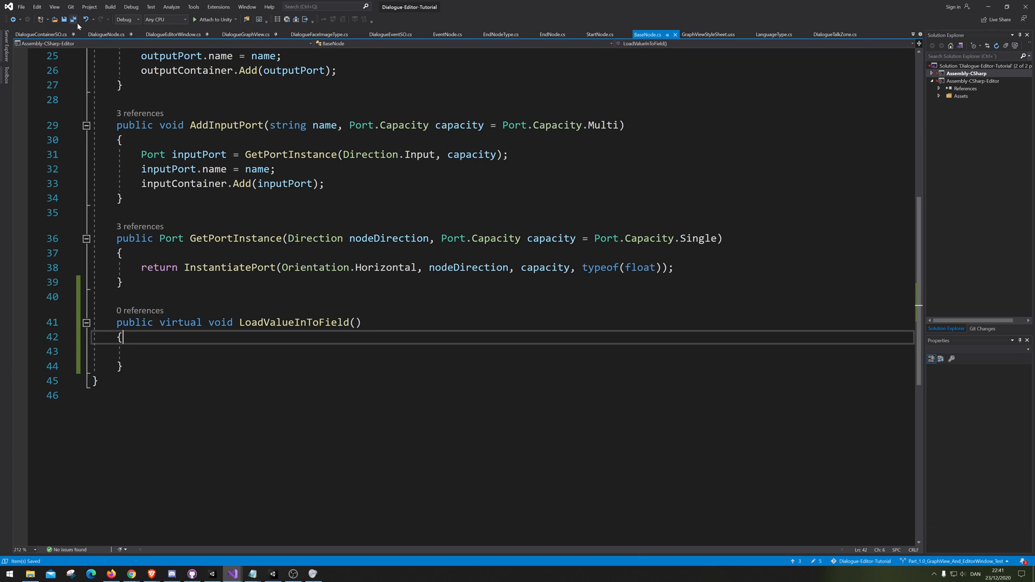
key(Enter)
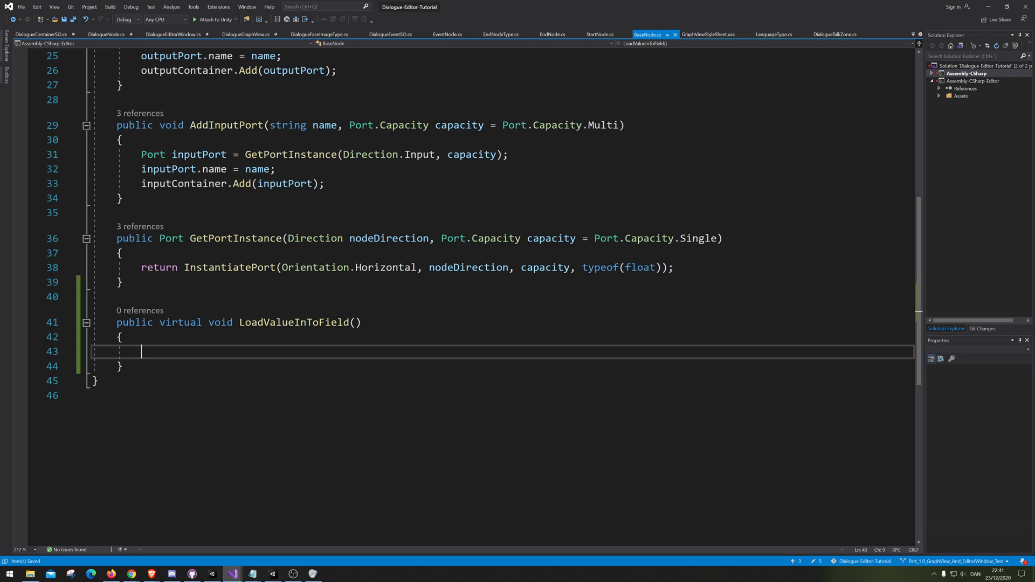
click(89, 35)
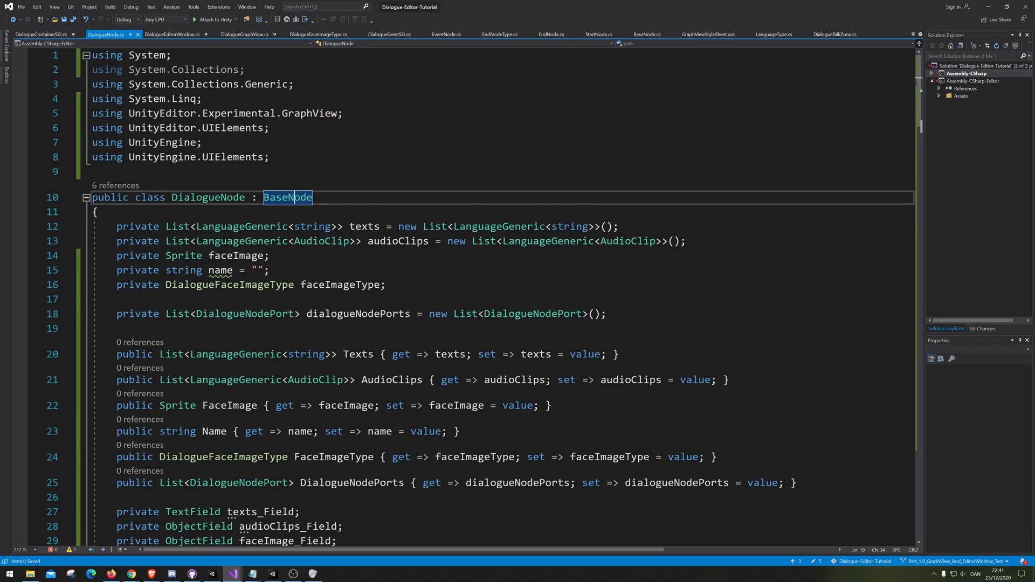
Step: Add a public override void LoadValueInToField() to DialogueNode with the base call deleted
scroll(down, 3)
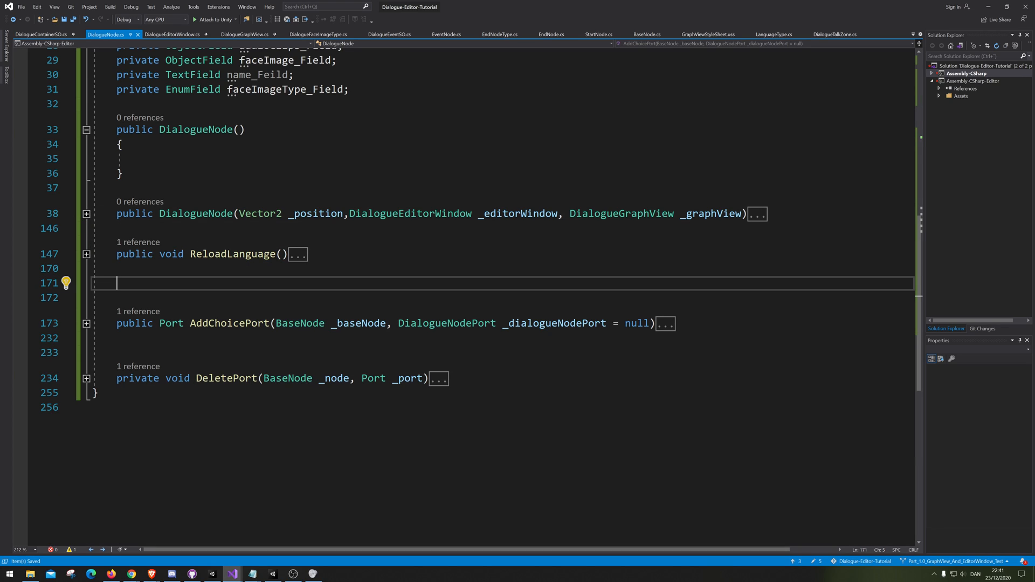
text(override)
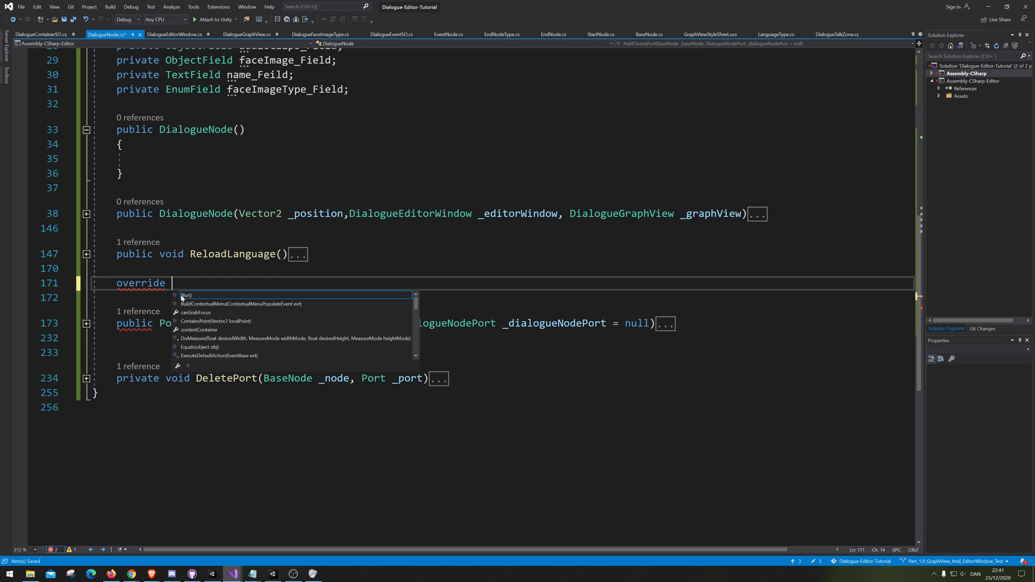
text(lic)
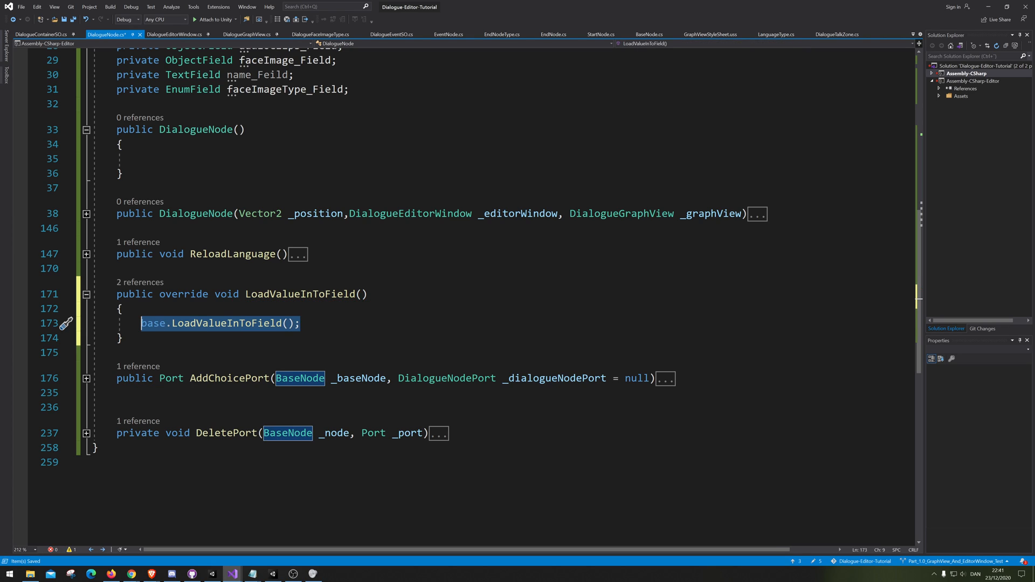
key(Delete)
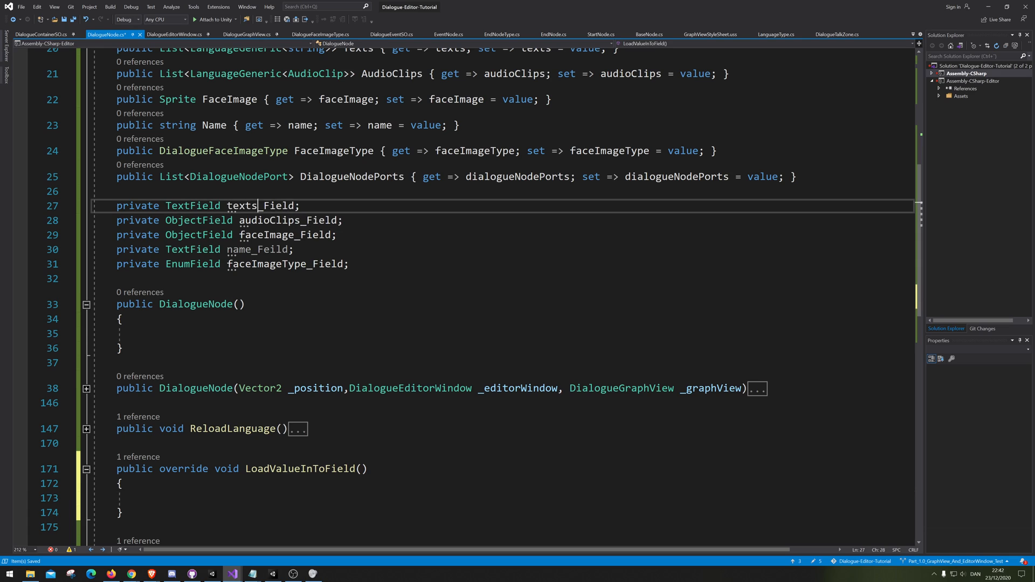
double_click(258, 205)
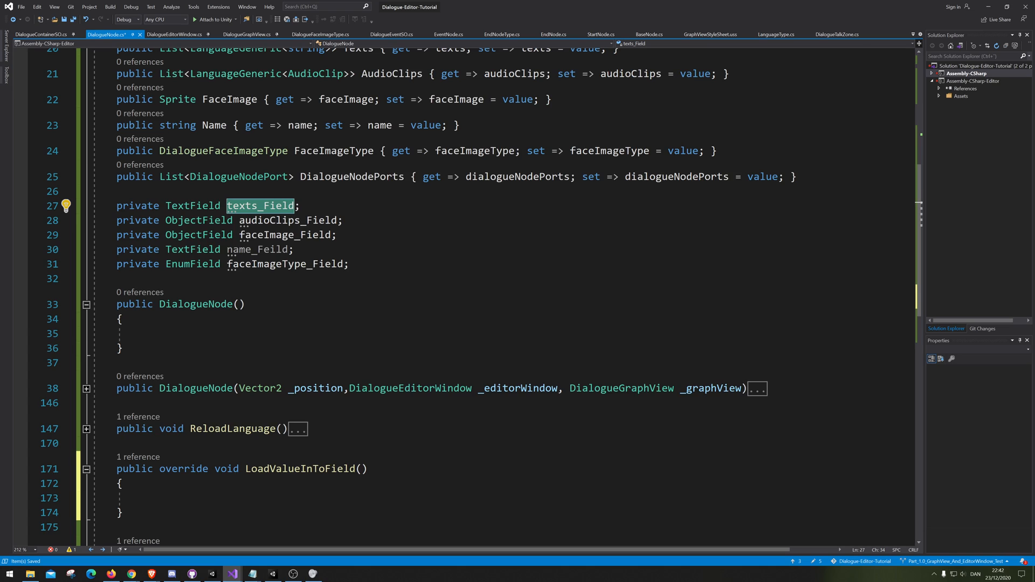
scroll(down, 3)
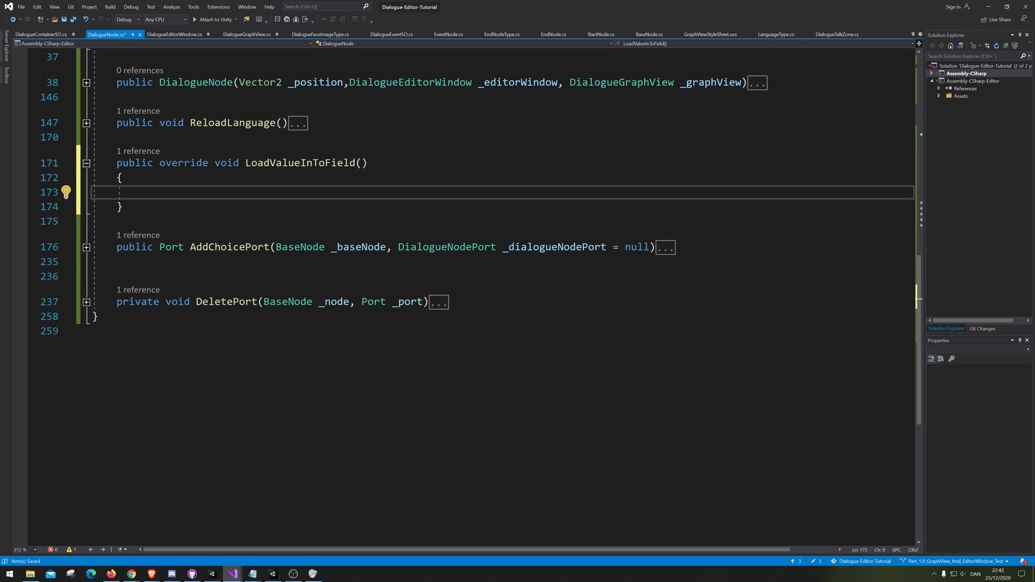
Step: Start a texts_Field.SetValueWithoutNotify call with texts as its argument
text(texts_Field)
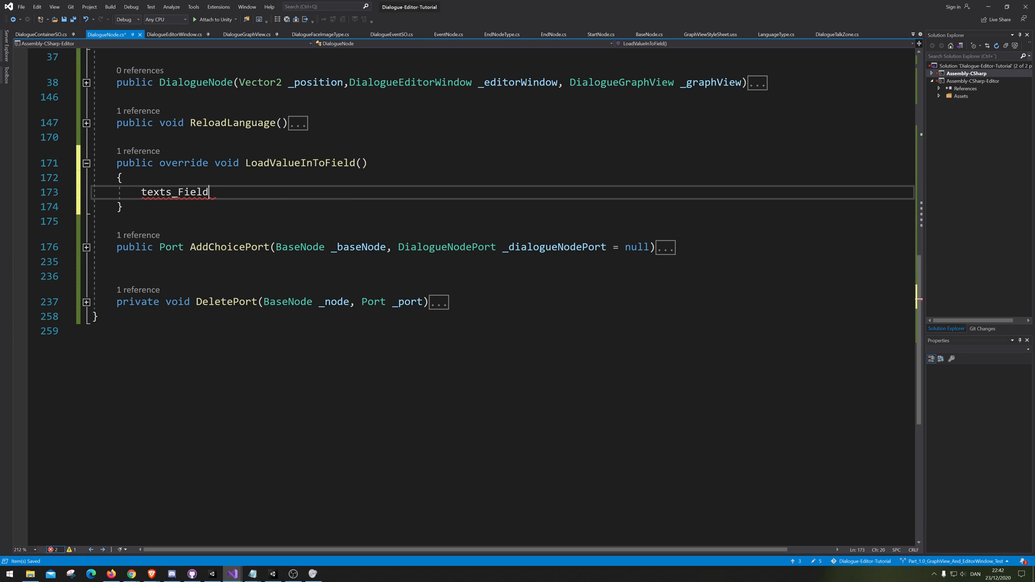
text(.)
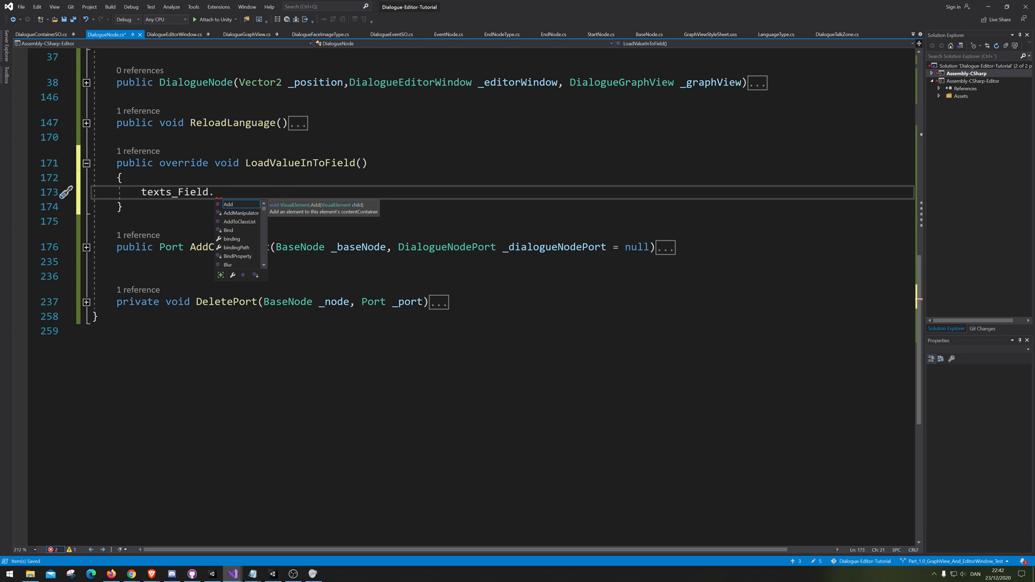
text(SetValueWithoutNotify)
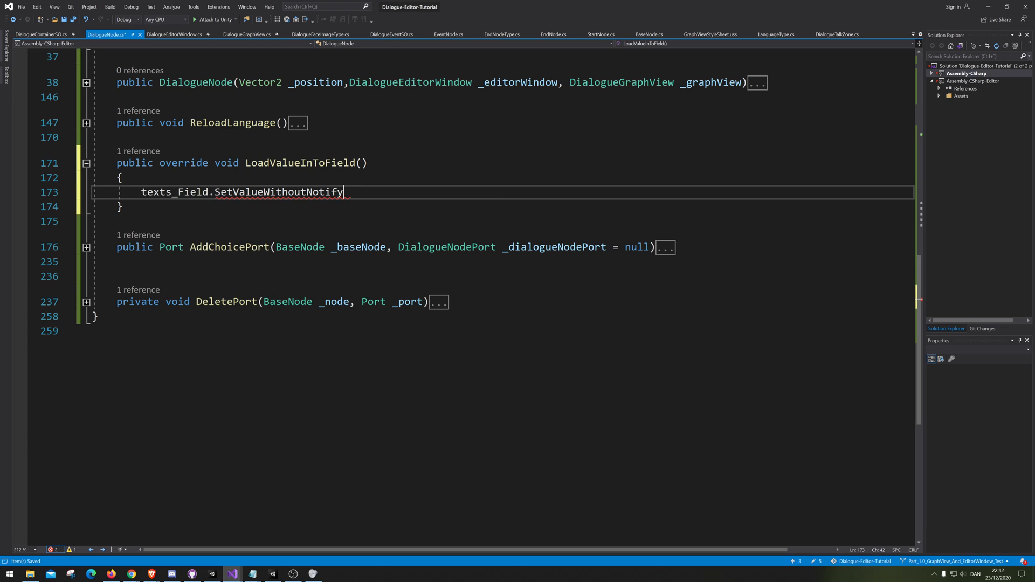
text(())
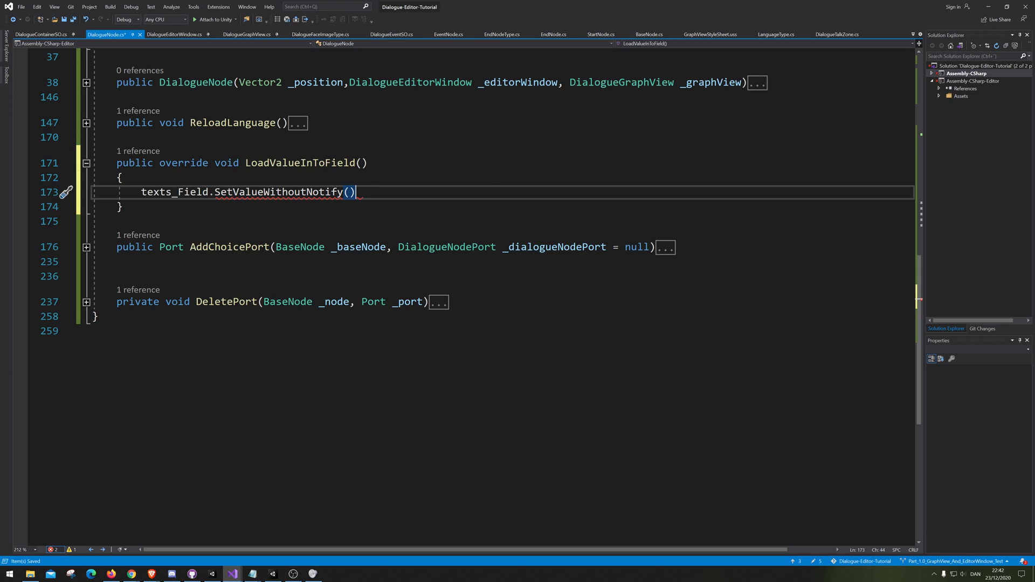
text(;)
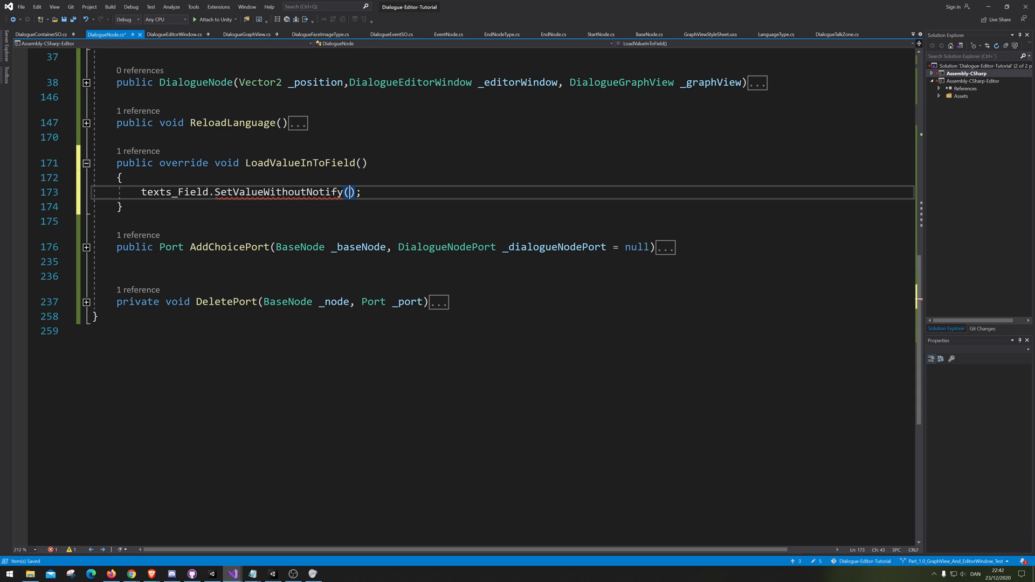
text(t)
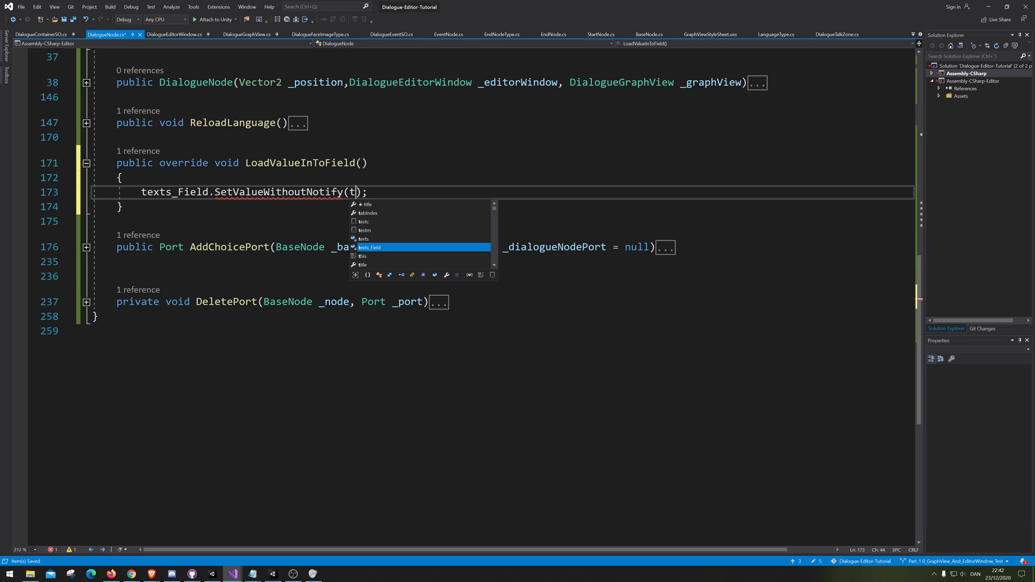
key(Tab)
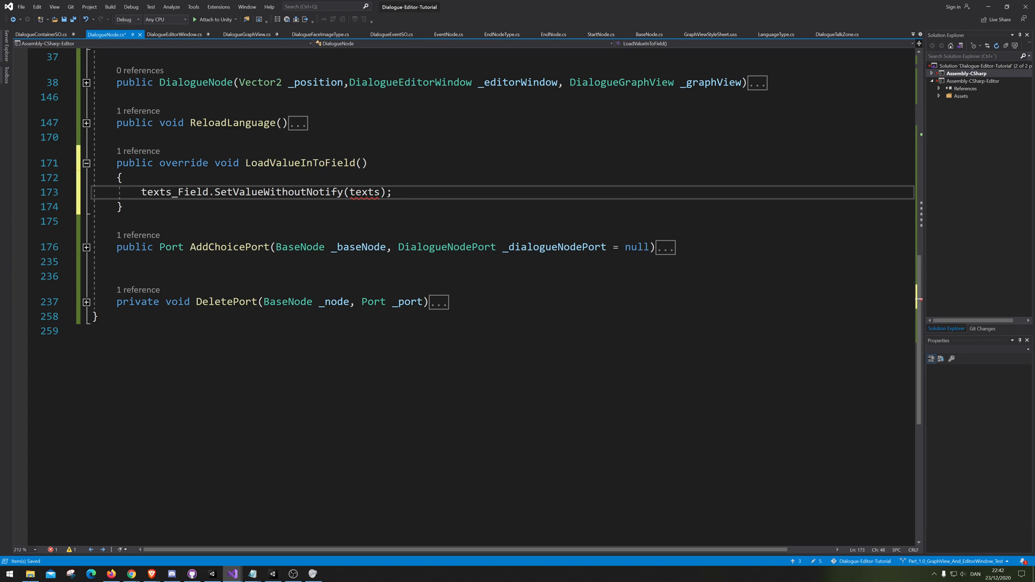
Step: Pass texts.Find matching LanguageType to editorWindow.LanguageType, returning its LanguageGenericType
text(.Find)
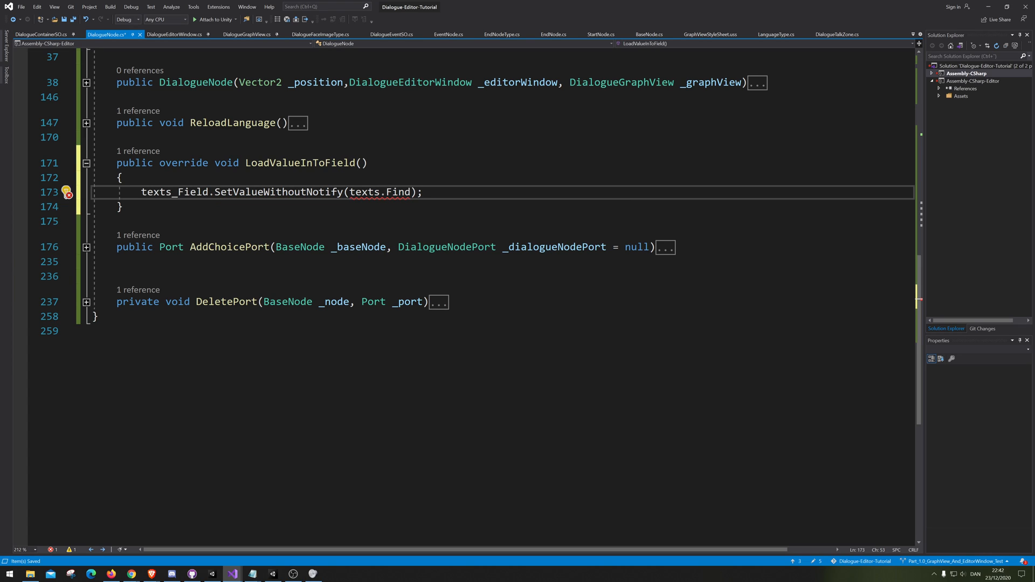
text(()
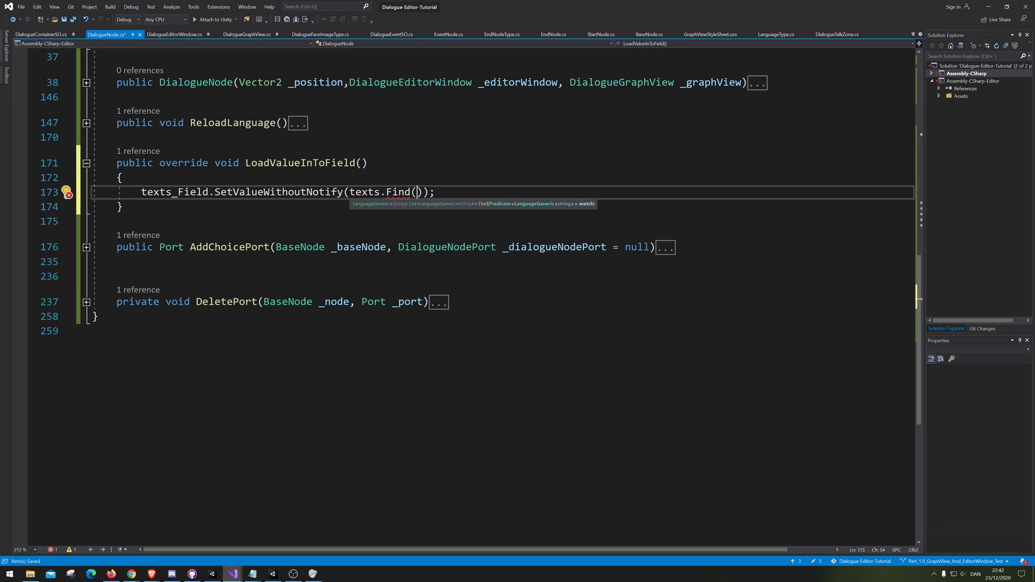
text(value)
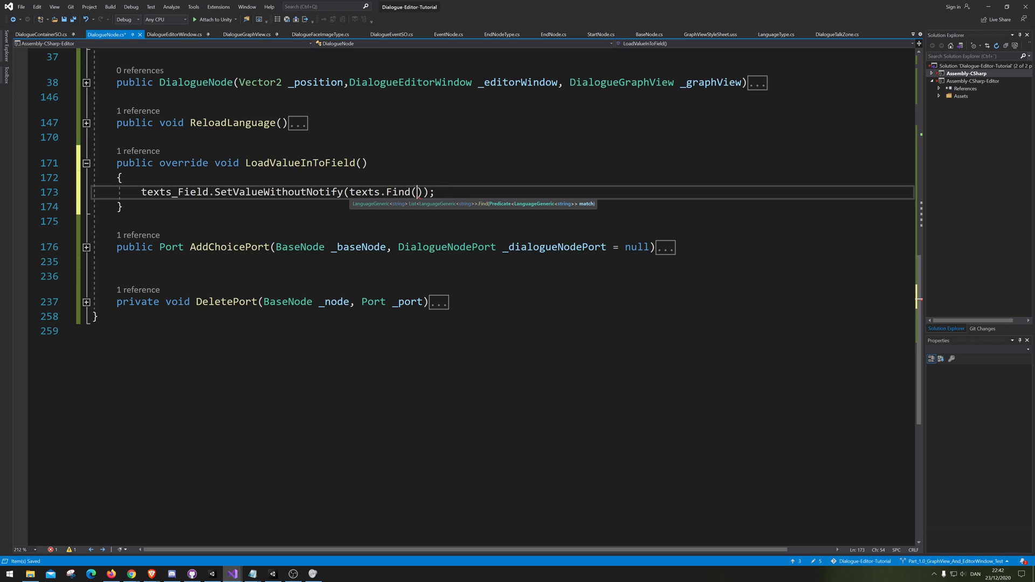
text(lanague)
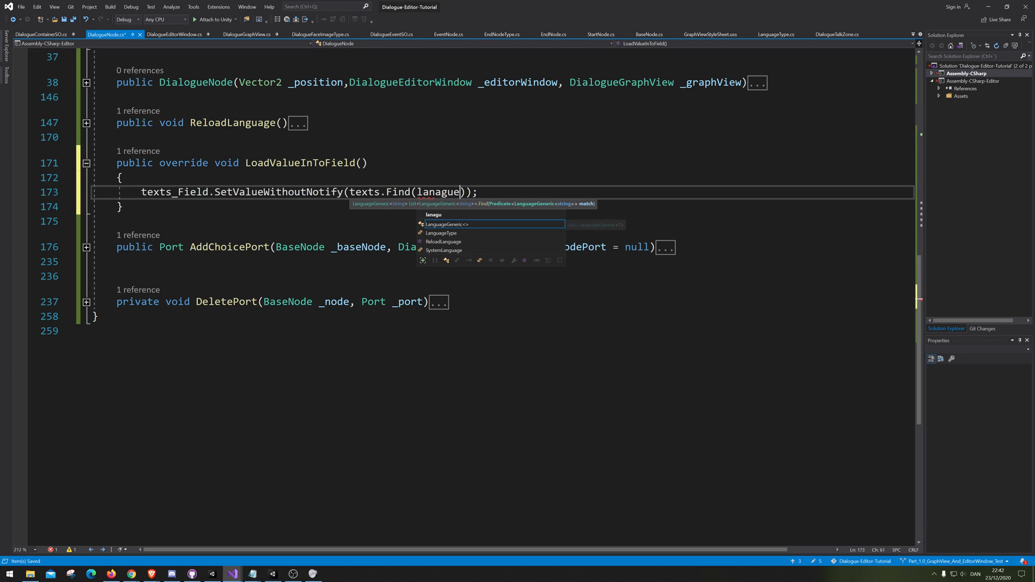
text(=>)
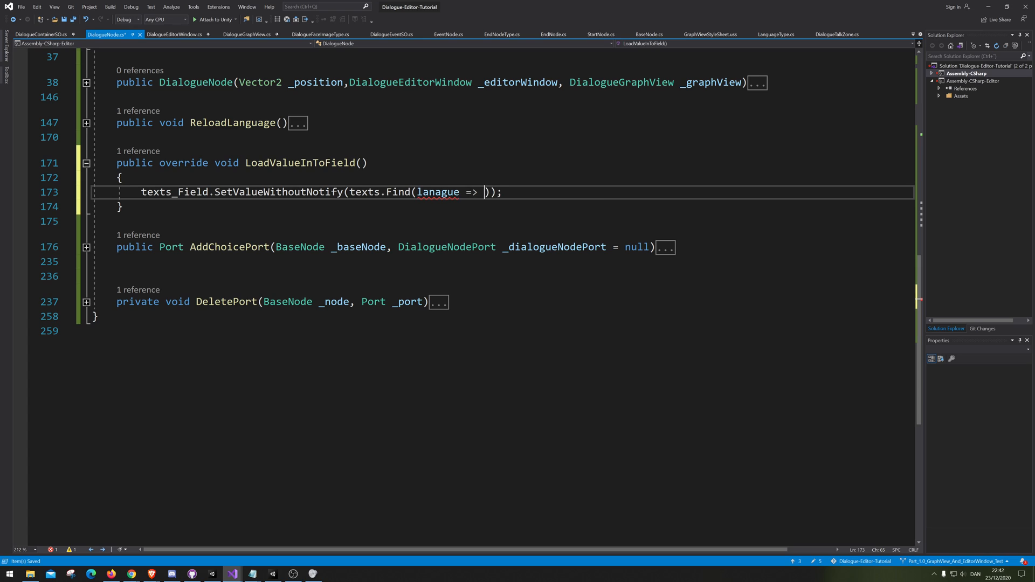
text(lanague.)
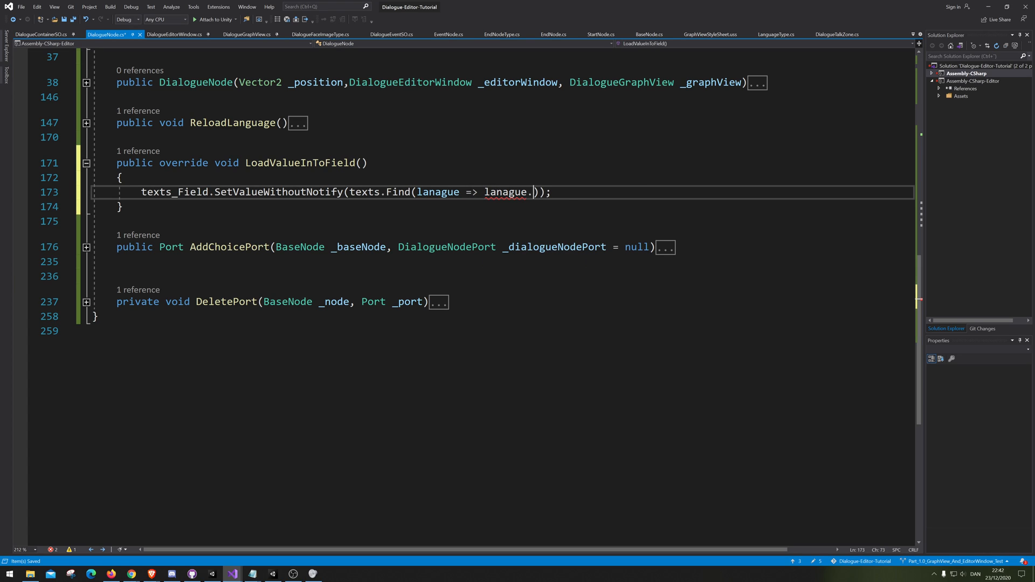
text(LanguageType)
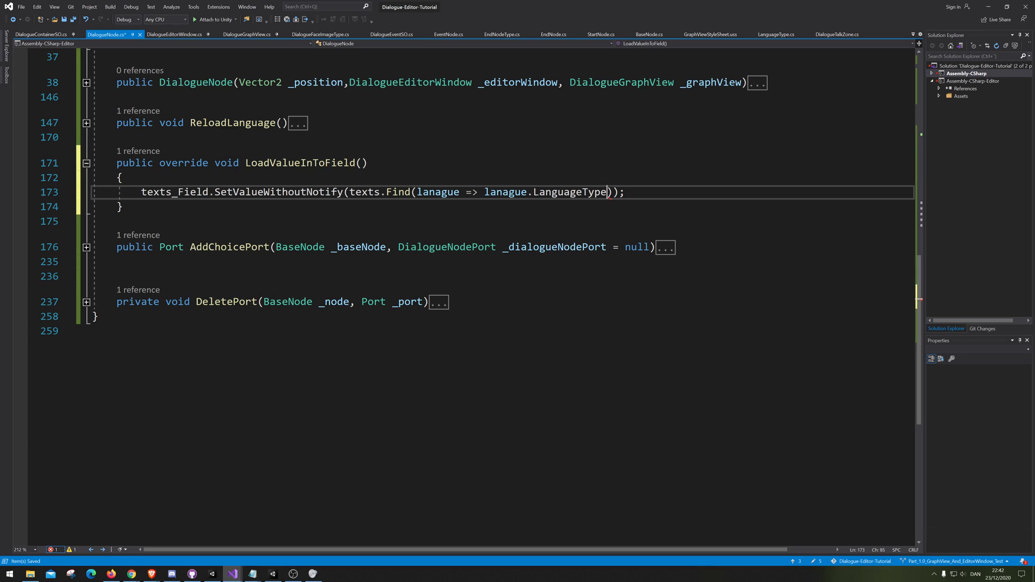
text(==)
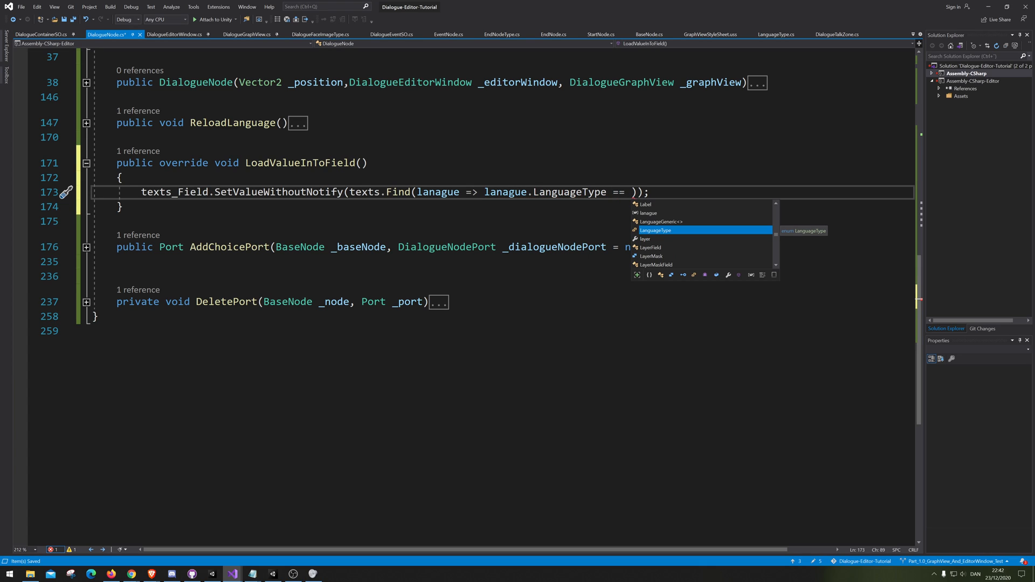
text(editorWindow.)
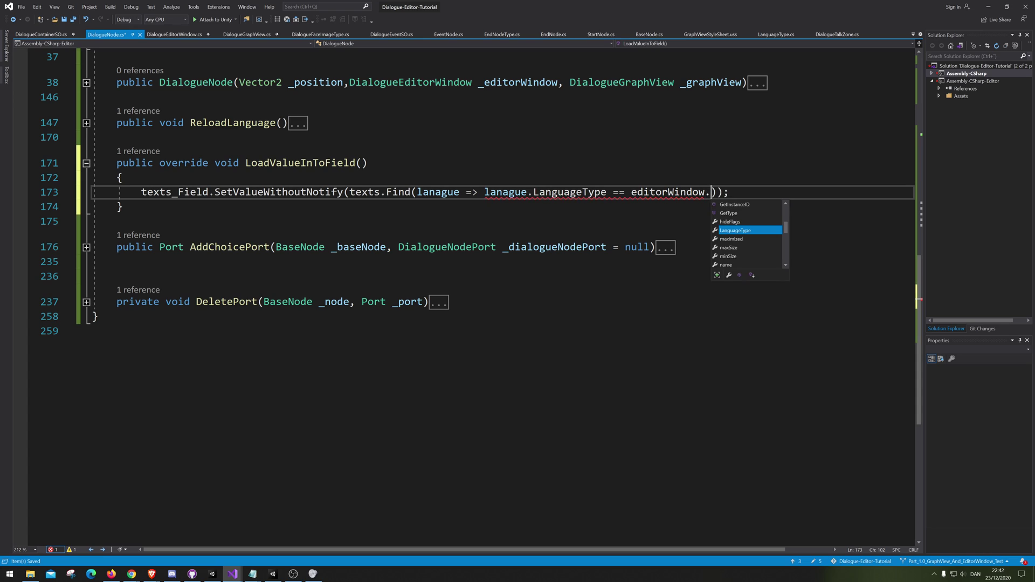
text(LanguageType)
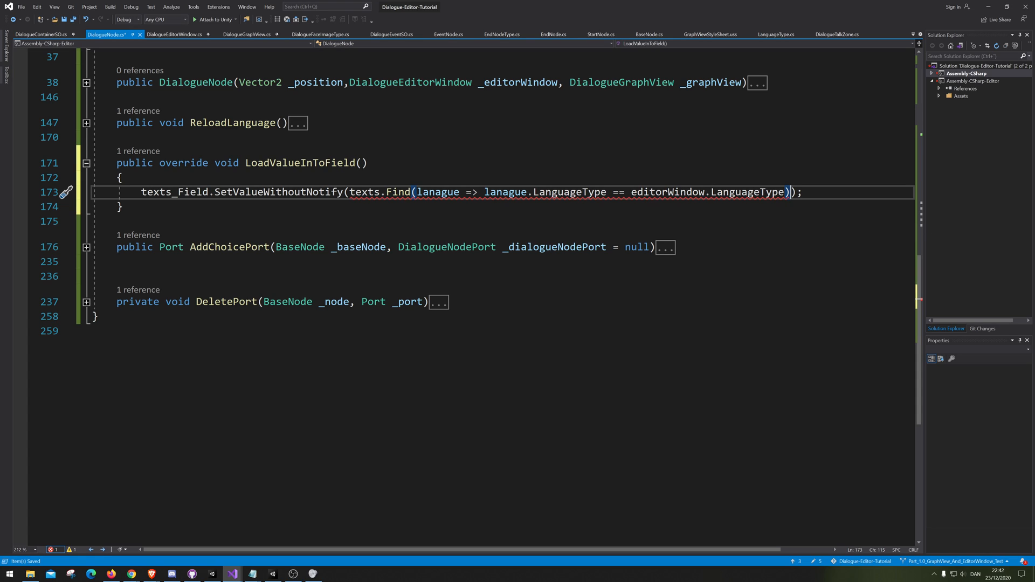
text(.LanguageGenericType)
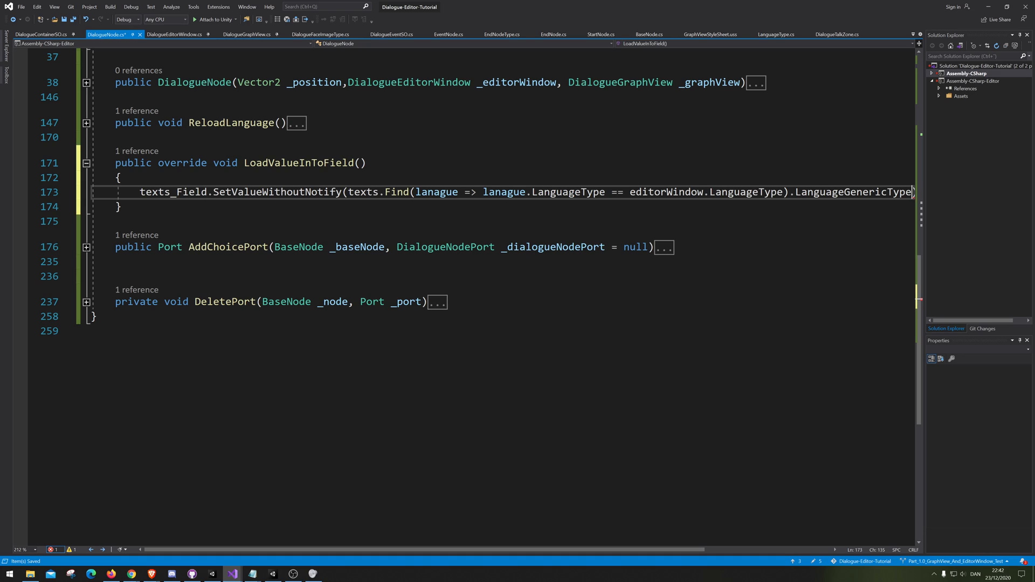
Step: Rename the misspelled lambda parameter 'lanague' to 'language' everywhere
double_click(853, 192)
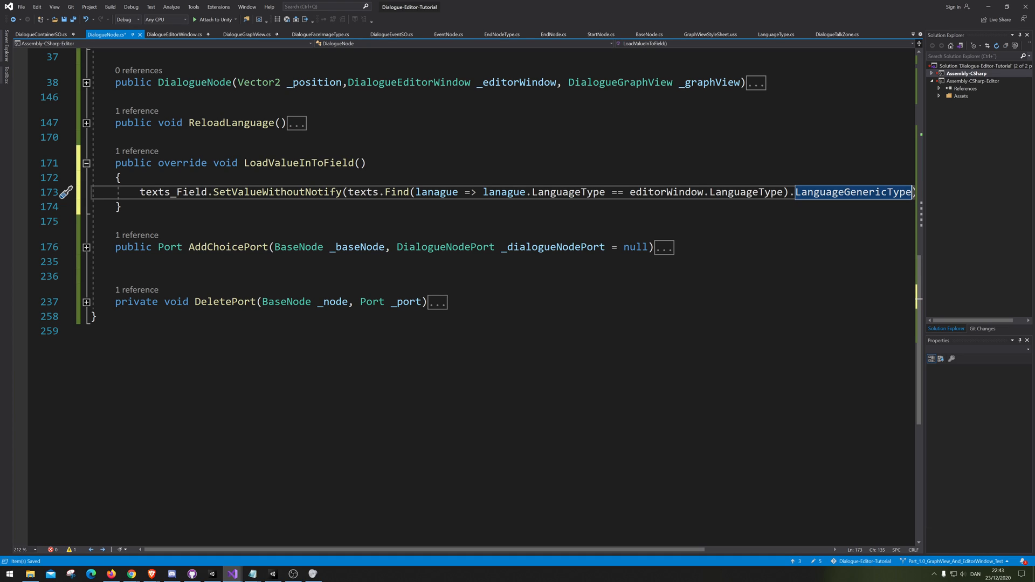
mouse_move(436, 191)
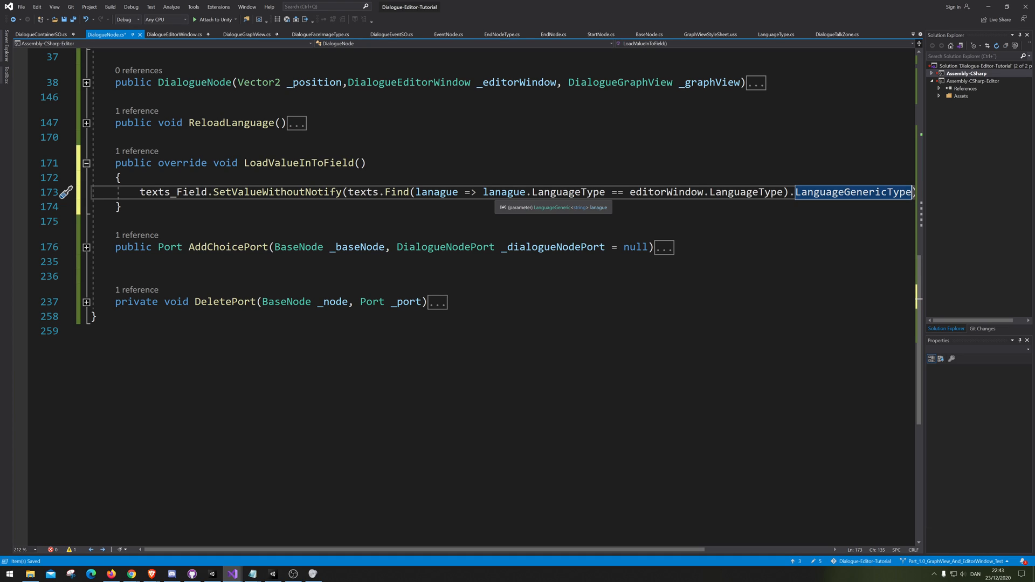
right_click(504, 192)
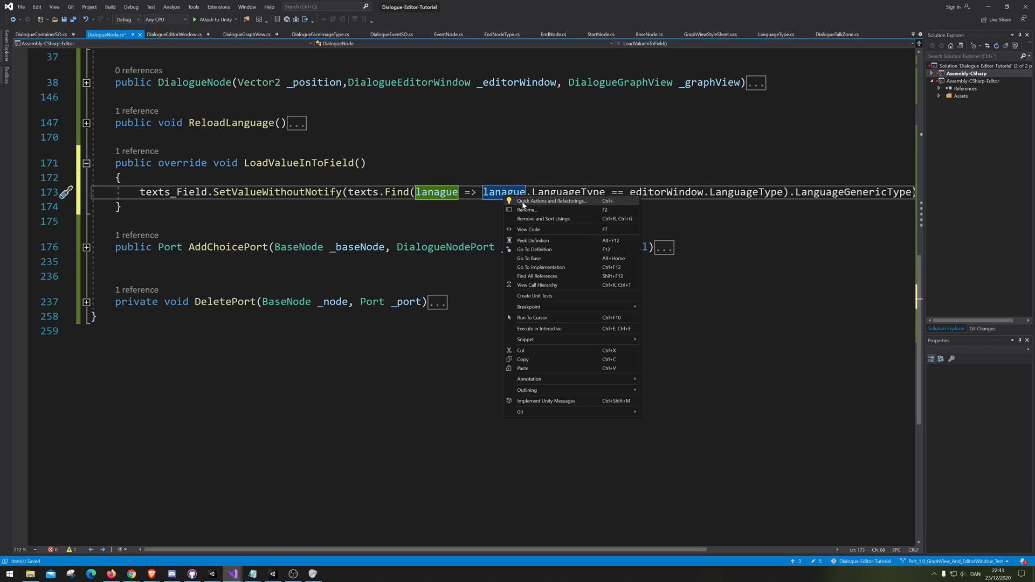
click(528, 210)
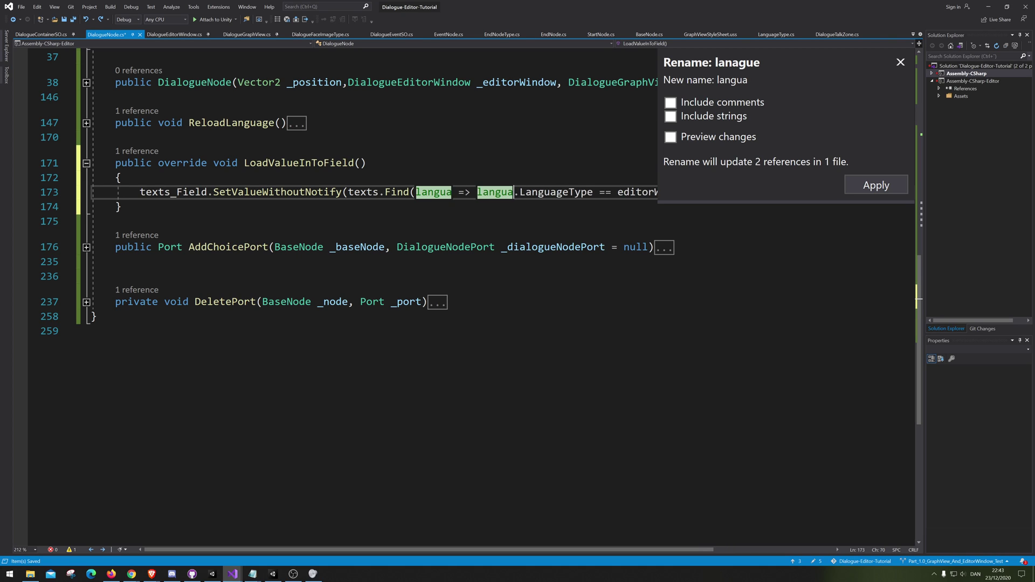
click(876, 184)
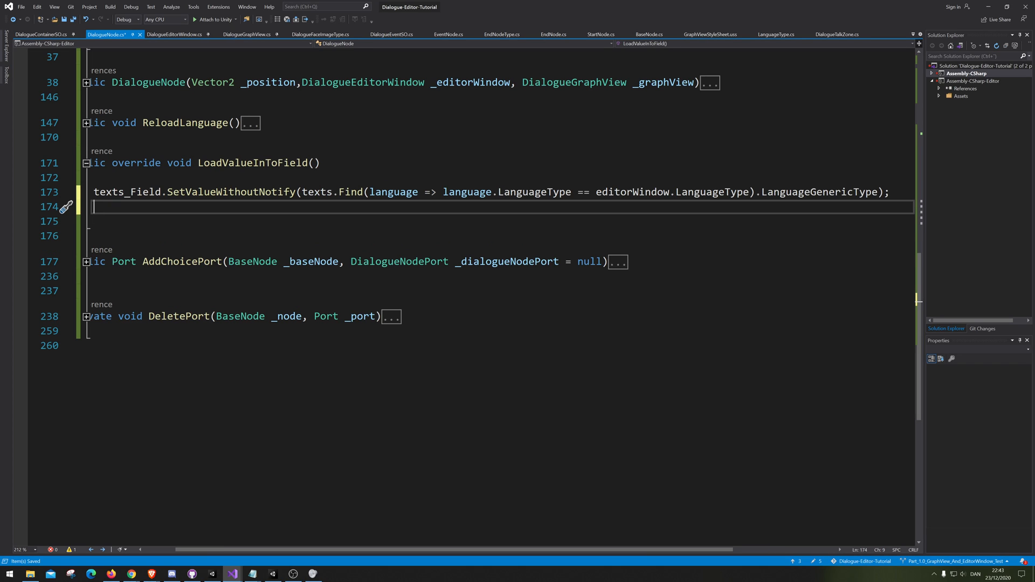
Step: Add an audioClips_Field.SetValueWithoutNotify line using audioClips.Find for the current language
text(ai)
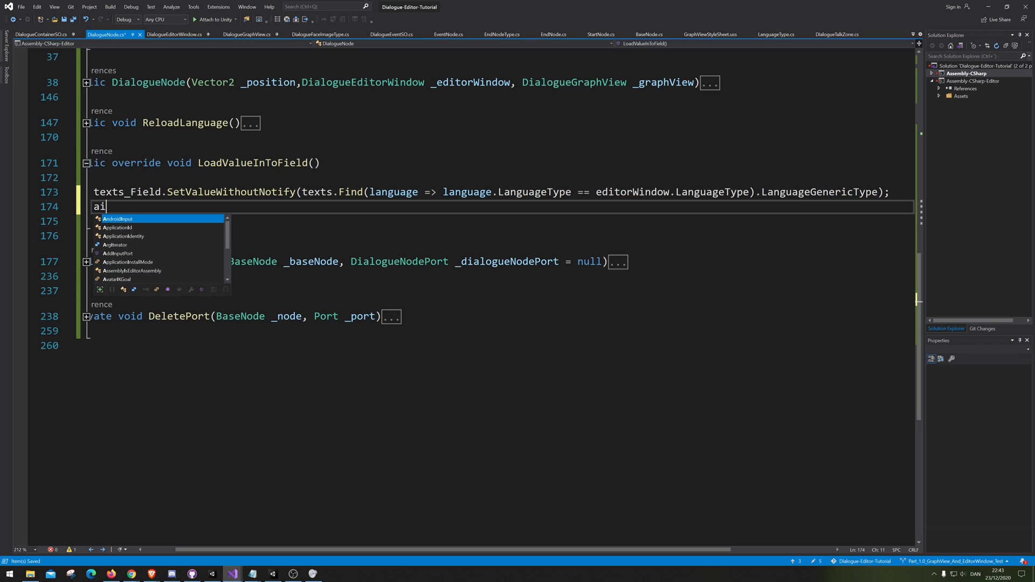
text(udi)
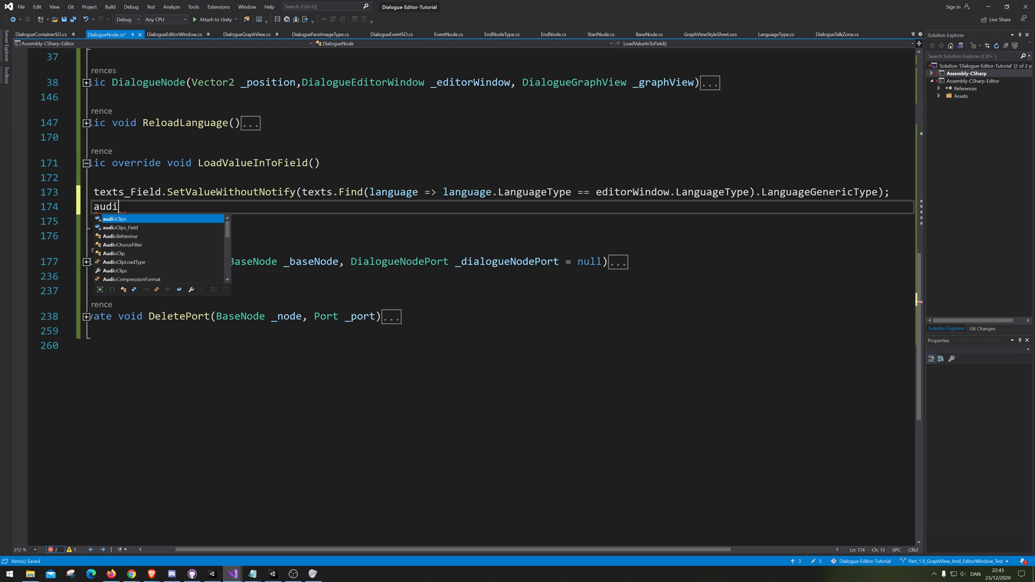
text(Clips.)
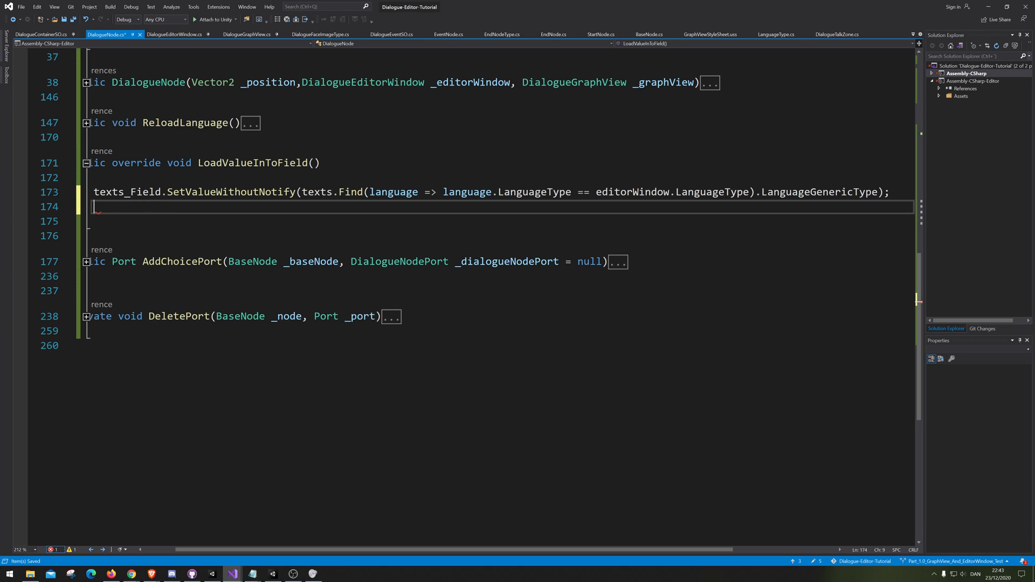
text(au)
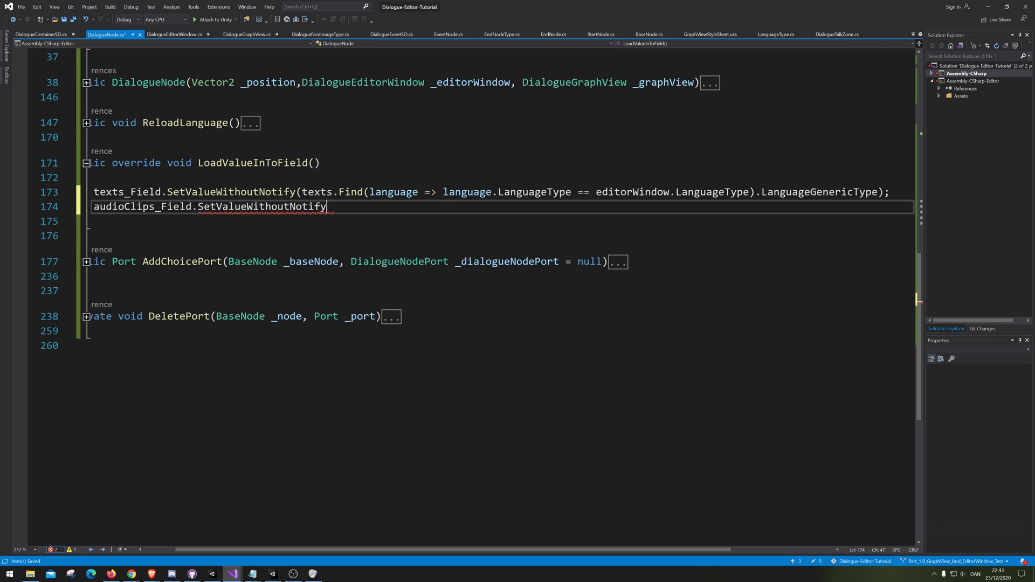
text(();)
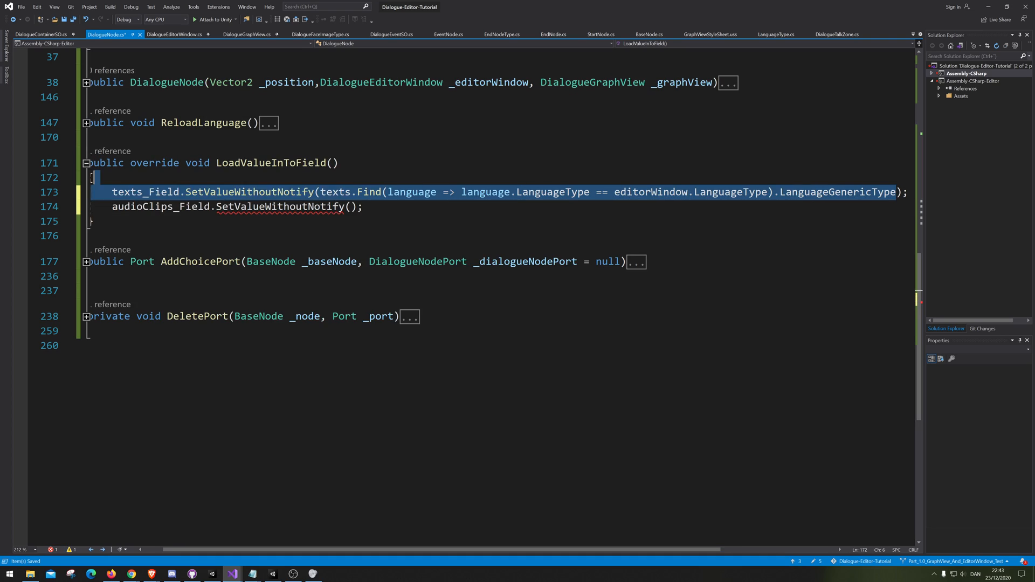
double_click(337, 192)
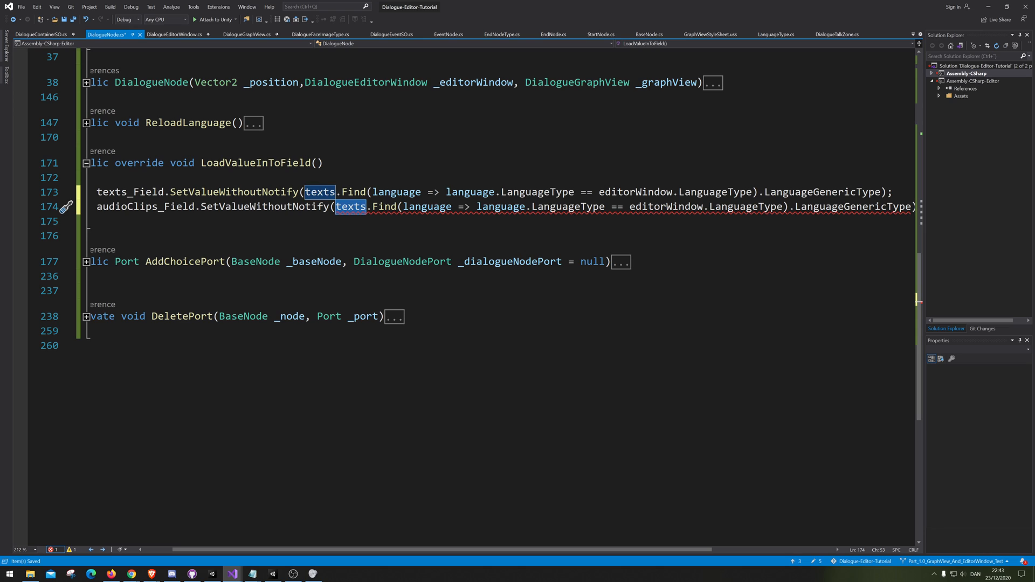
text(audioClips)
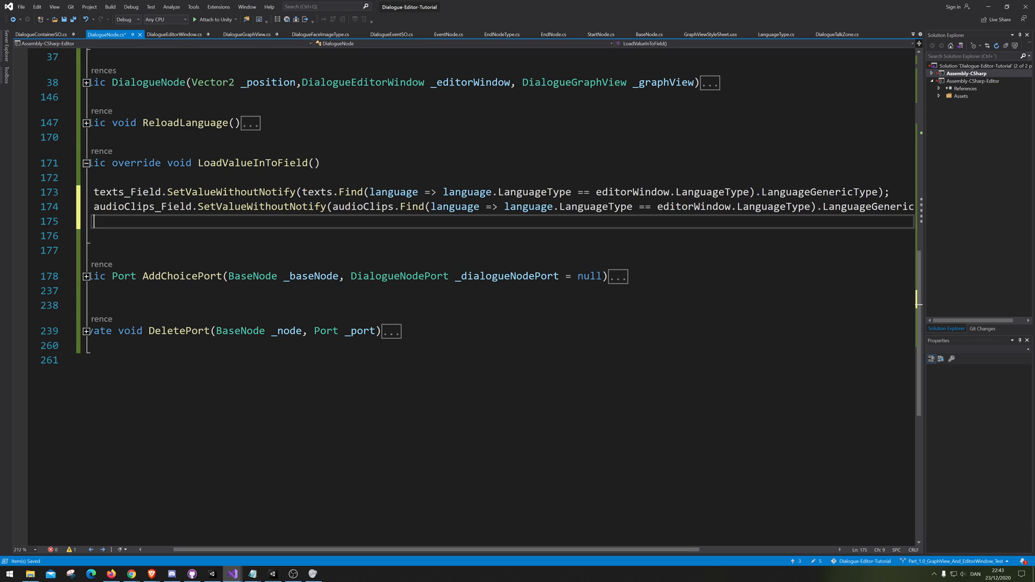
Step: Add faceImageType_Field.SetValueWithoutNotify(faceImageType) and begin a new line below it
text(if)
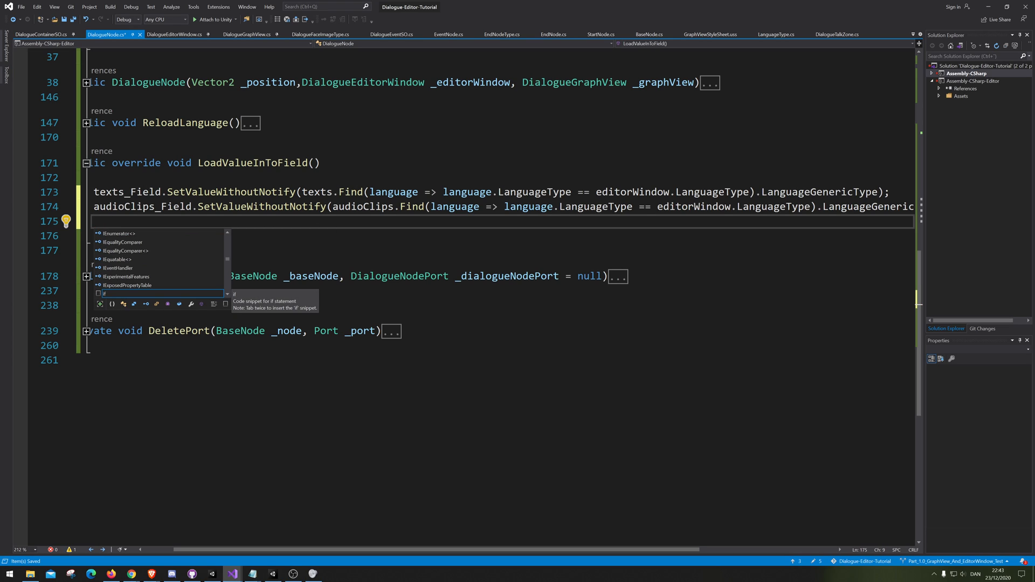
text(face)
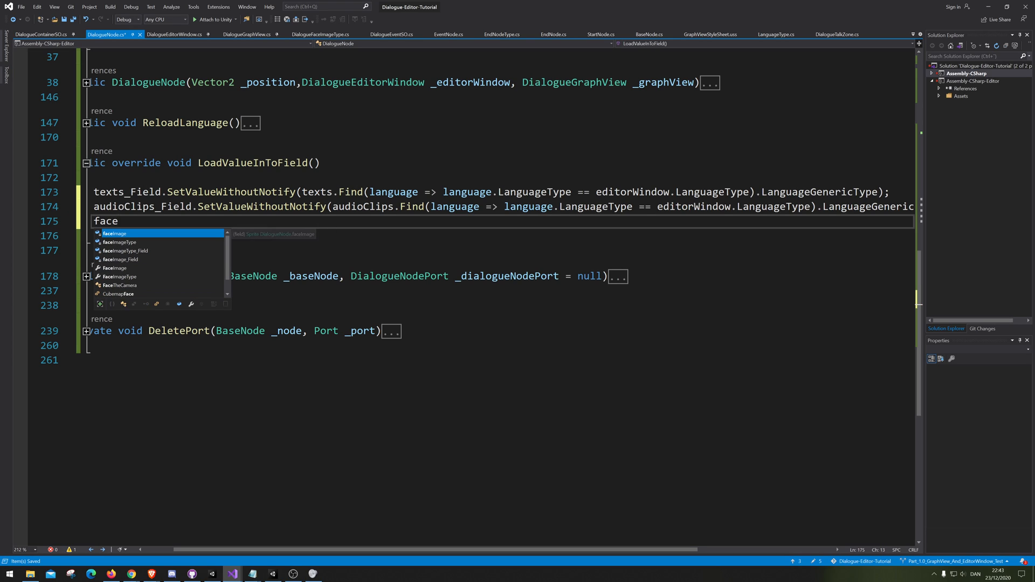
text(ImageType_Field)
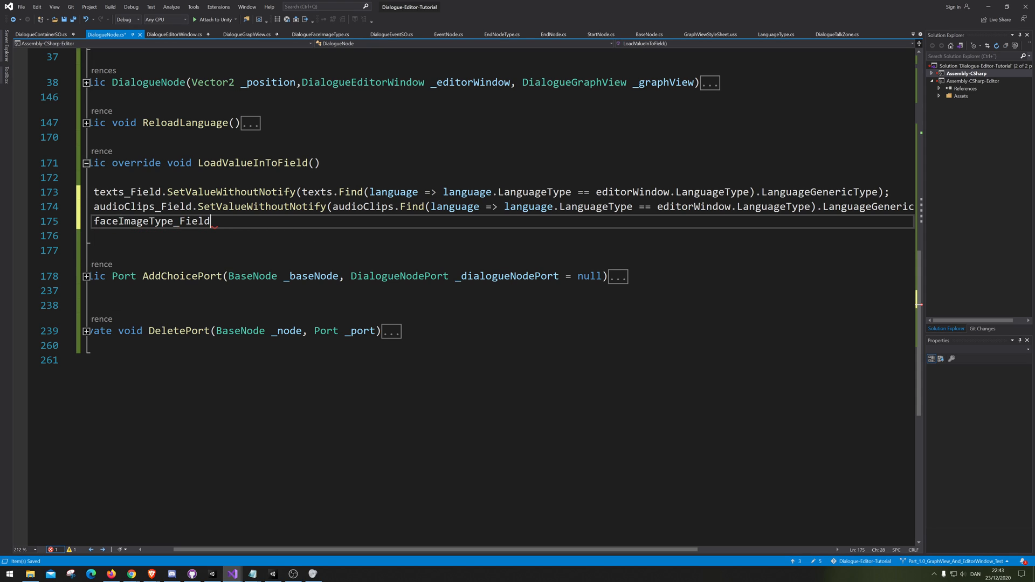
text(.SetValueWithoutNotify)
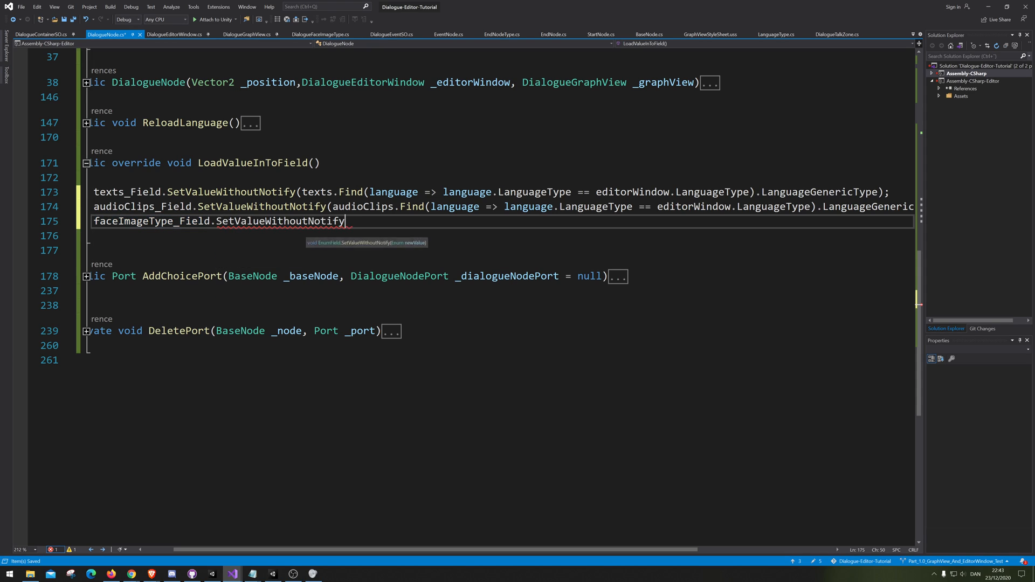
text(();)
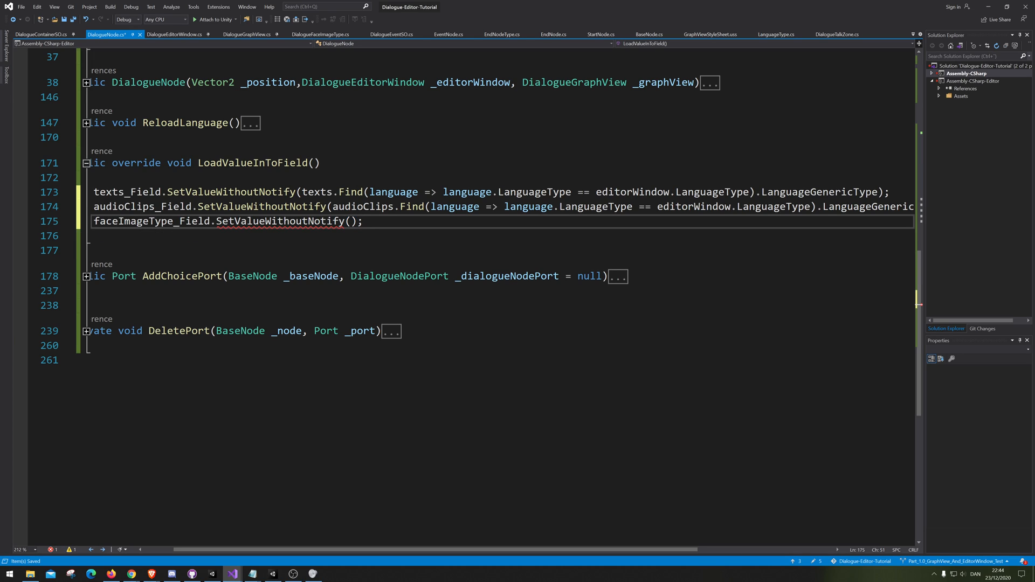
text(face)
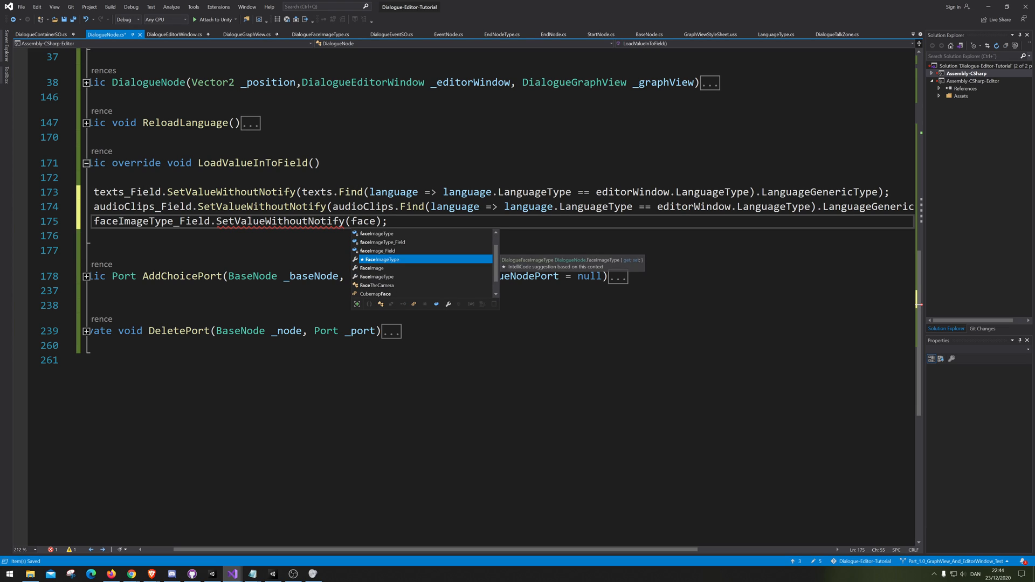
text(im)
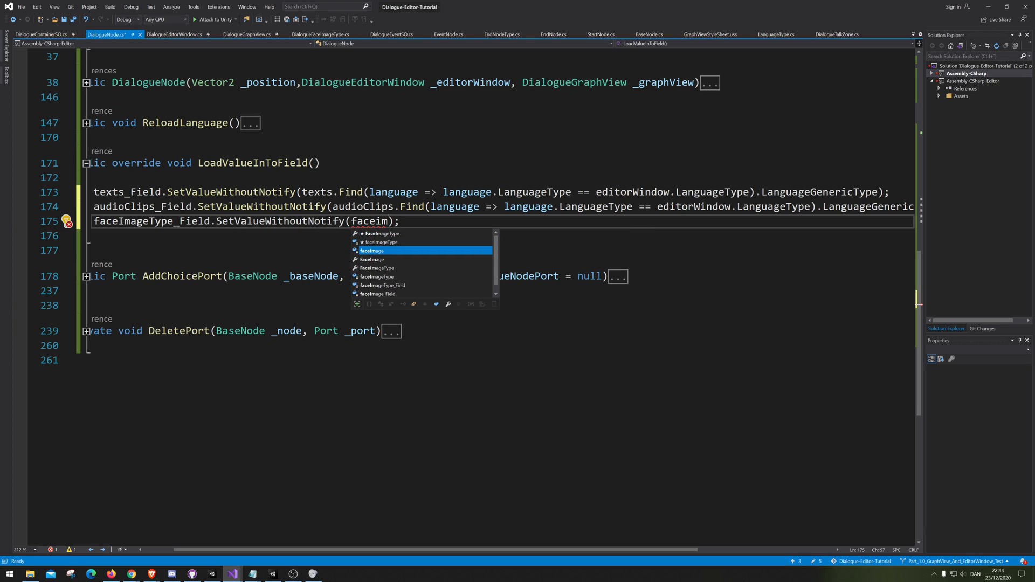
key(Tab)
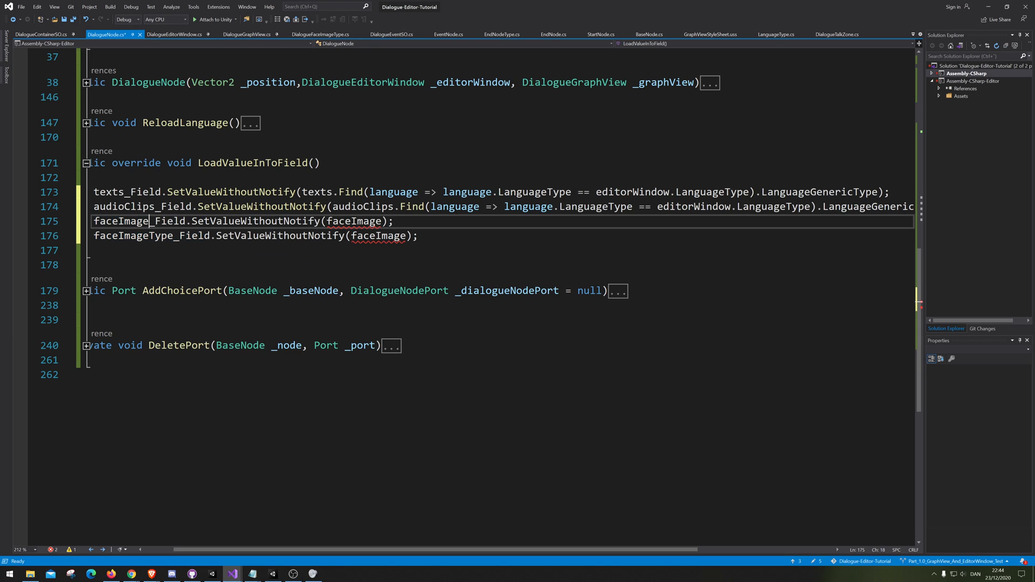
double_click(378, 236)
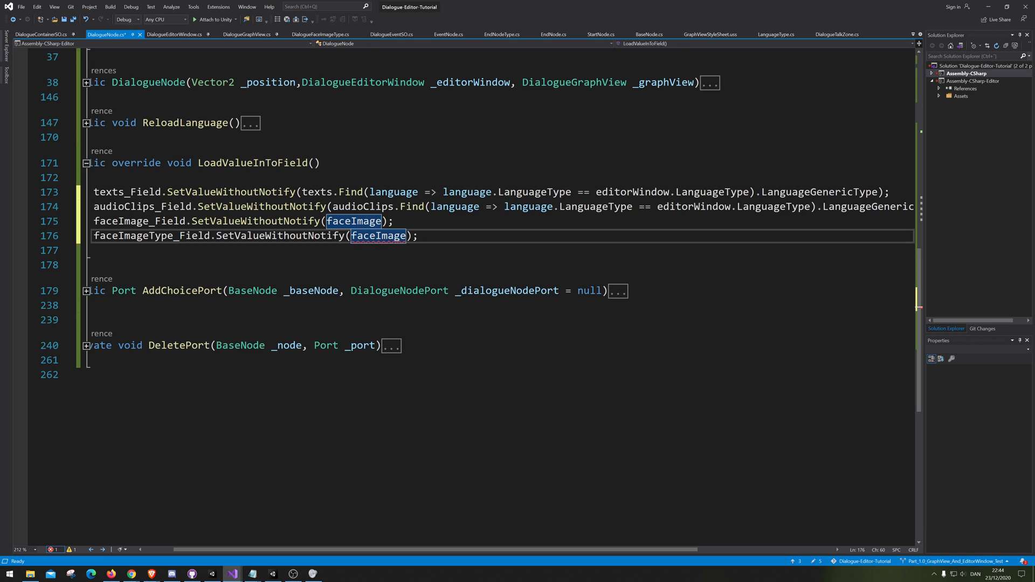
text(Type)
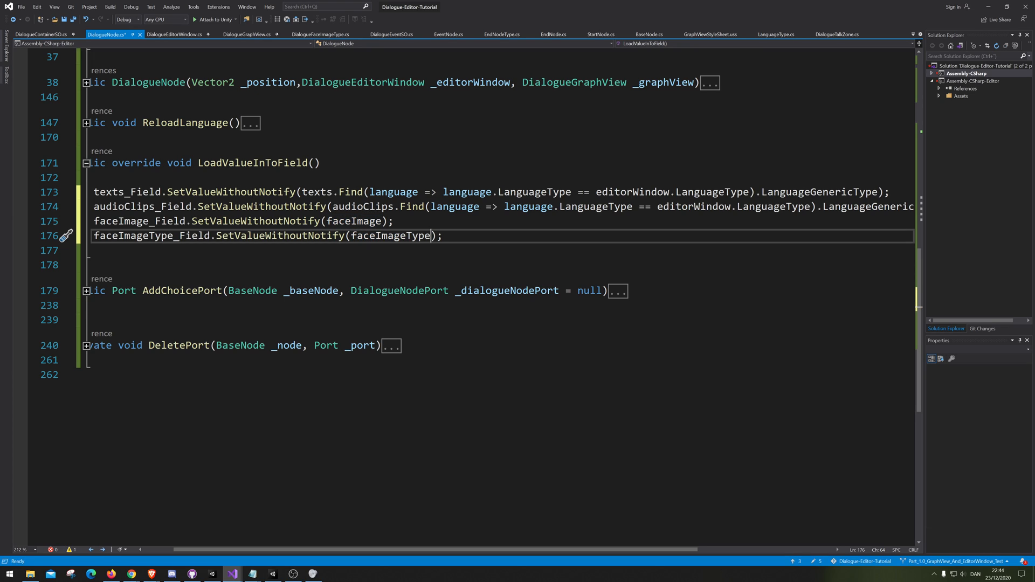
key(Enter)
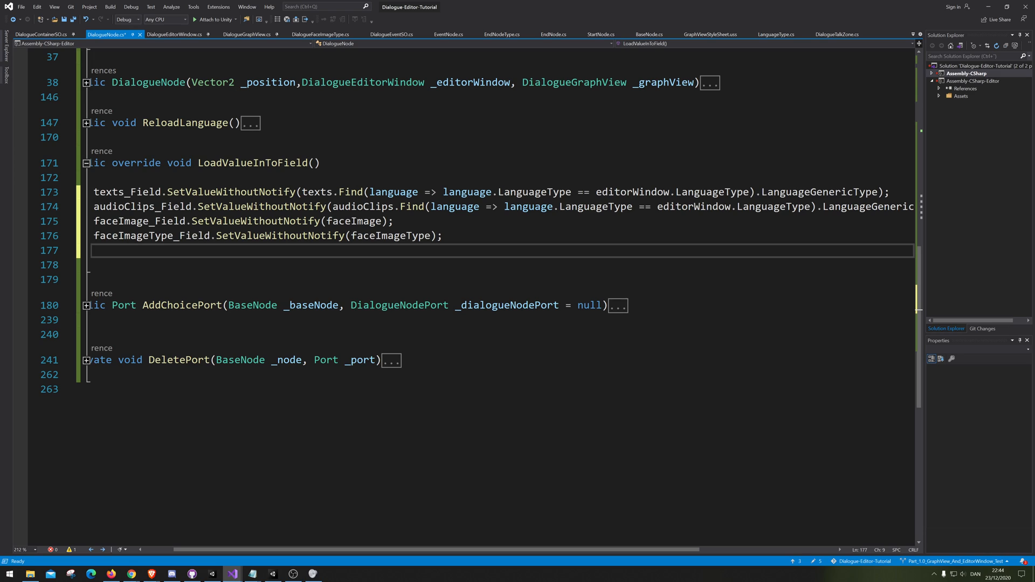
Step: Add name_Feild.SetValueWithoutNotify(name) and save DialogueNode.cs
text(te)
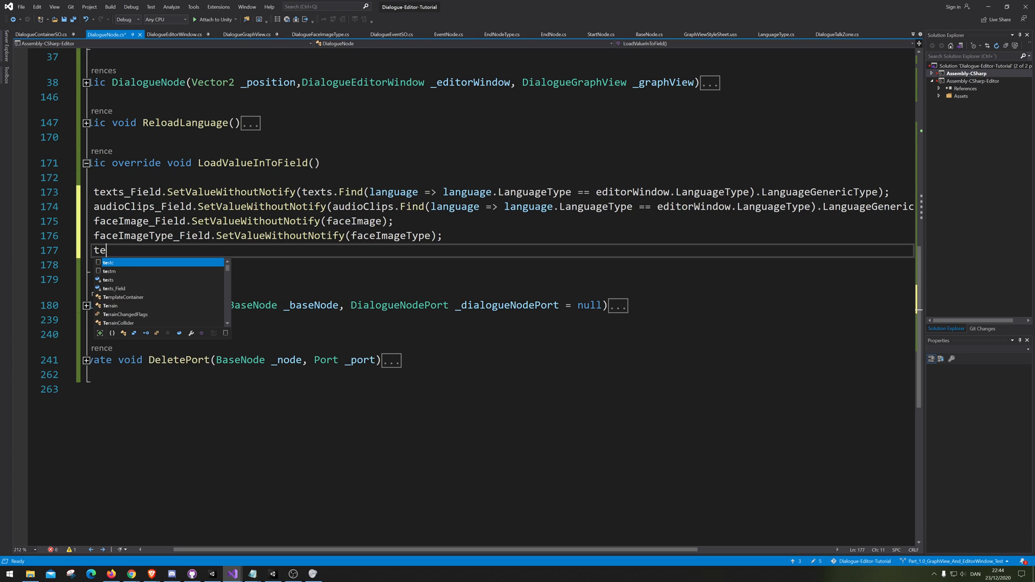
text(name_Feild)
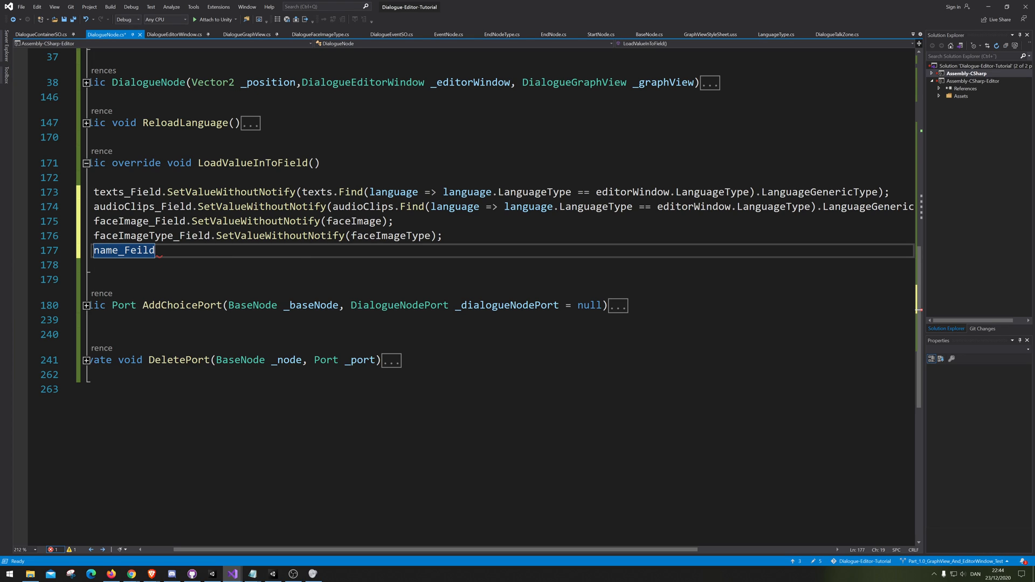
text(.SetValueWithoutNotify();)
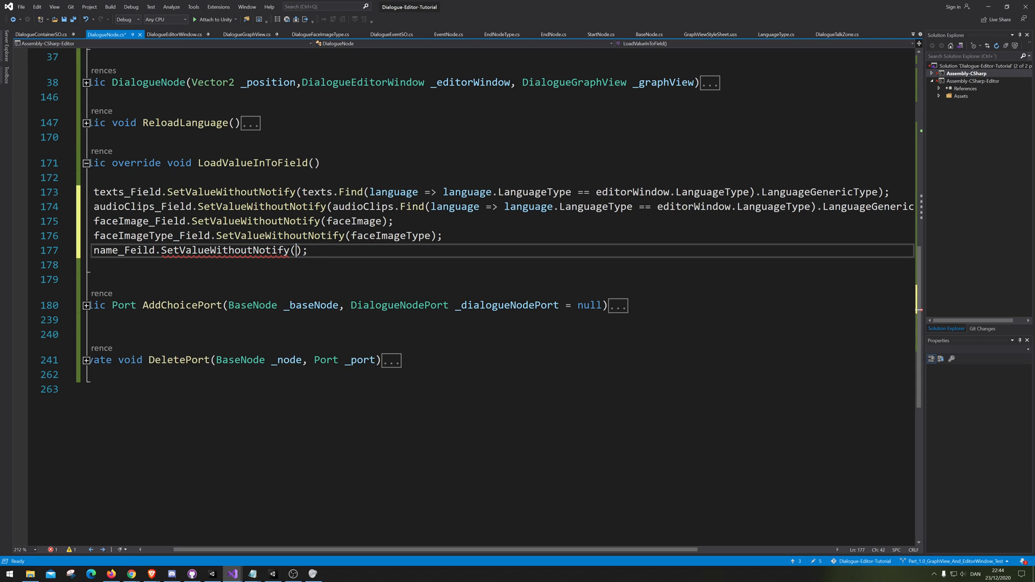
text(name)
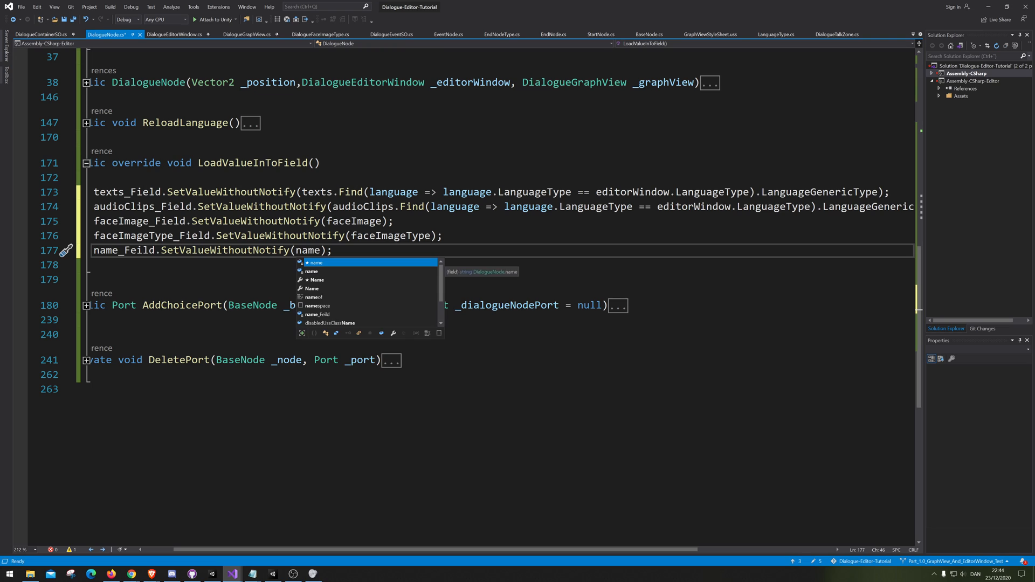
key(Escape)
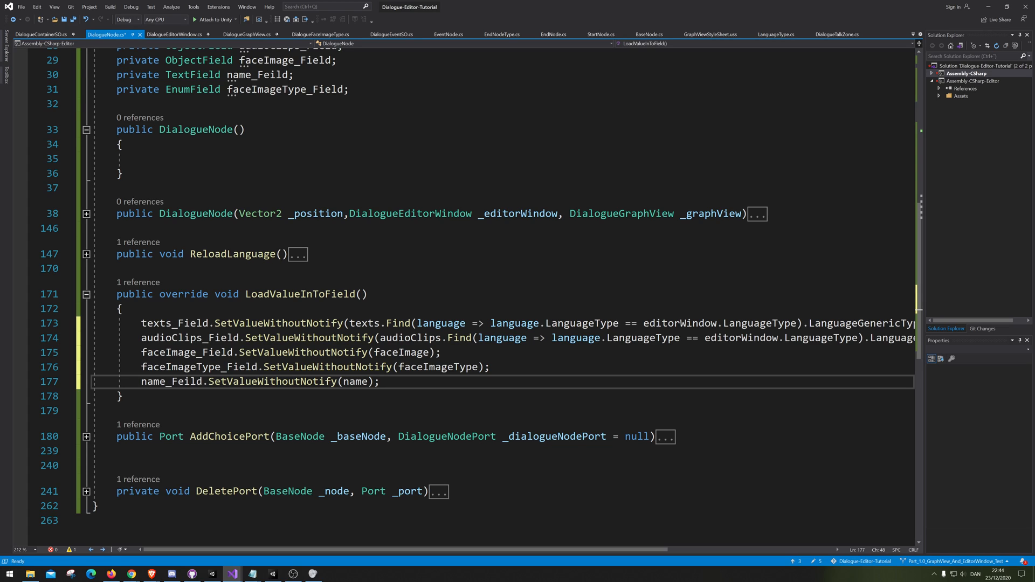
mouse_move(161, 352)
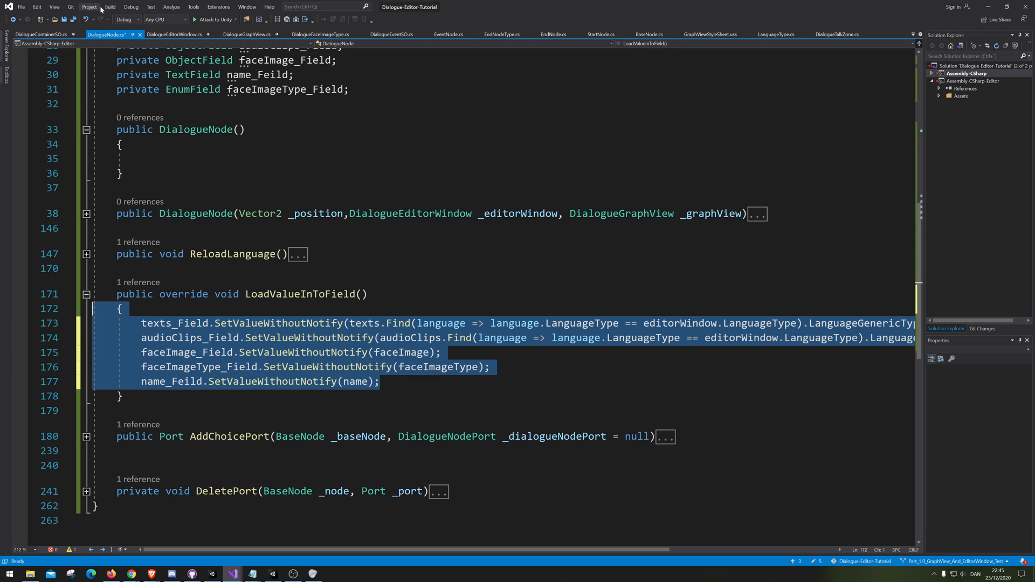
key(ctrl+s)
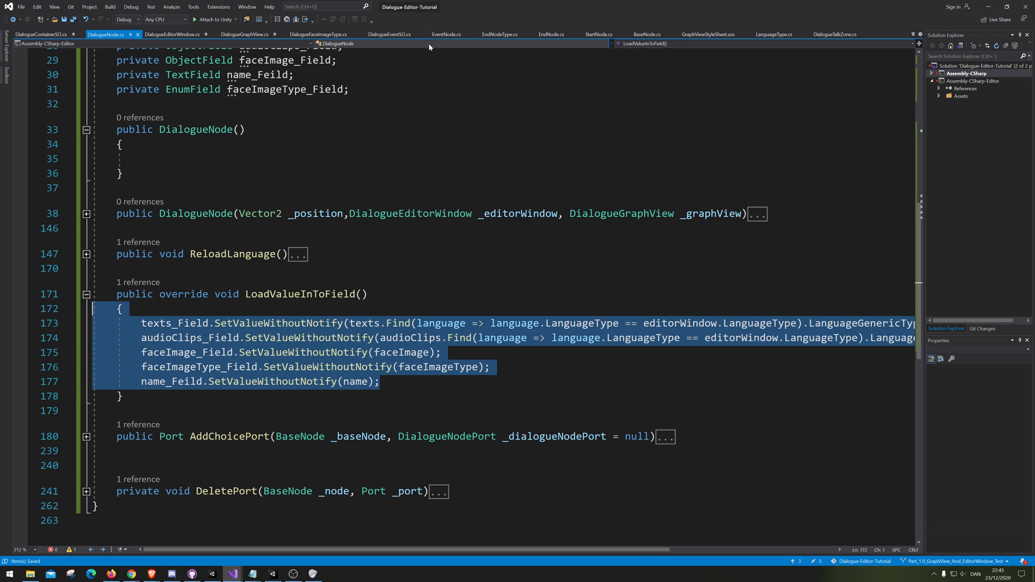
Step: In EventNode.cs, override LoadValueInToField to call objectField.SetValueWithoutNotify(dialogueEvent)
click(447, 34)
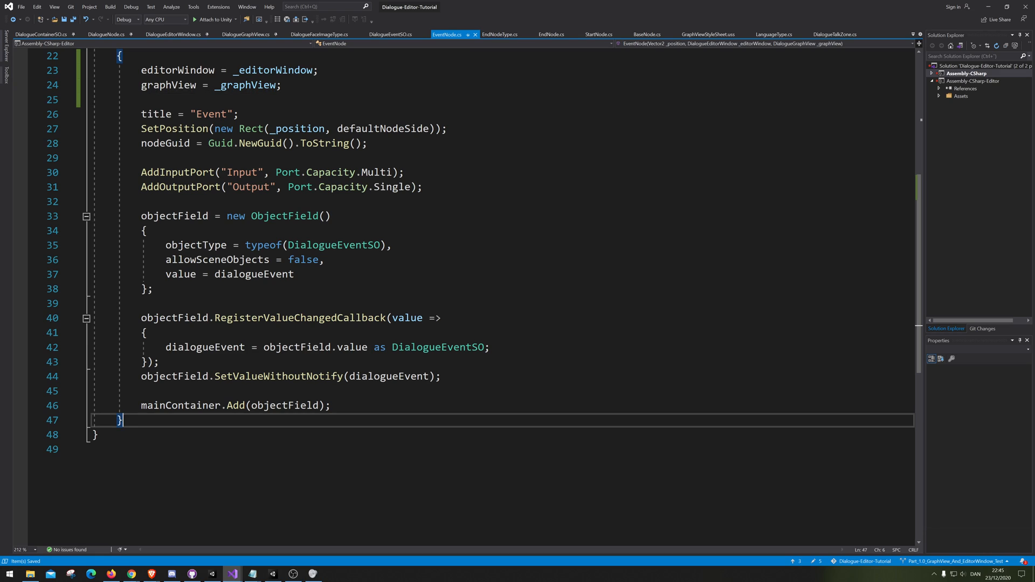
text(override void LoadValueInToField()
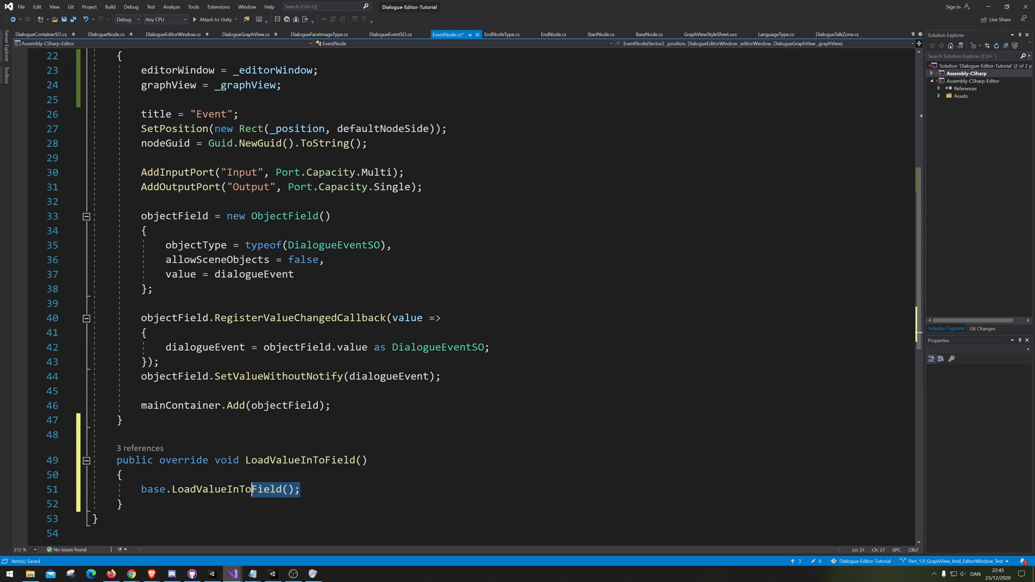
text(objectField.SetValueWithoutNotify(dialogueEvent);)
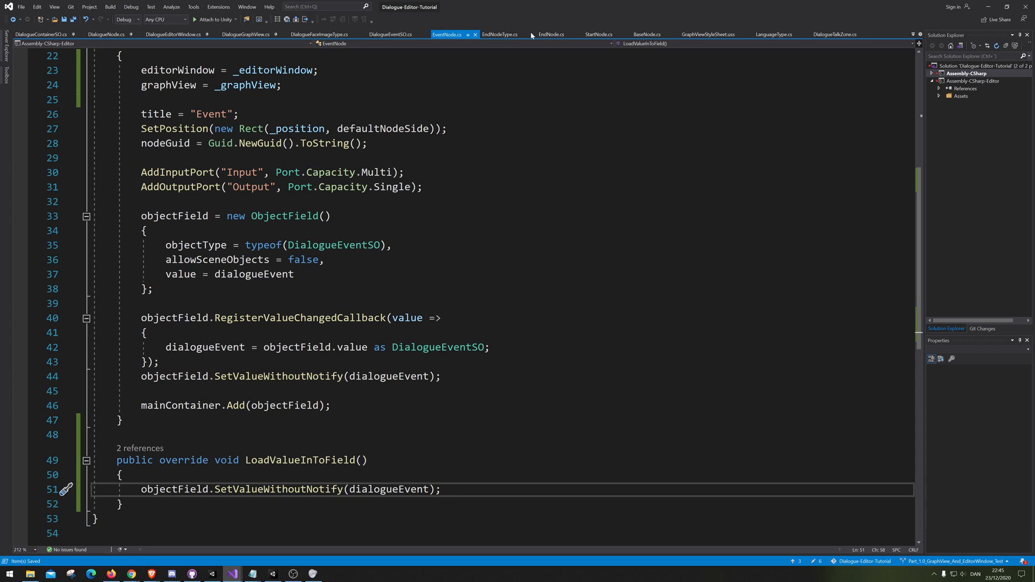
click(554, 34)
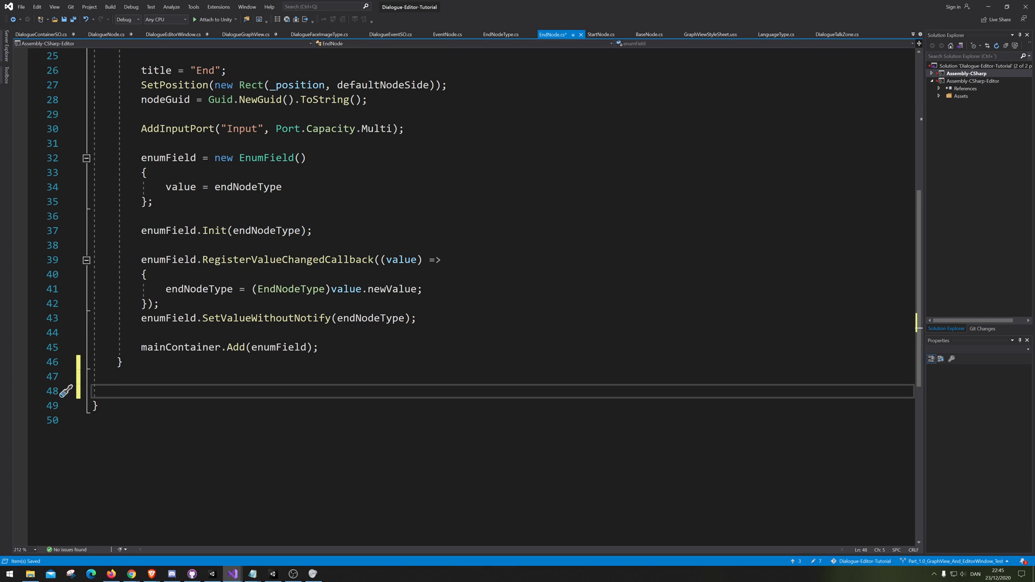
Step: Override EndNode's LoadValueInToField with enumField.SetValueWithoutNotify(endNodeType) and save
text(override)
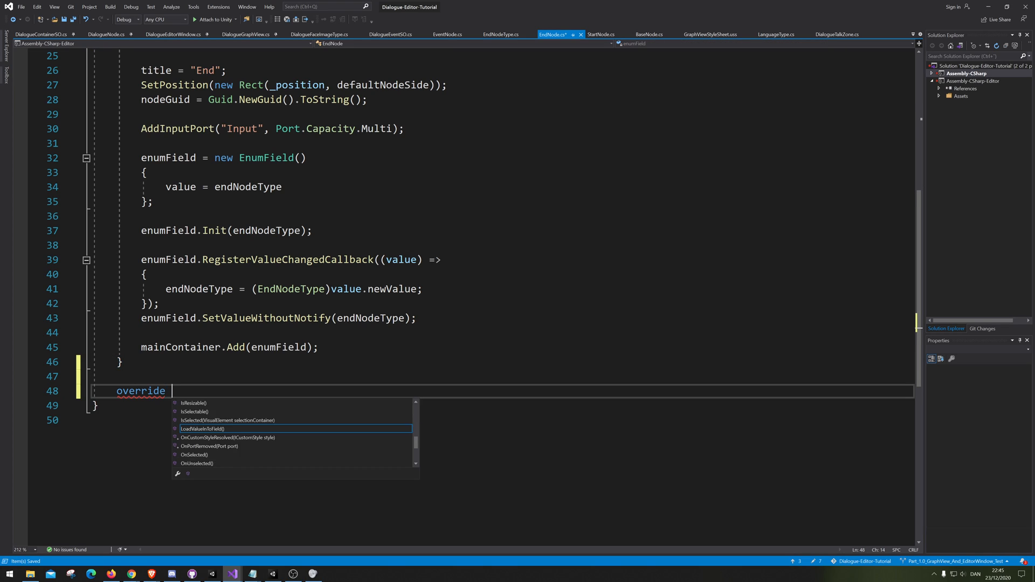
click(199, 429)
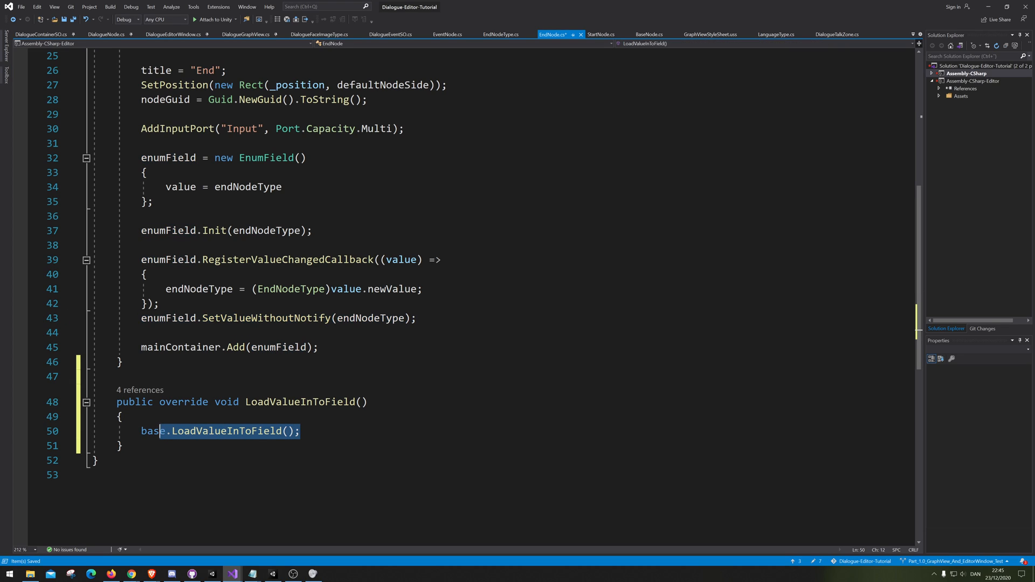
text(enumField.SetValueWithoutNotify(endNodeType);)
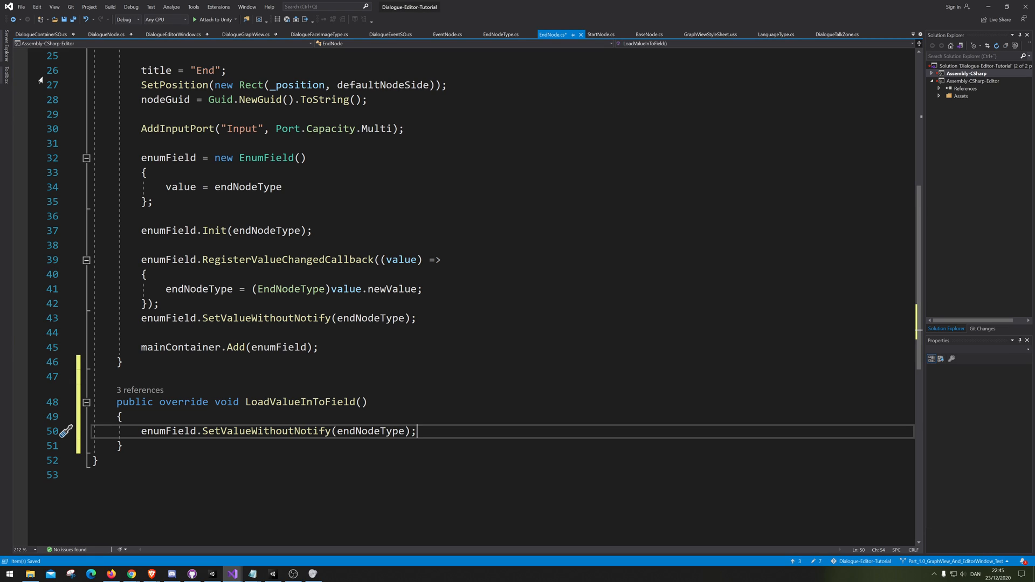
key(Ctrl+S)
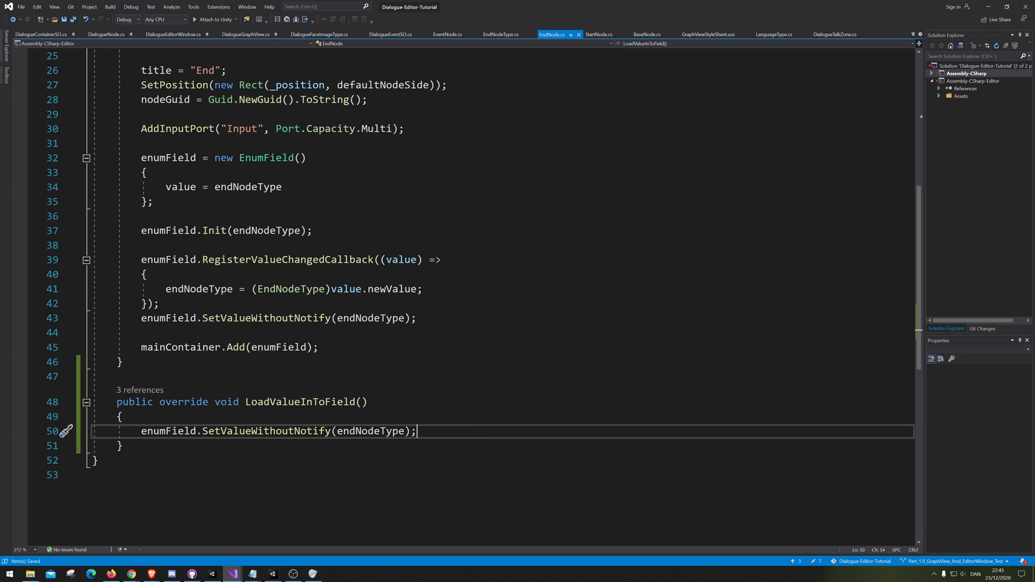
click(449, 34)
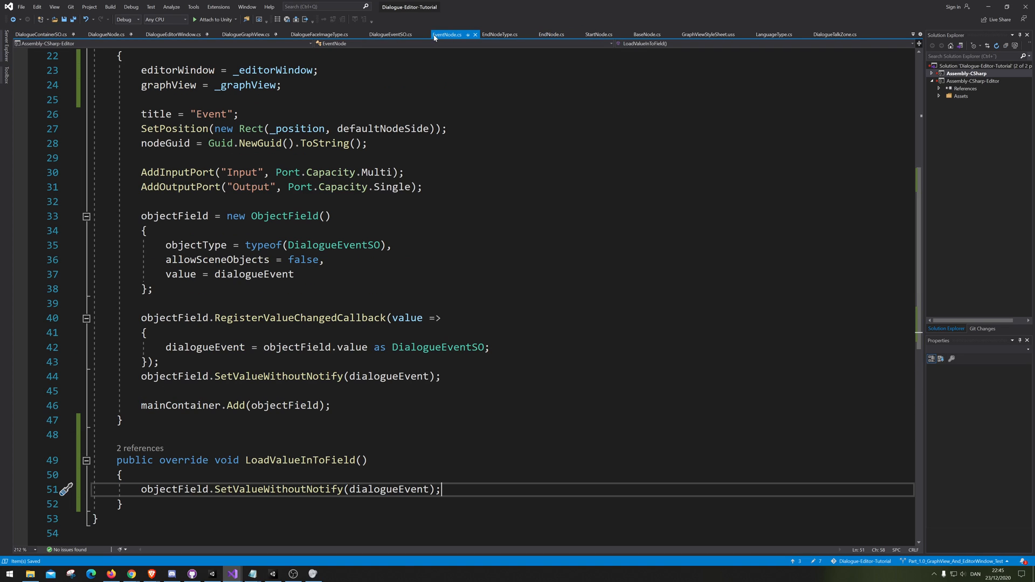
click(389, 34)
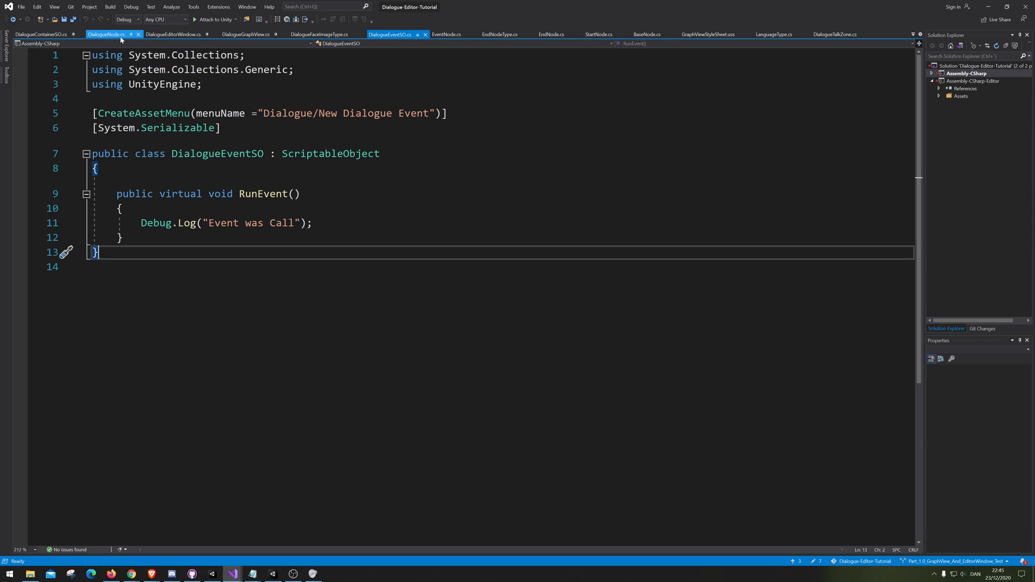
Step: Return to DialogueNode.cs, then switch over to Unity
click(116, 34)
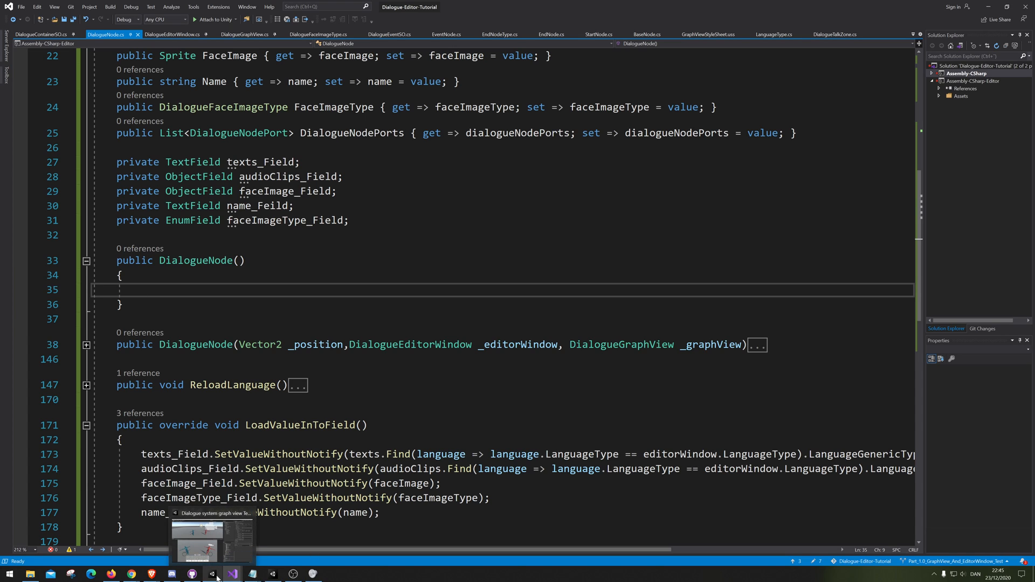
click(212, 574)
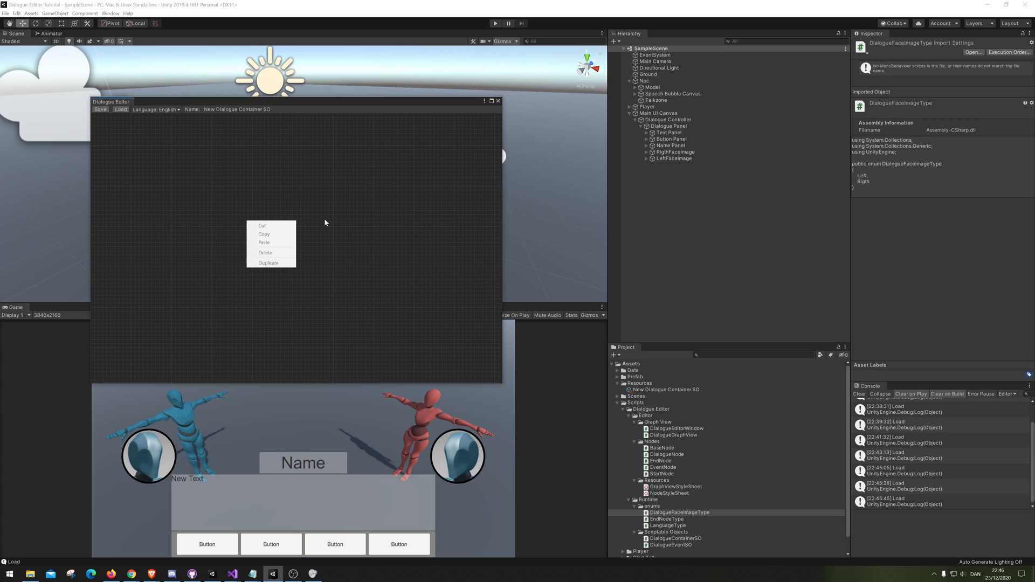
Step: Dismiss the context menu on the empty Dialogue Editor graph
click(286, 280)
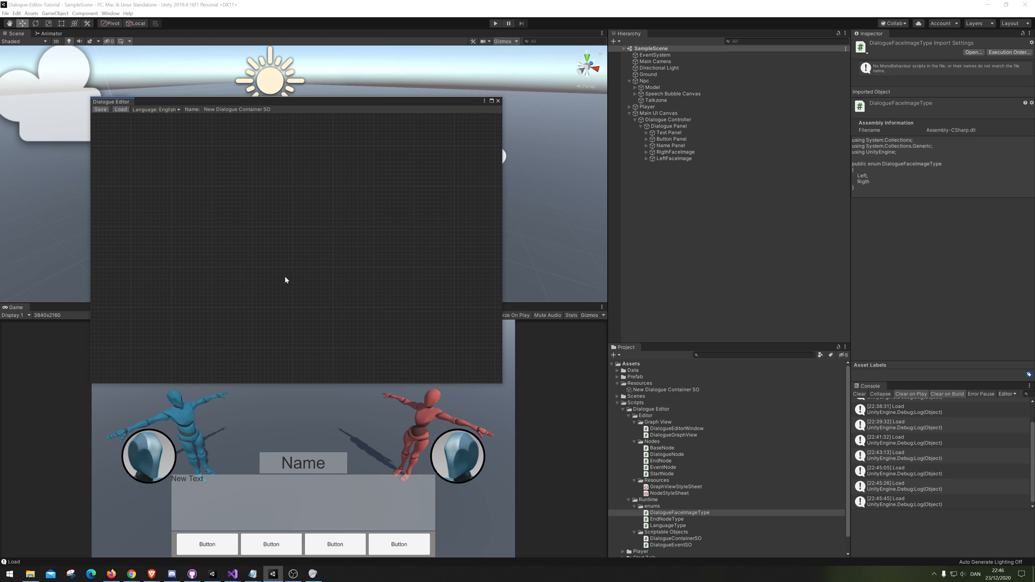
mouse_move(339, 226)
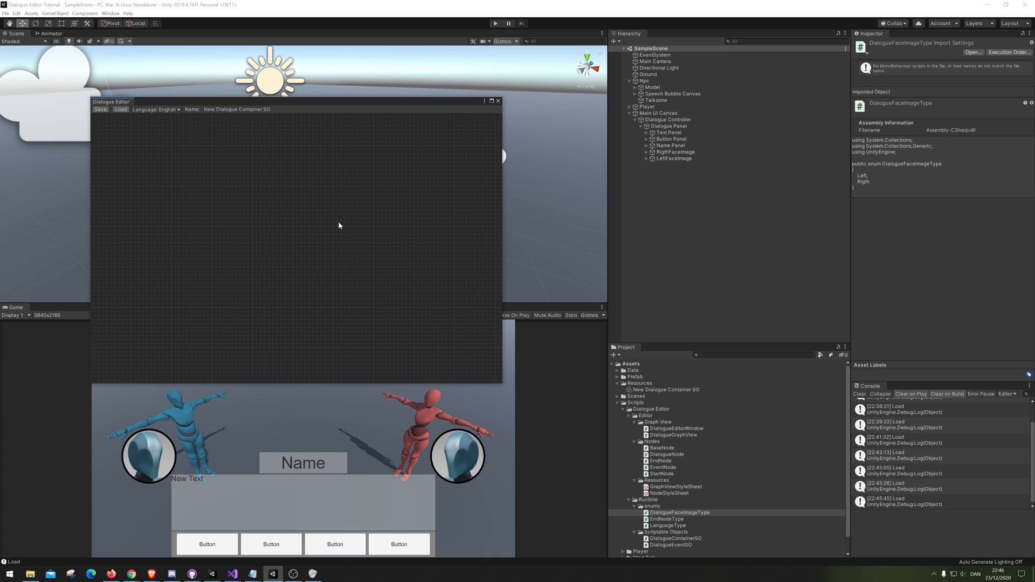